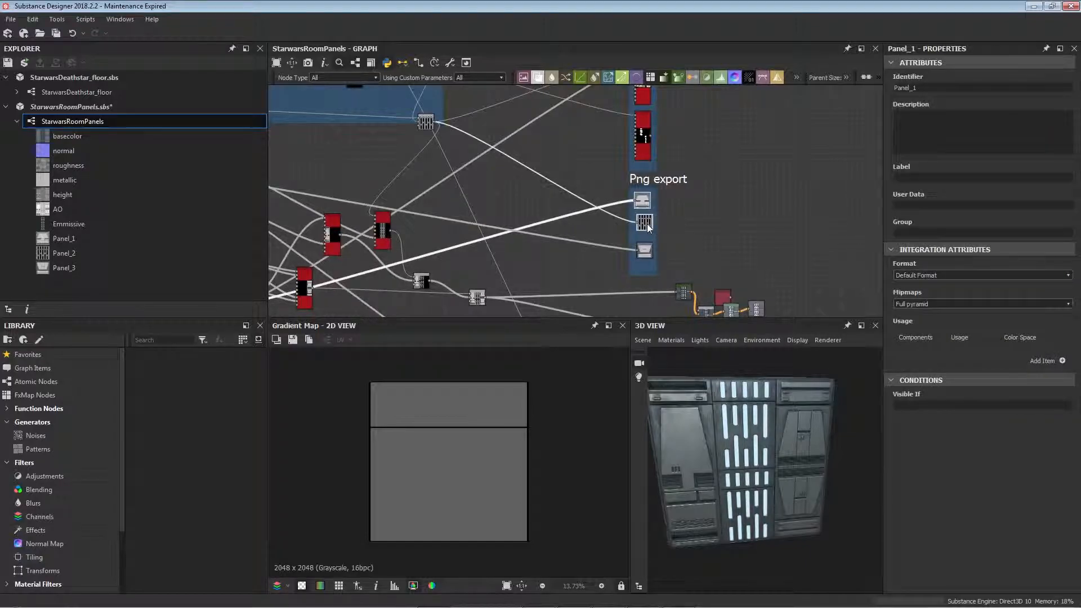
# - Inspect the Png export frame nodes, then the Panel_1_Layer 1 shape's size settings
pyautogui.click(644, 248)
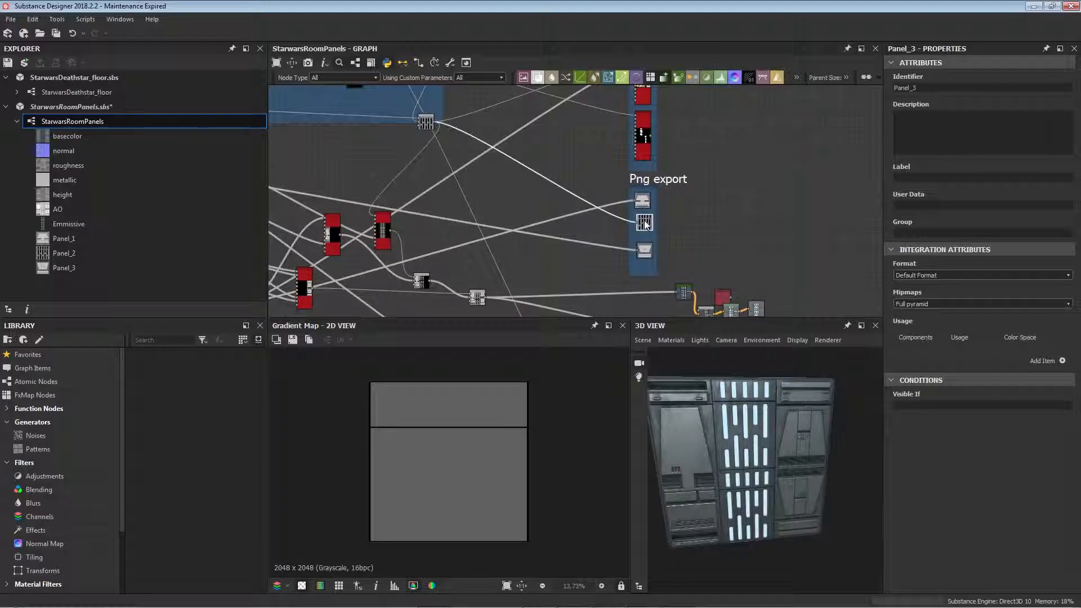
pyautogui.click(643, 250)
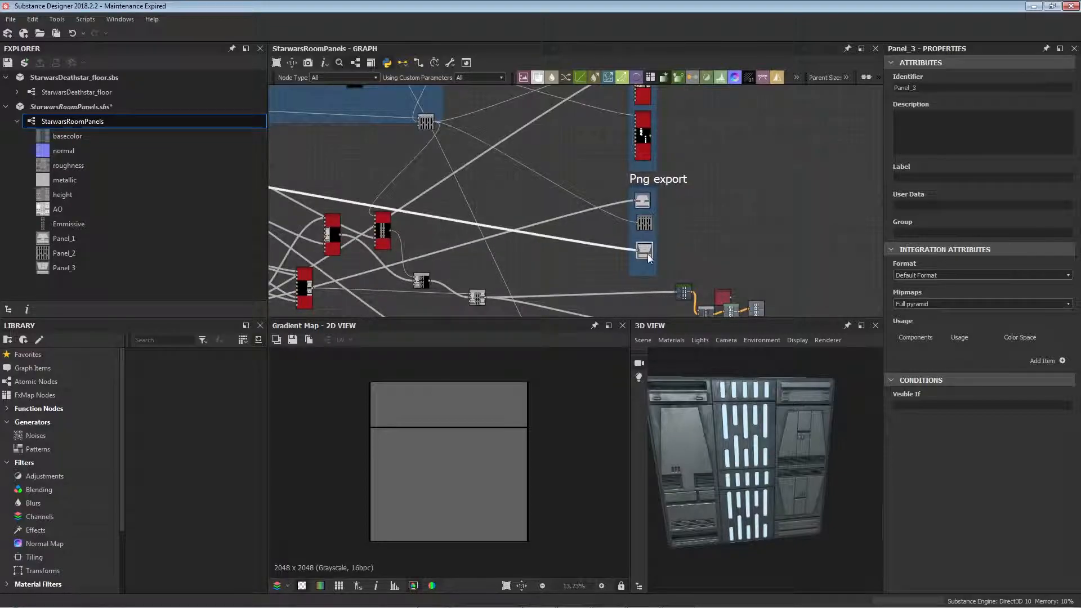
pyautogui.moveTo(655, 241)
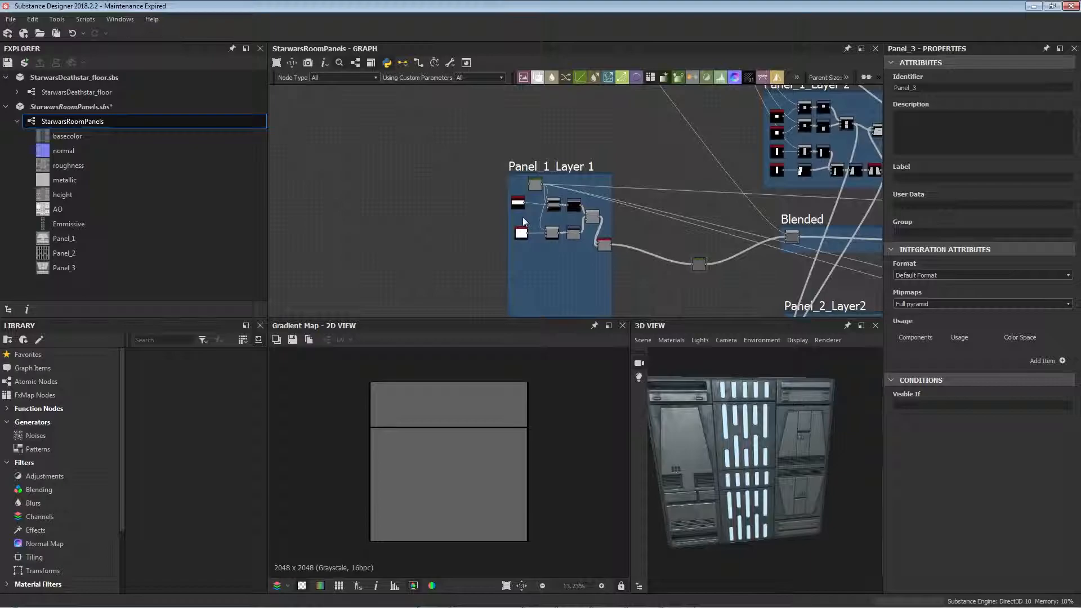
pyautogui.click(521, 234)
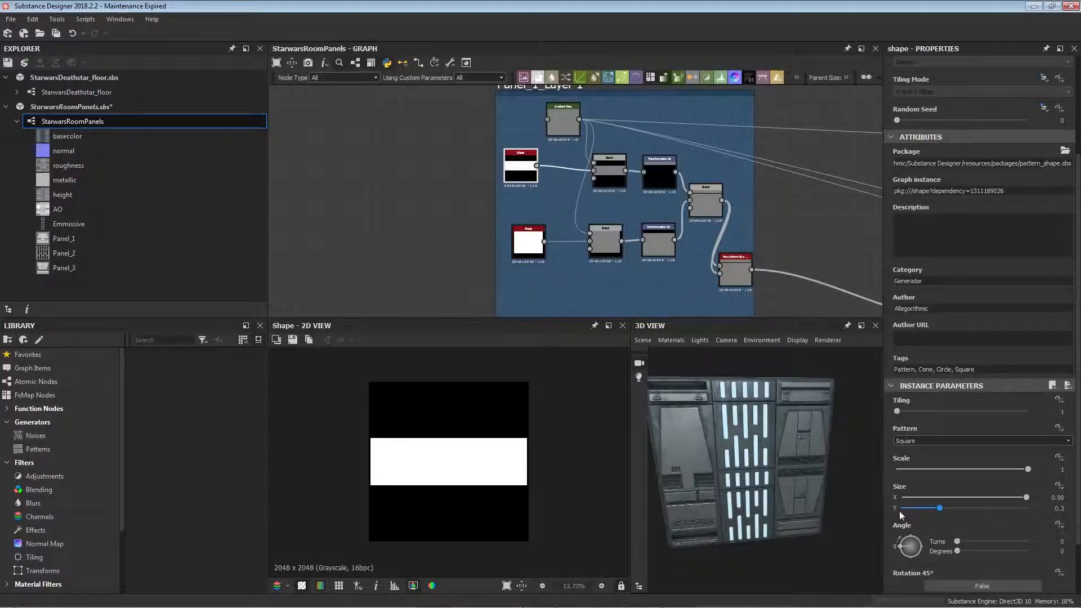
pyautogui.click(528, 243)
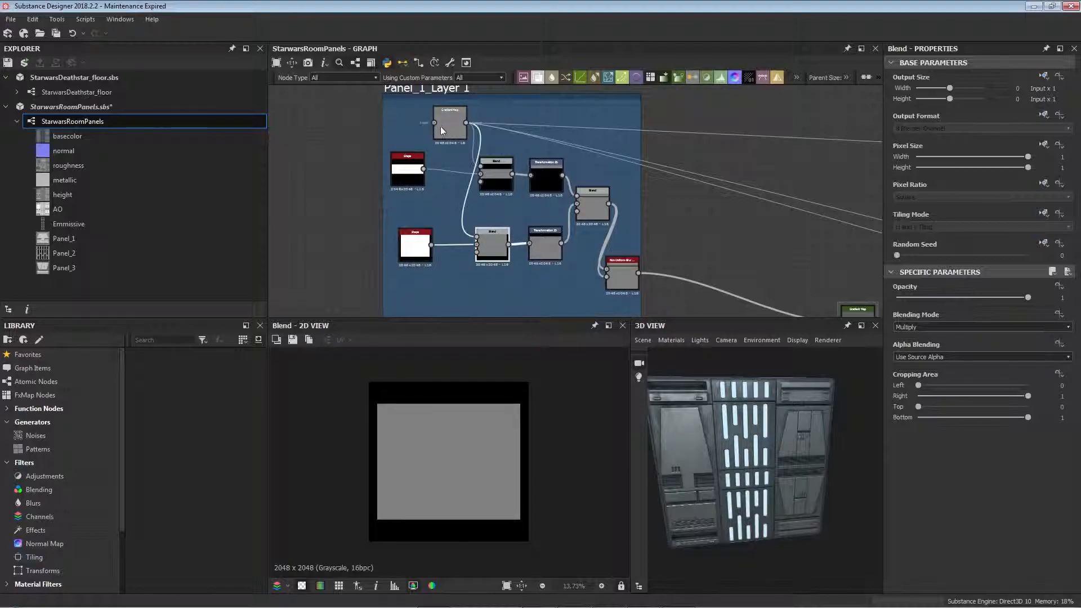
pyautogui.moveTo(743, 291)
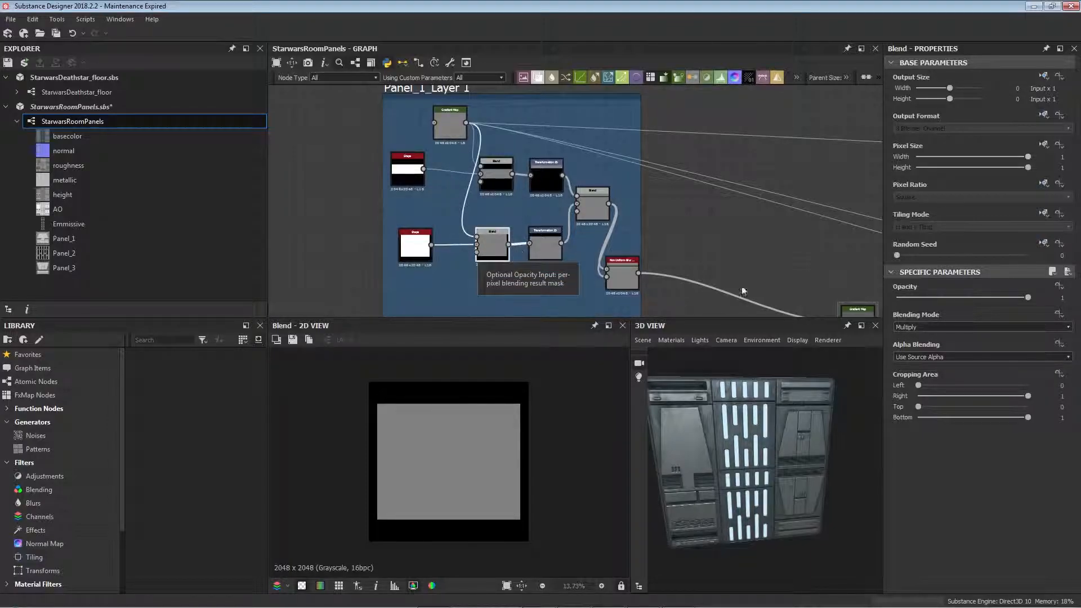
# - Preview the upper and lower shape blends, their transforms, and the blend combining both rows
pyautogui.click(495, 172)
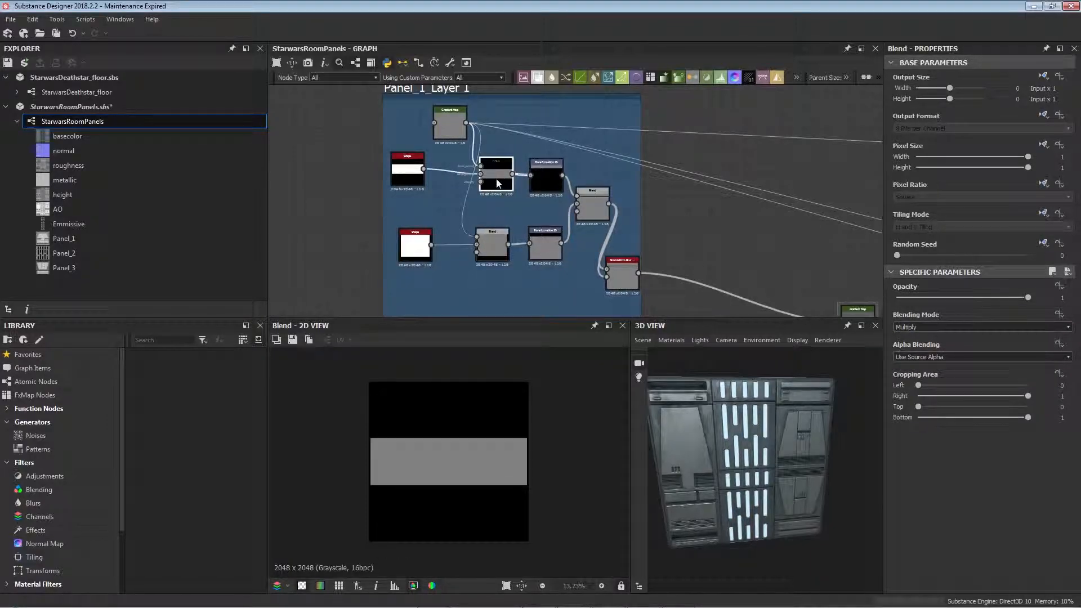
pyautogui.click(545, 172)
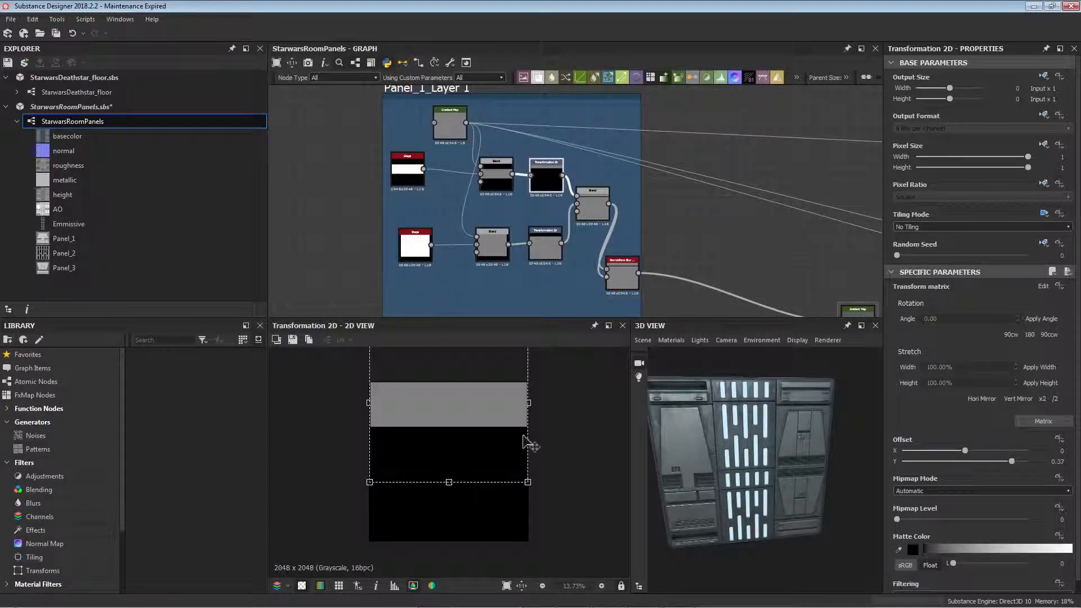
pyautogui.click(493, 247)
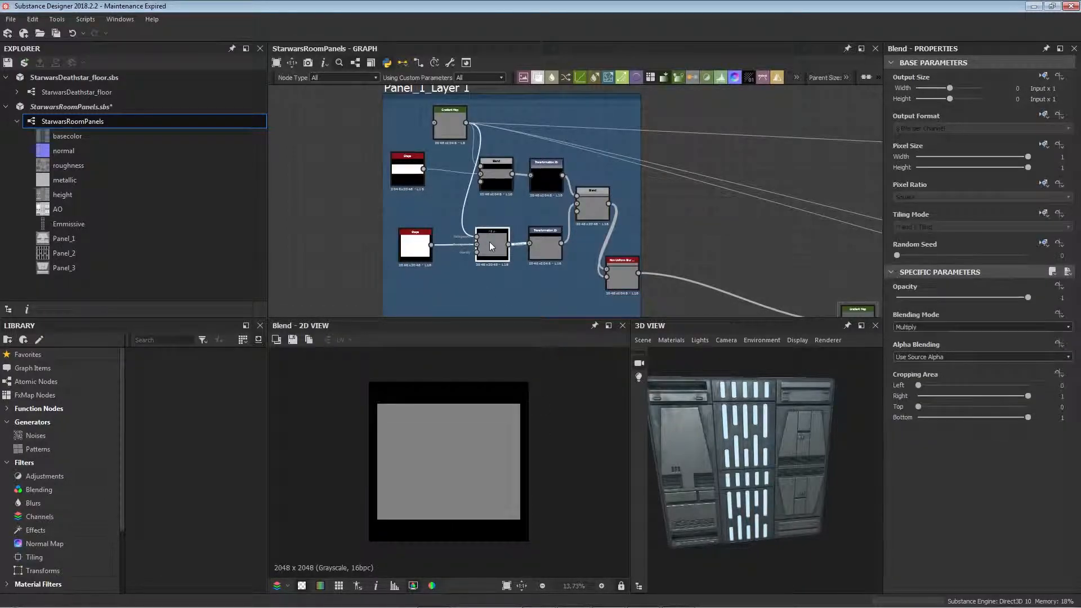
pyautogui.click(546, 244)
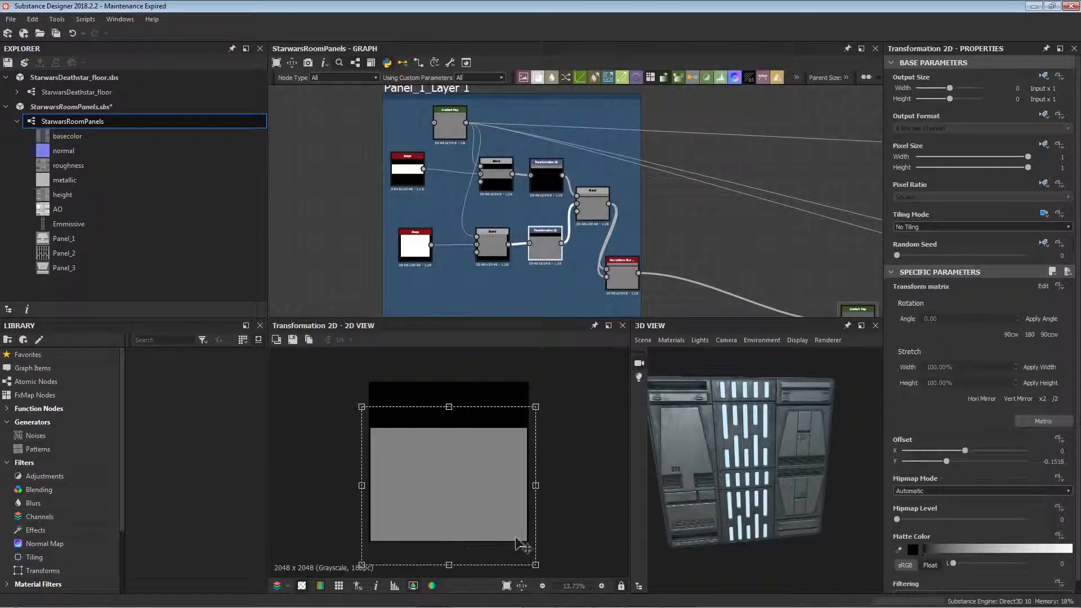
pyautogui.moveTo(593, 196)
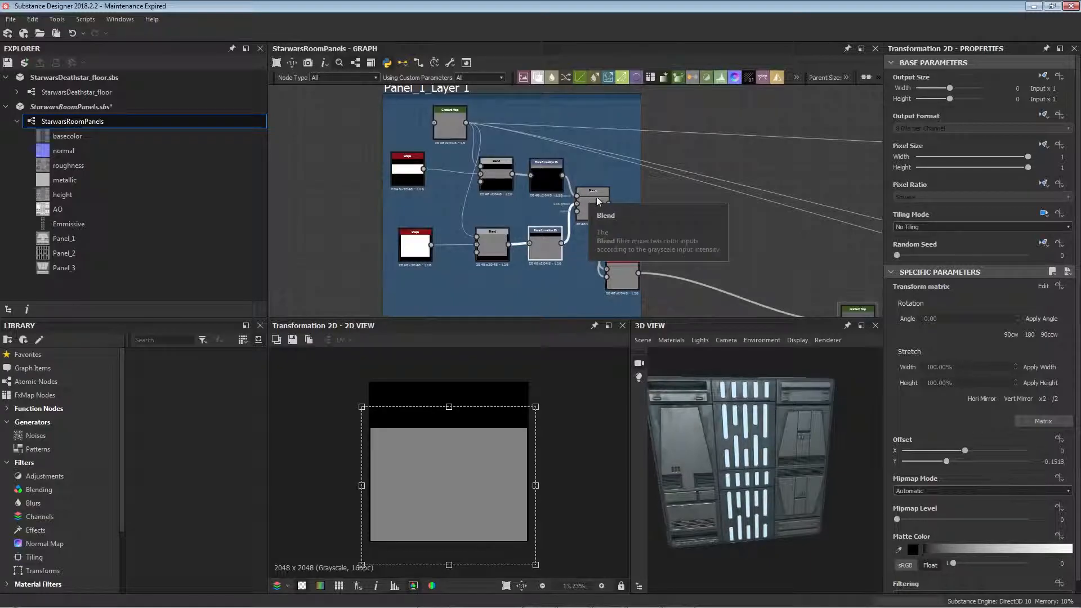
pyautogui.click(591, 205)
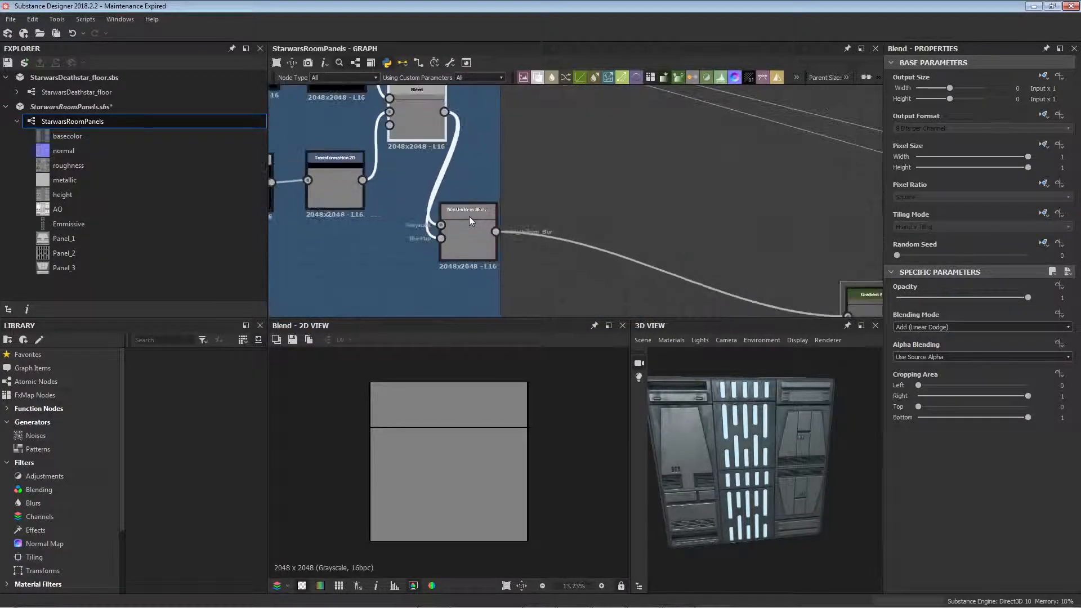
pyautogui.moveTo(469, 228)
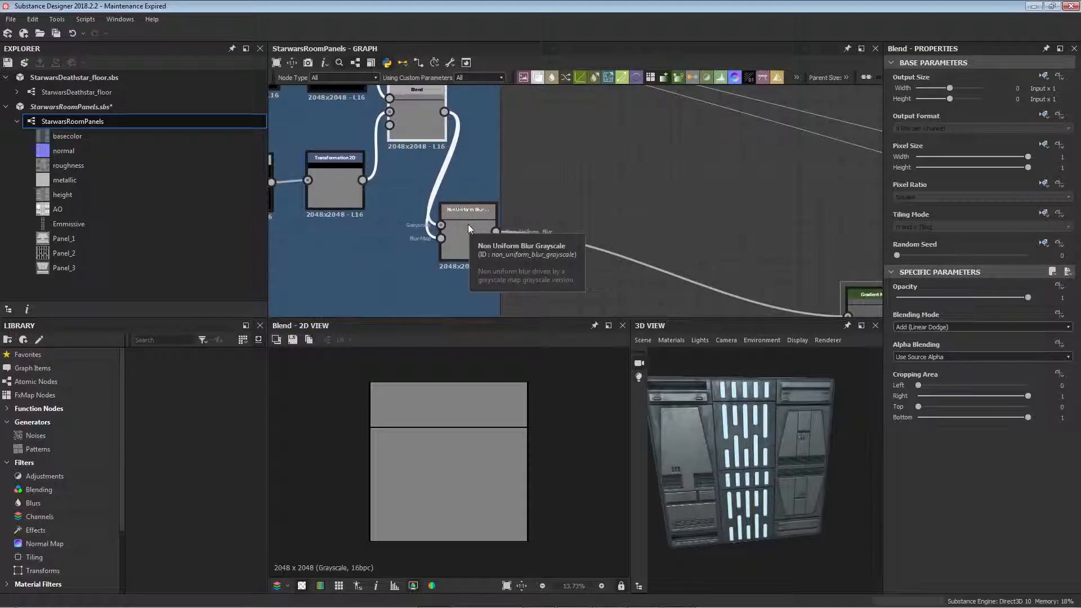
# - Preview the non-uniform blur result and bring up the Gradient Map's gradient editor
pyautogui.click(468, 231)
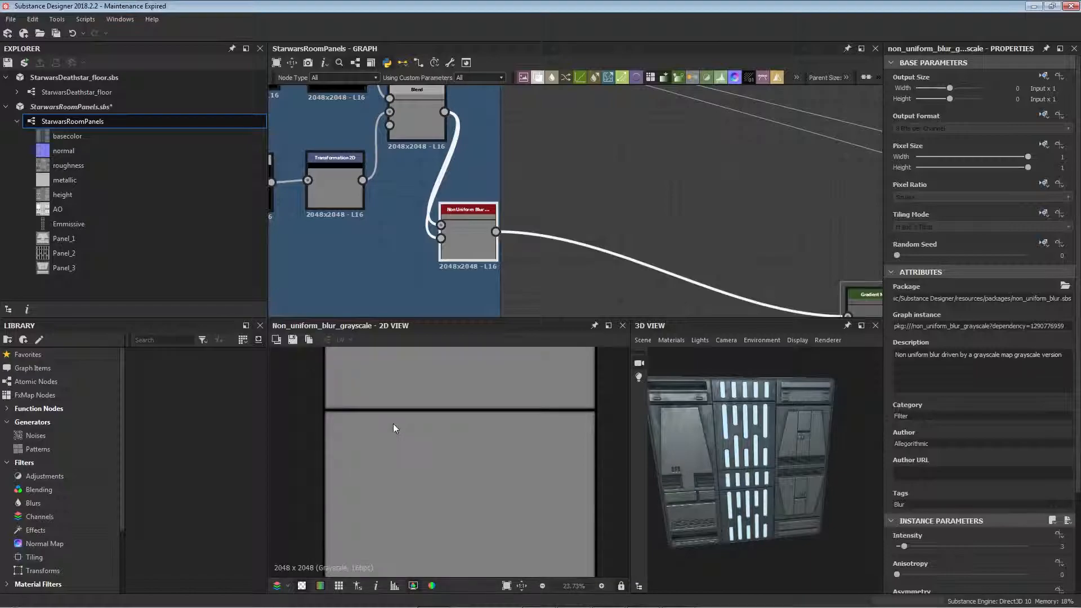
pyautogui.moveTo(460, 413)
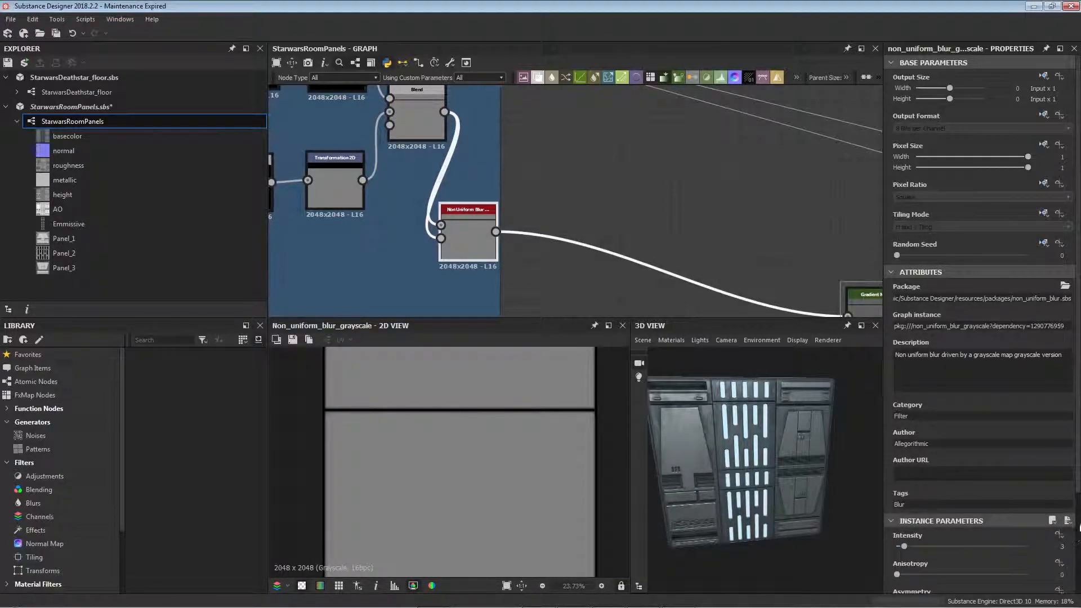
pyautogui.scroll(-3)
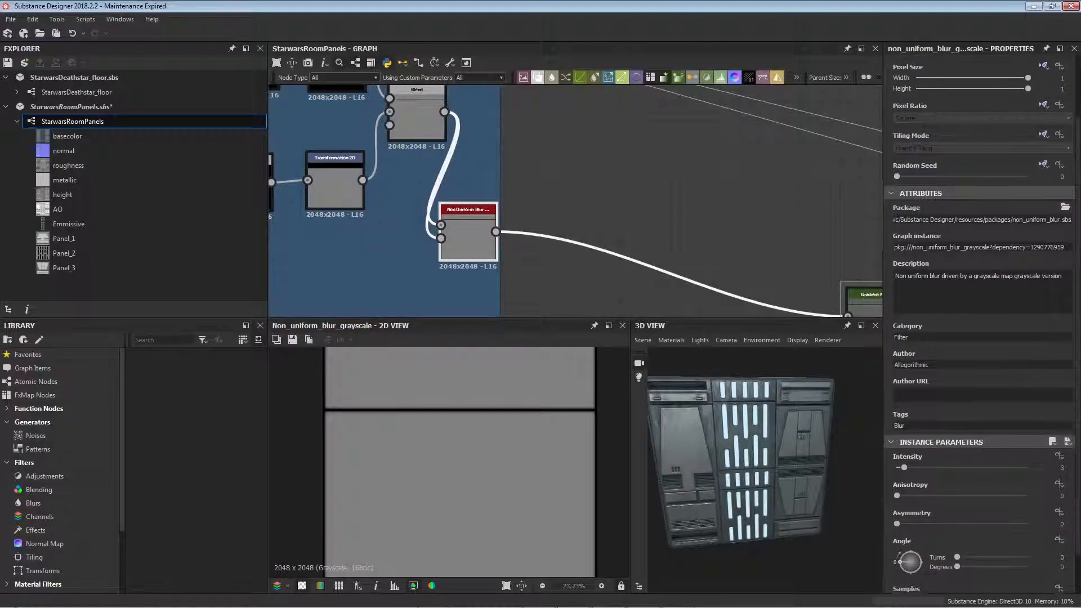
pyautogui.scroll(-3)
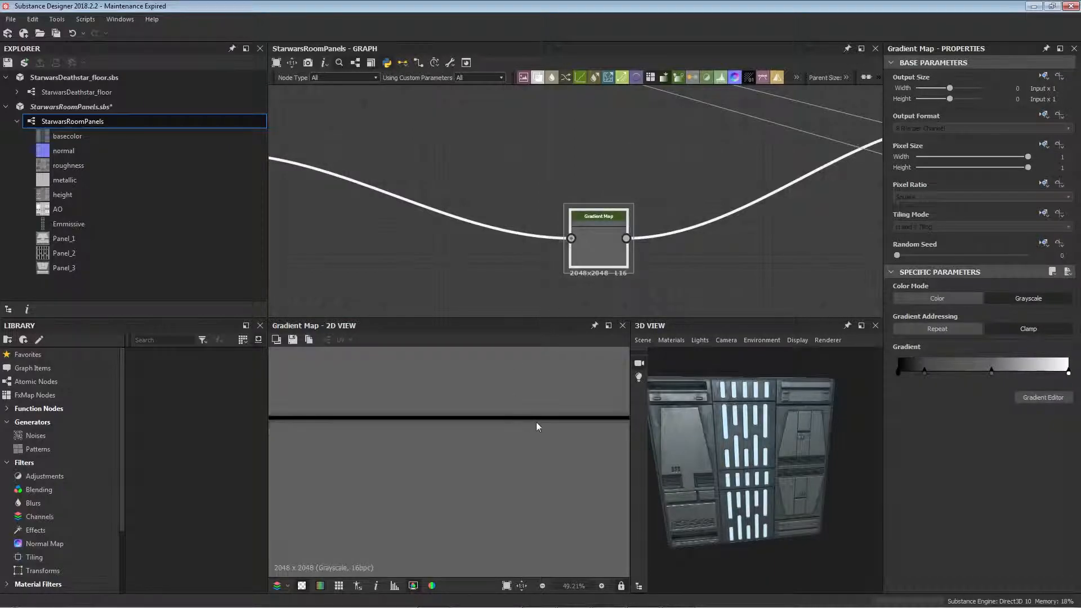
pyautogui.scroll(-3)
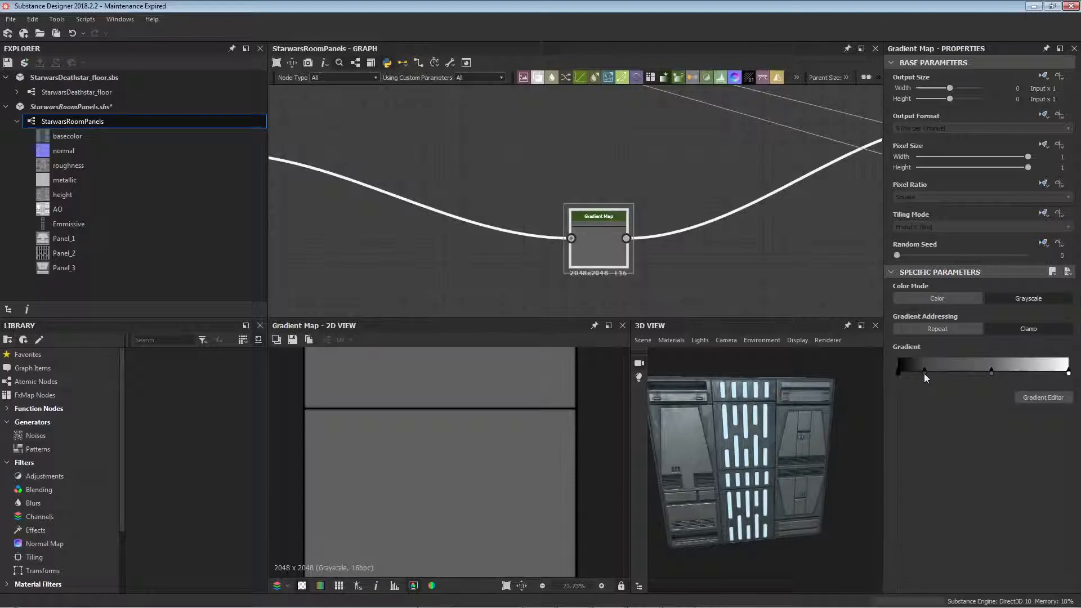
pyautogui.click(1043, 398)
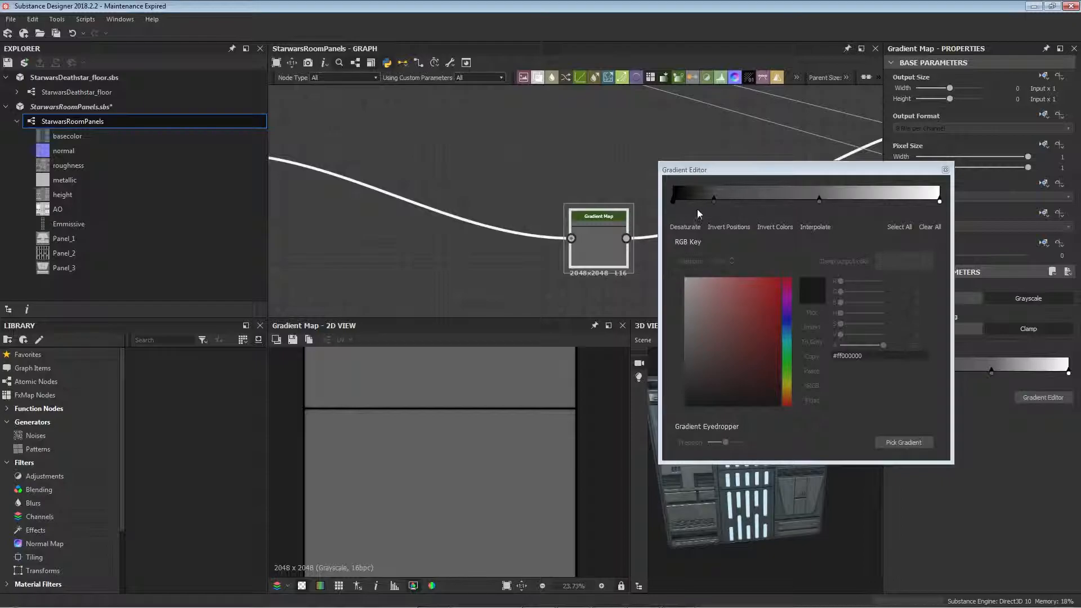
pyautogui.moveTo(773, 216)
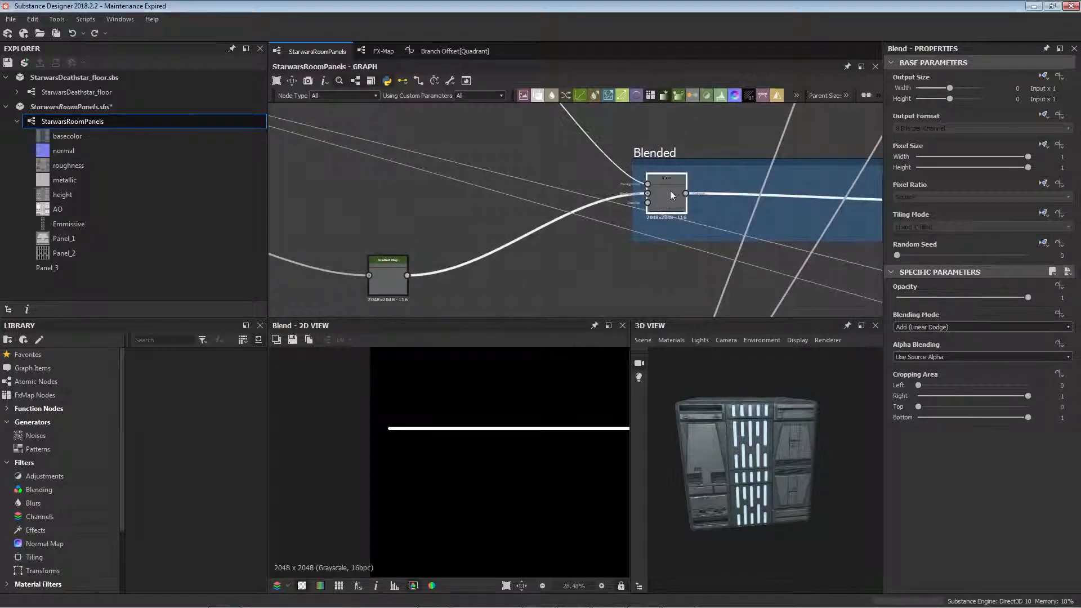
# - Preview Panel_1_Layer 0's blend, the small disc shape, its transform and the line-and-dots blend
pyautogui.click(978, 327)
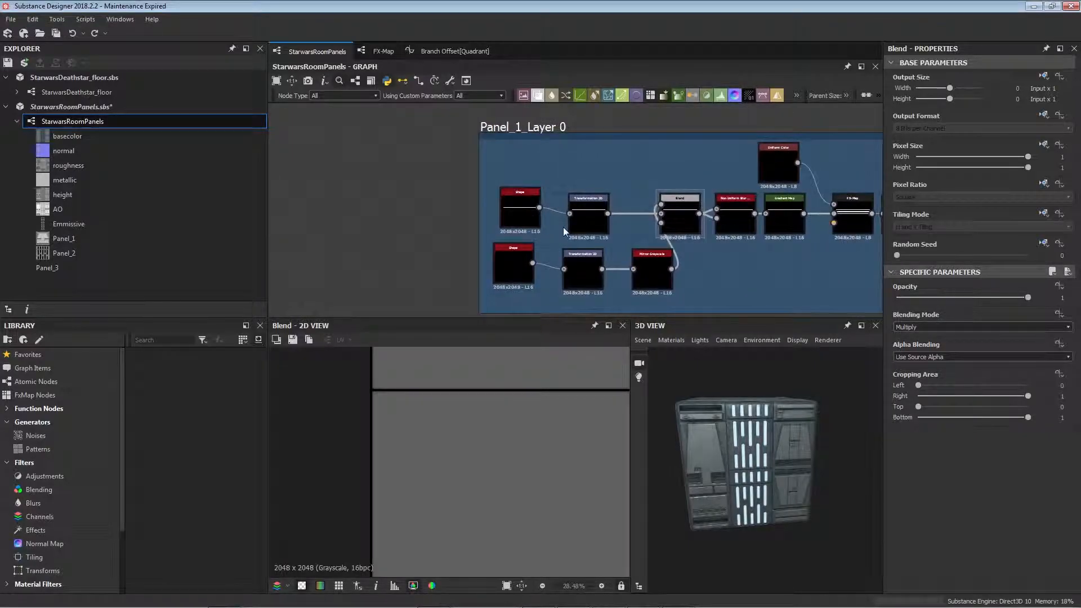
pyautogui.click(521, 211)
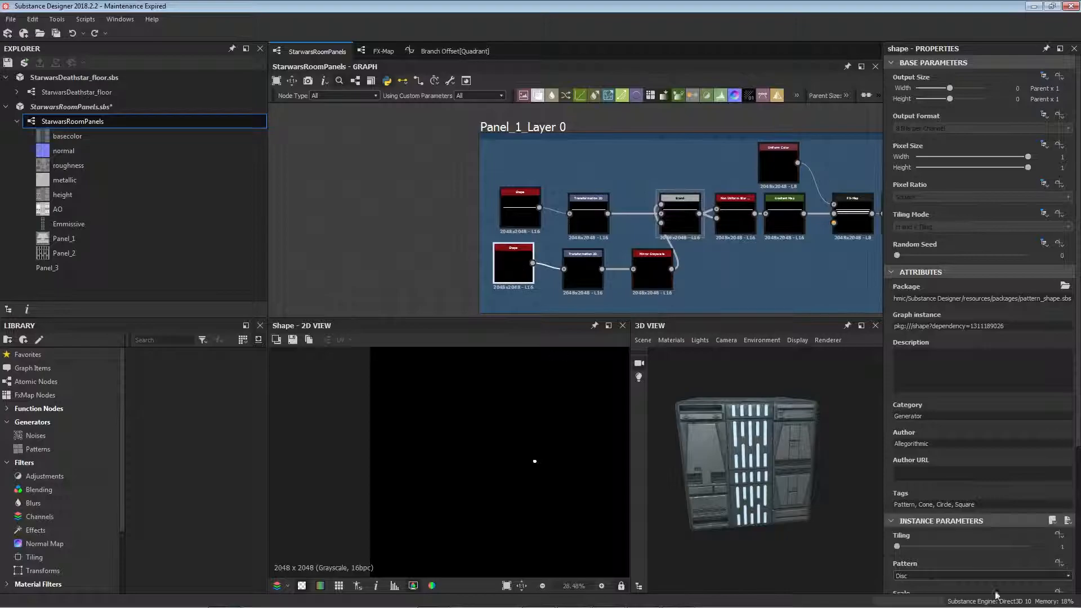
pyautogui.scroll(-3)
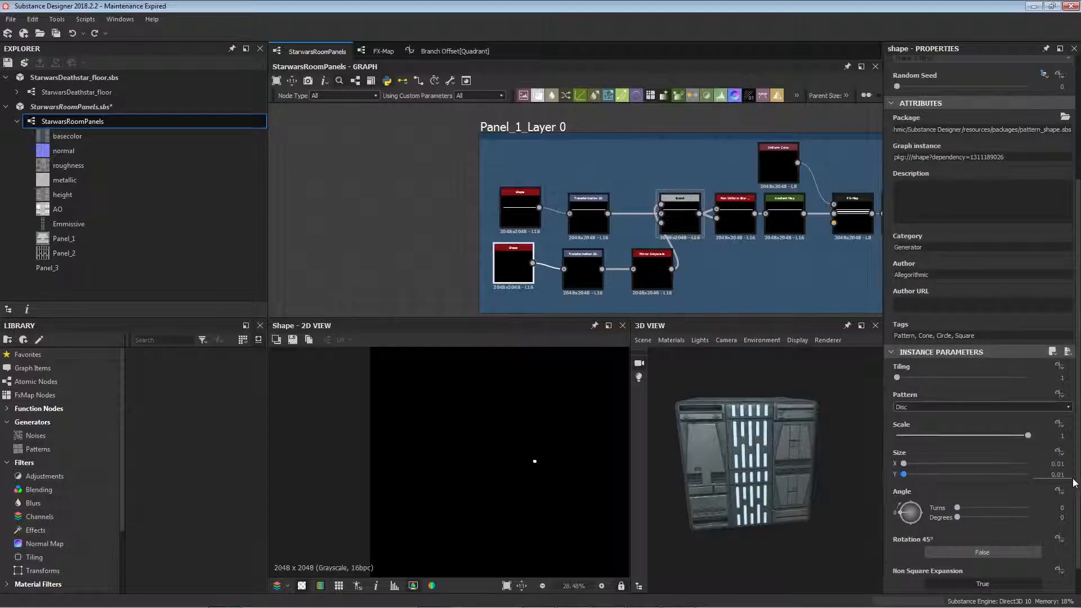
pyautogui.moveTo(1040, 486)
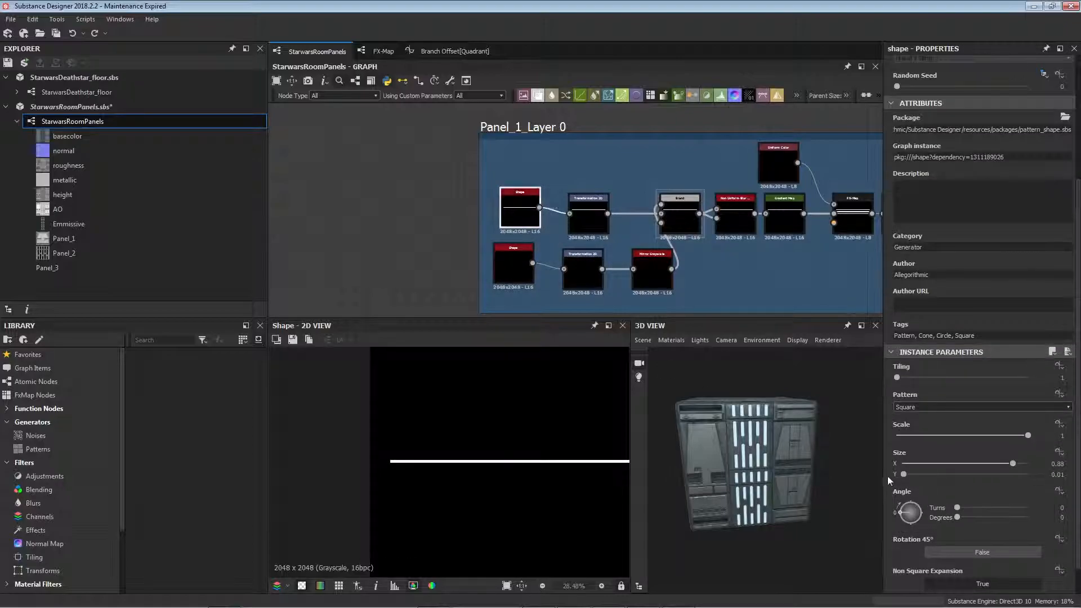
pyautogui.moveTo(899, 470)
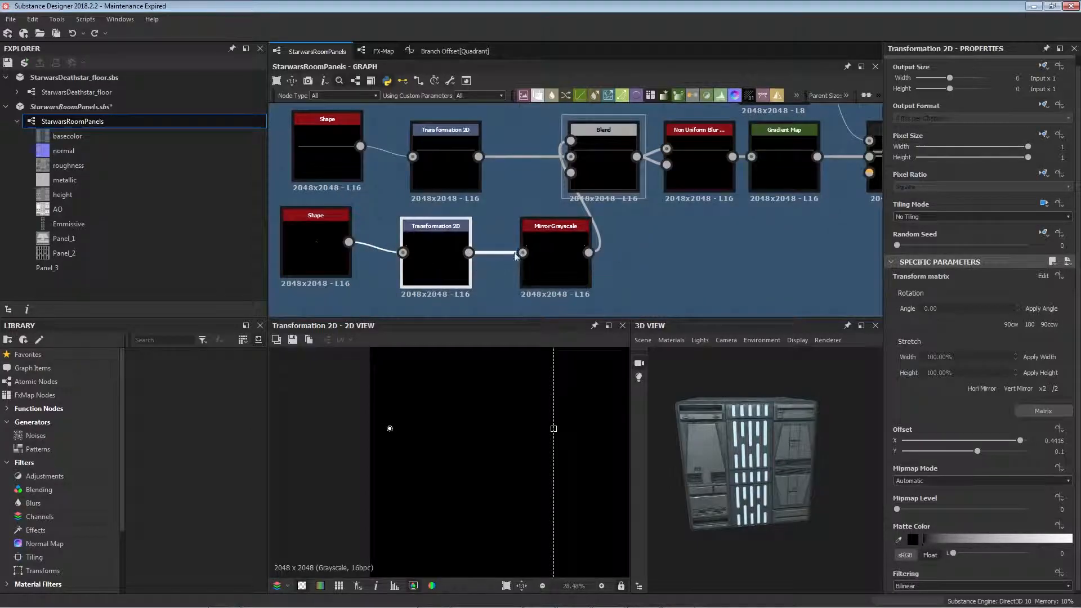
pyautogui.click(554, 256)
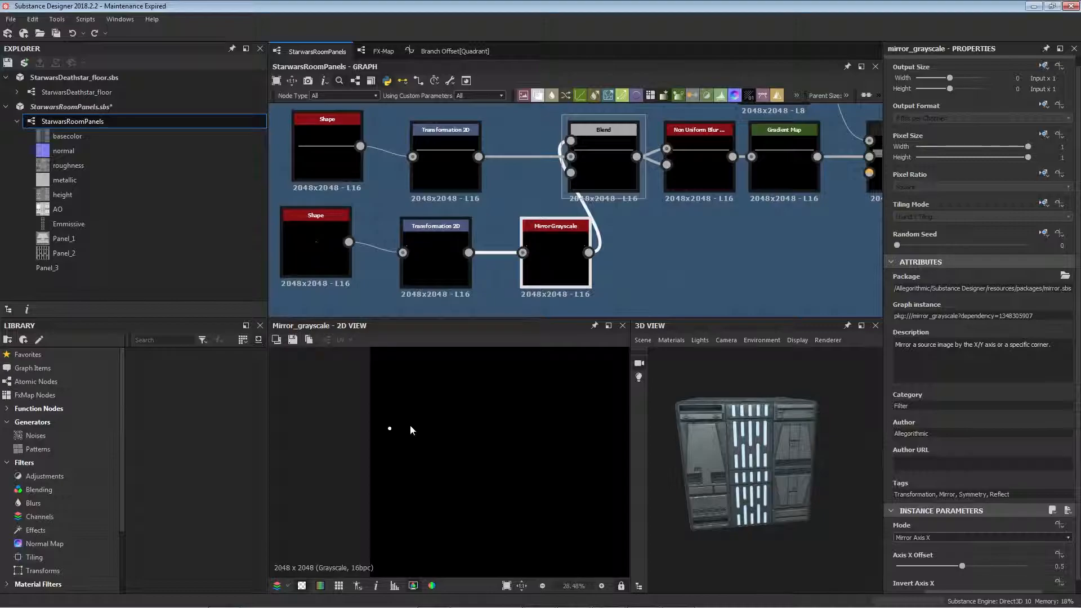
pyautogui.click(603, 155)
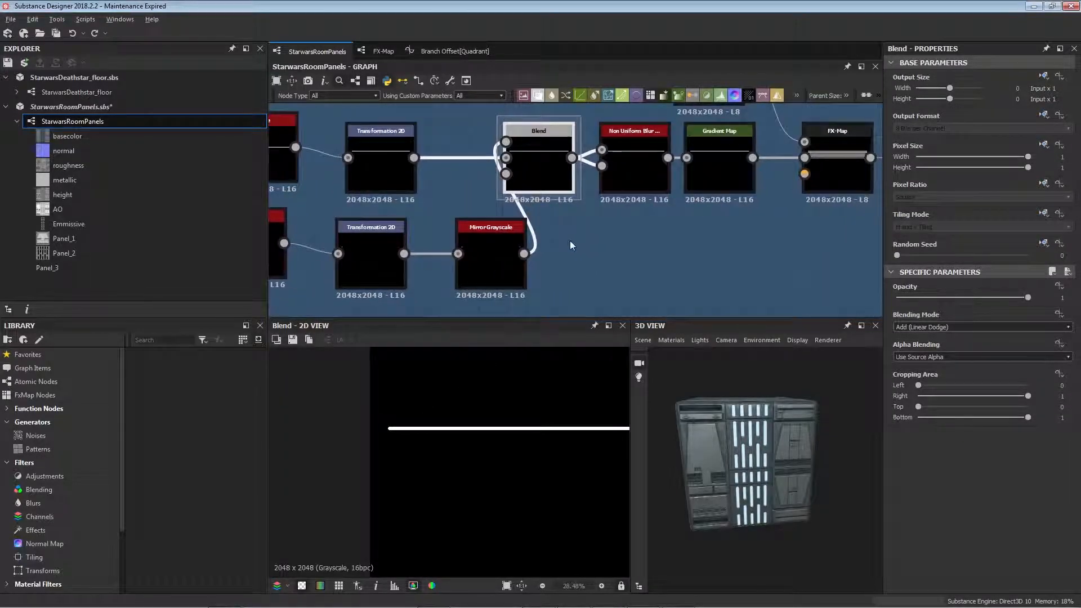
pyautogui.moveTo(659, 260)
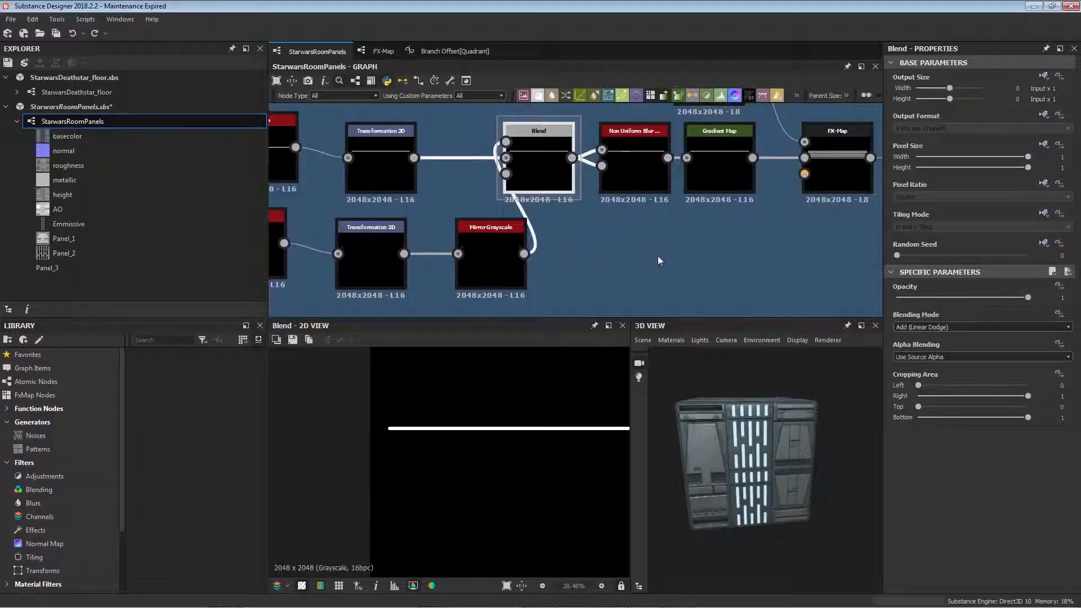
# - Check the Blend's mode list, keep Add (Linear Dodge), and preview the Non Uniform Blur's softened line
pyautogui.click(979, 327)
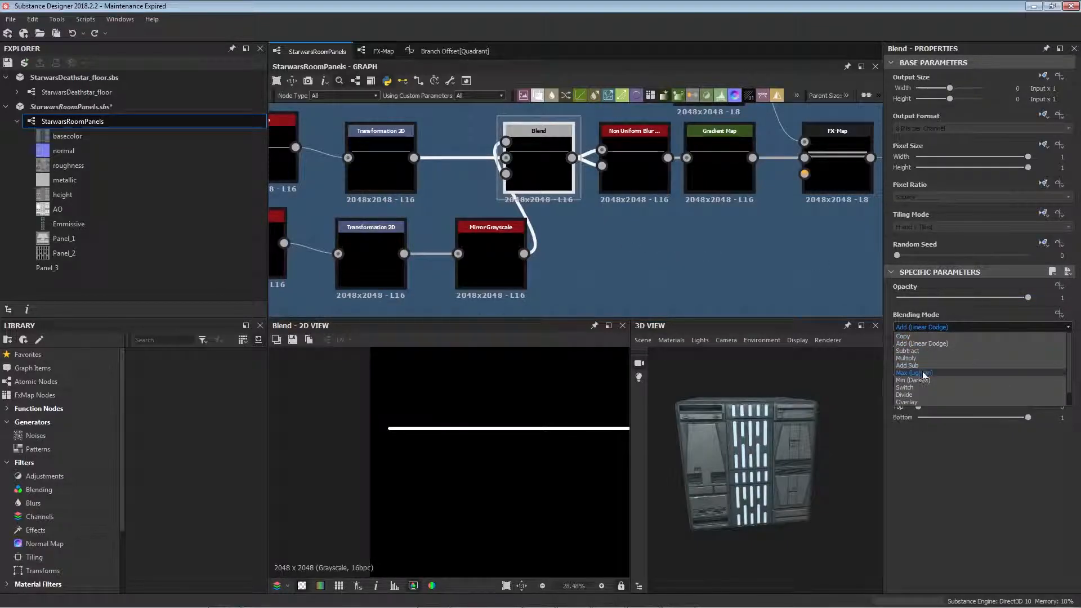
pyautogui.click(922, 343)
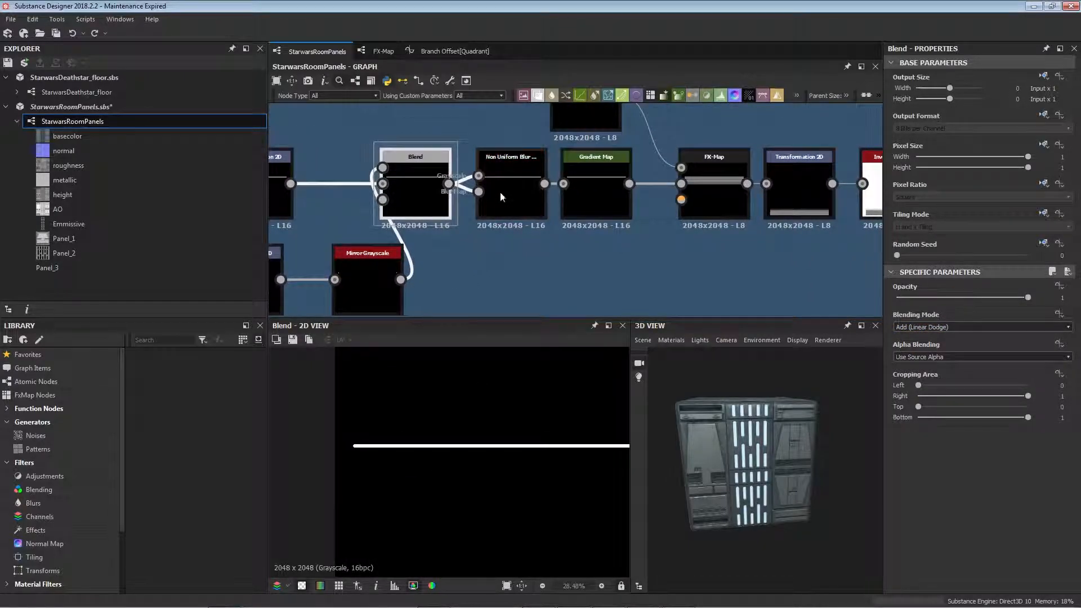
pyautogui.moveTo(497, 181)
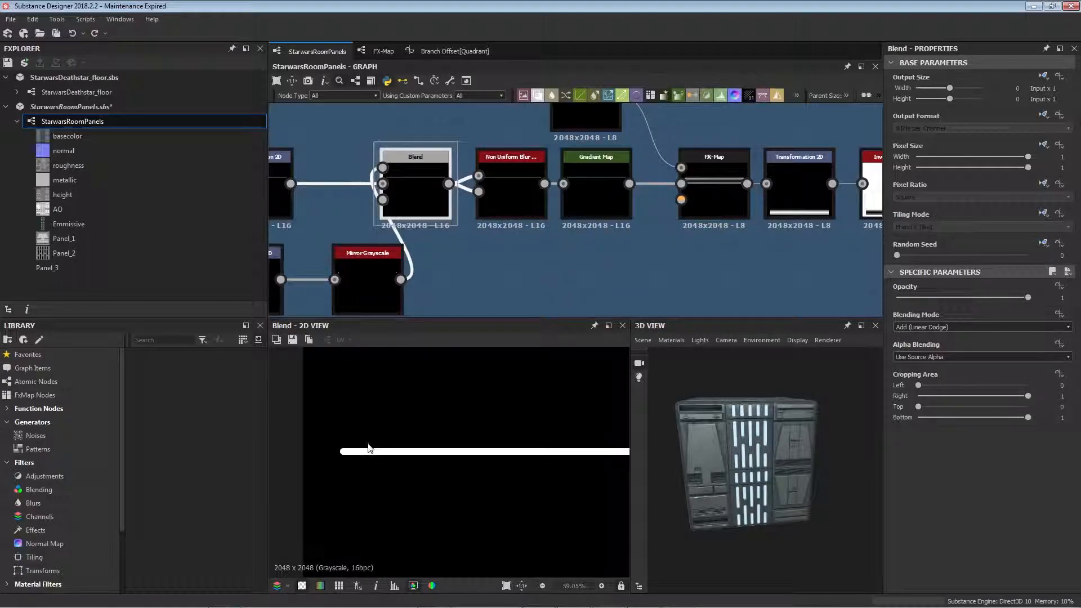
pyautogui.click(510, 179)
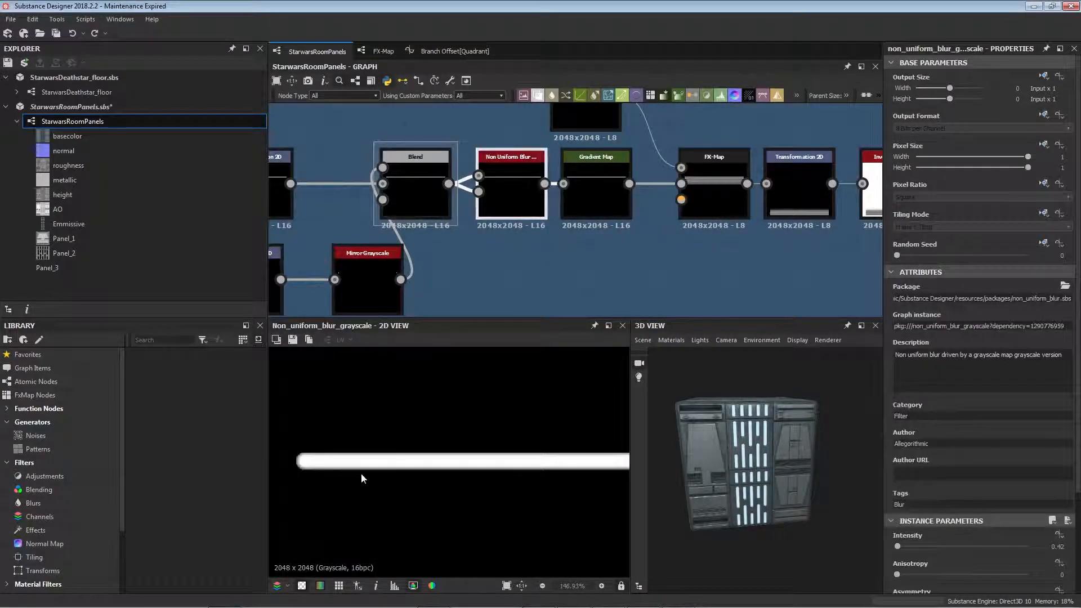
pyautogui.scroll(-3)
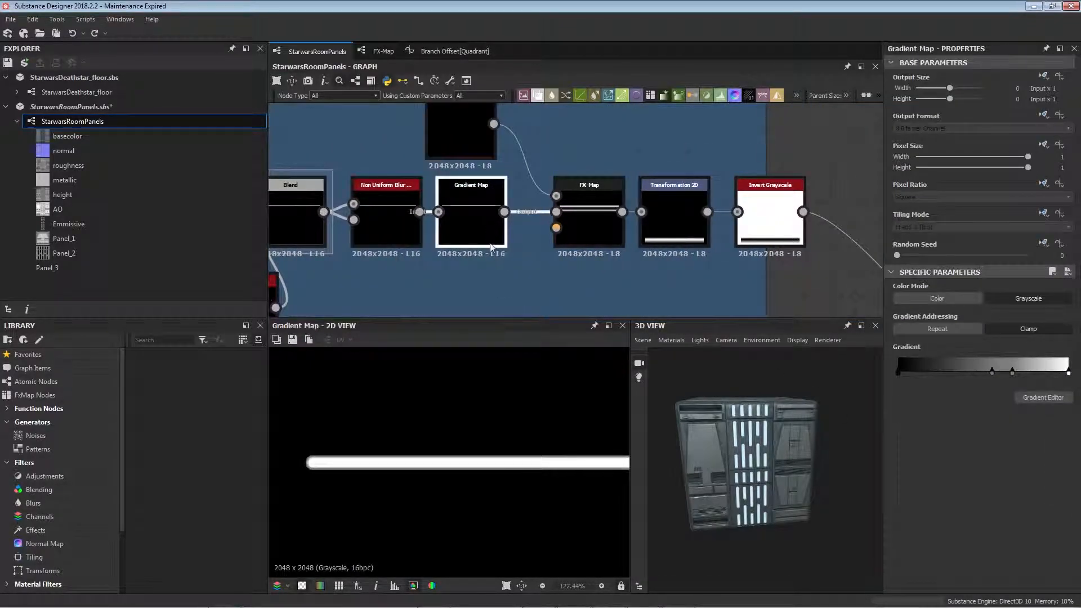
# - Preview the FX-Map node's stack of repeated horizontal white lines
pyautogui.click(470, 183)
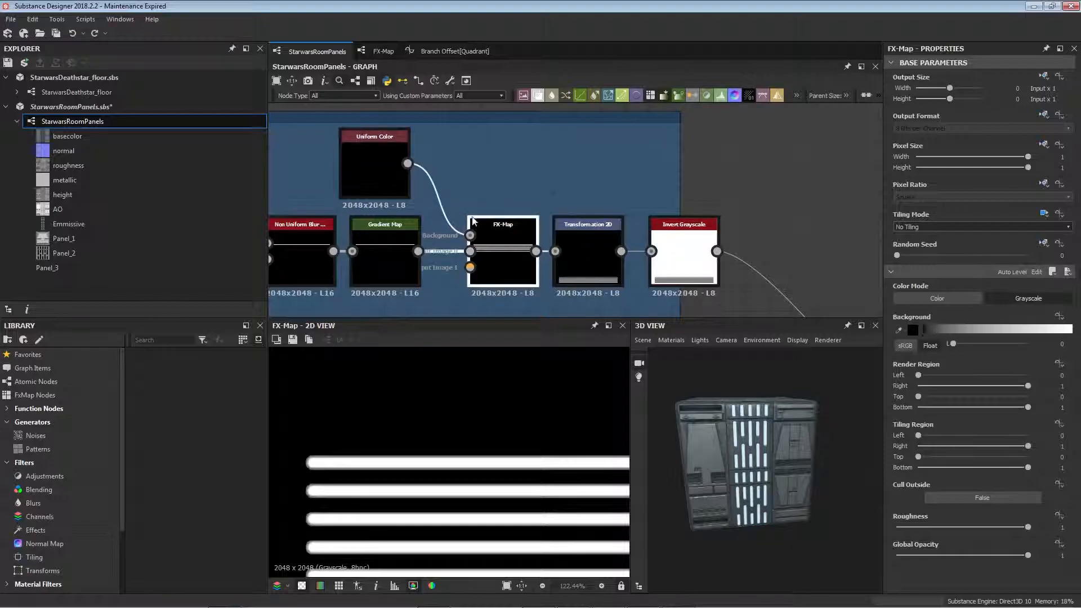
pyautogui.moveTo(383, 254)
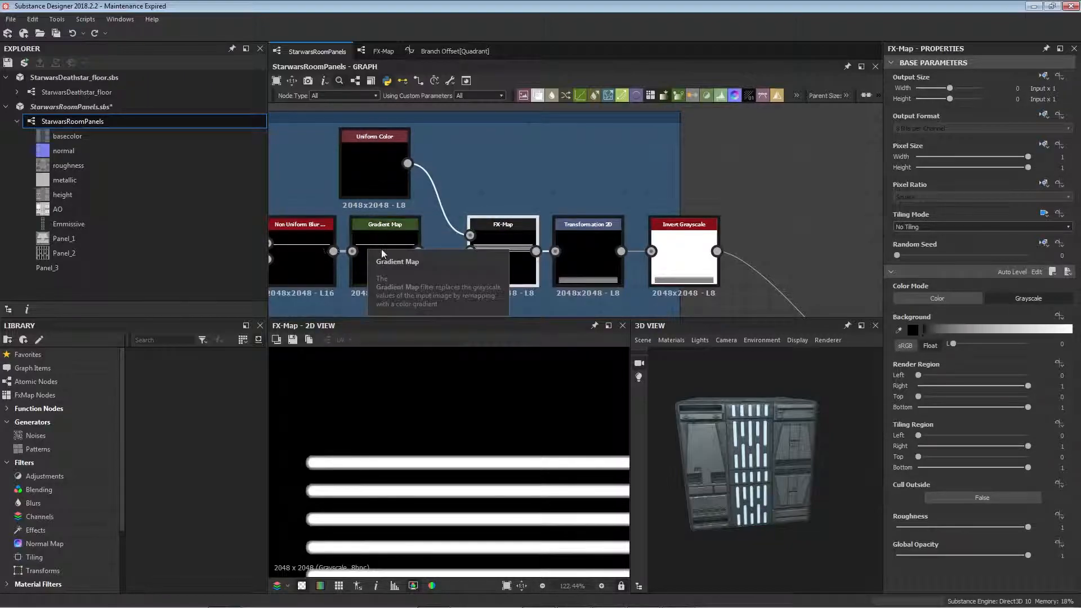
pyautogui.moveTo(487, 250)
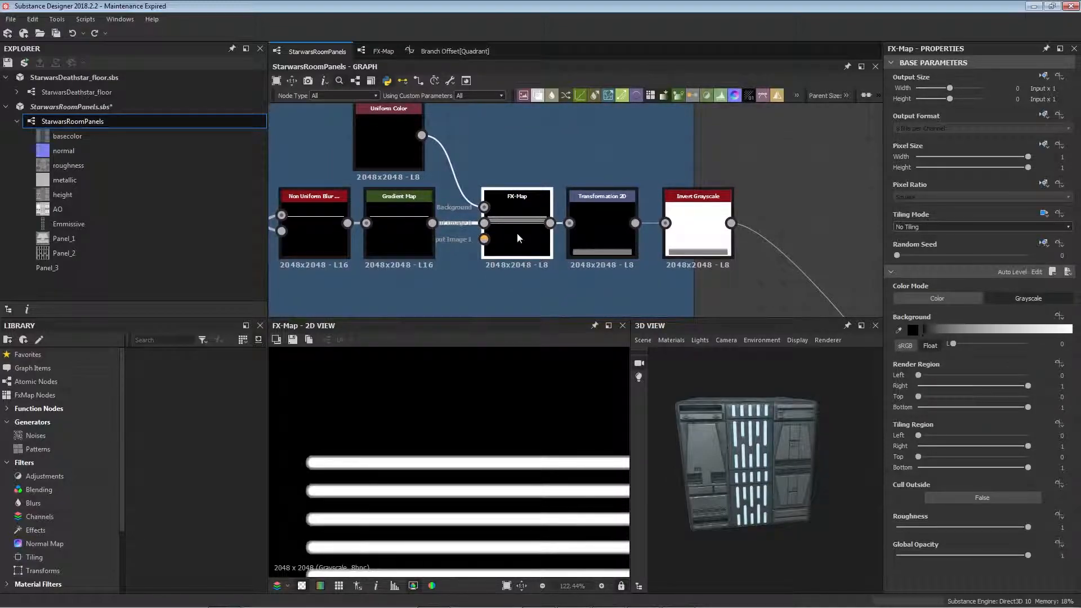
pyautogui.moveTo(518, 237)
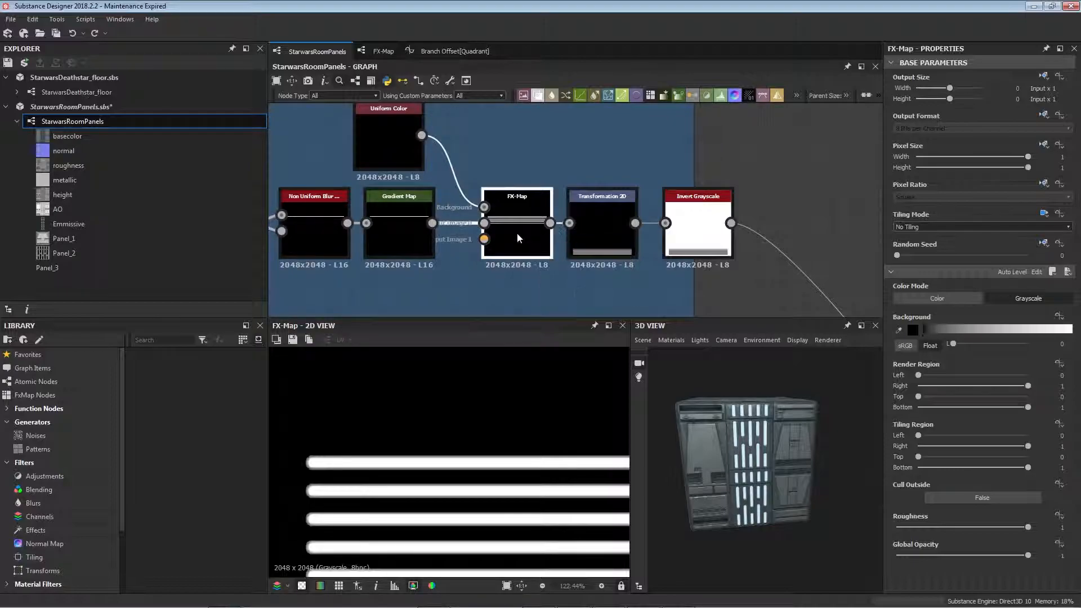
# - Enter the FX-Map node's internal graph with its Iterate and Quadrant nodes via Edit Fx-Map
pyautogui.rightClick(516, 223)
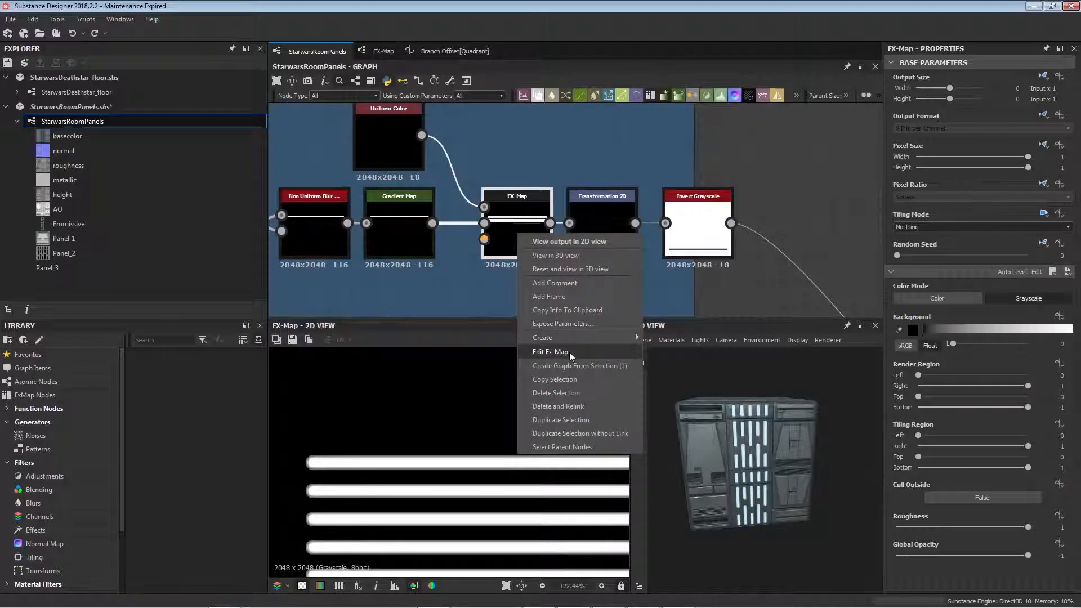
pyautogui.click(550, 351)
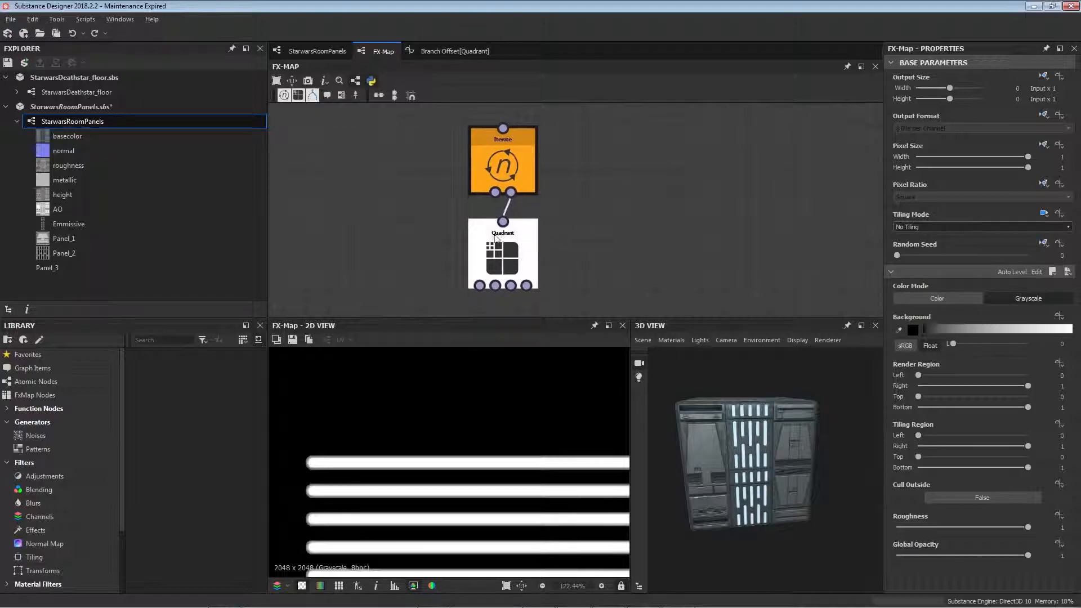
# - Inspect the Quadrant node's settings and the Iterate node's iteration count
pyautogui.click(502, 253)
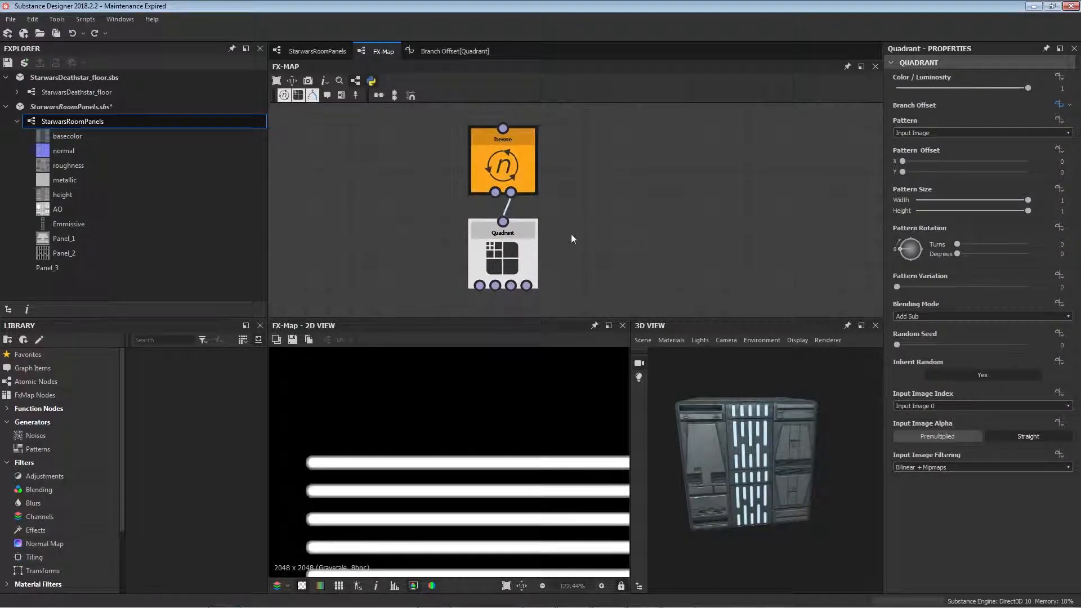
pyautogui.moveTo(936, 191)
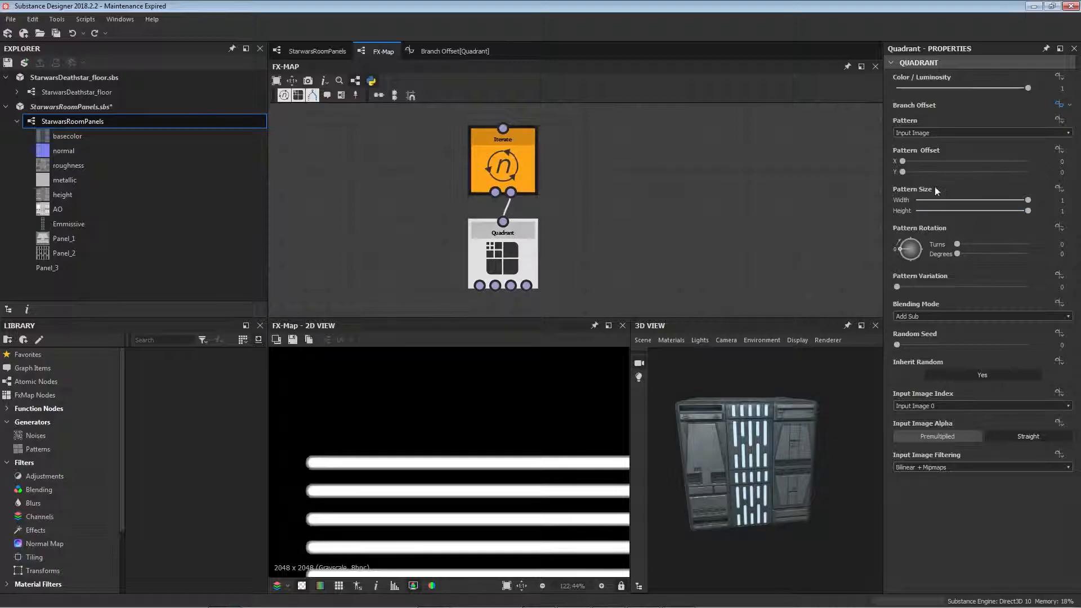
pyautogui.click(979, 133)
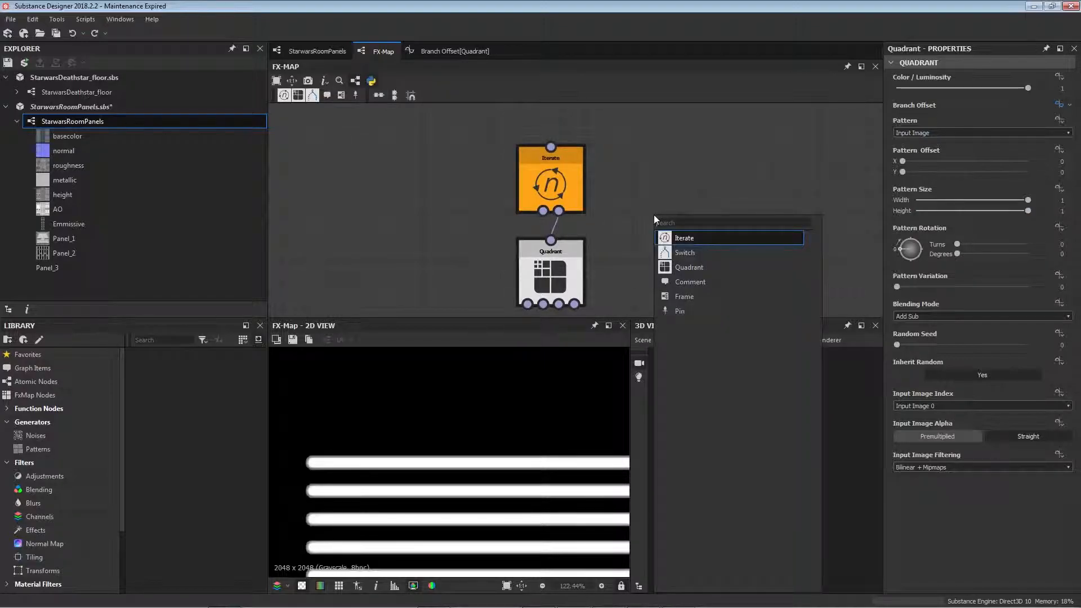
pyautogui.moveTo(700, 239)
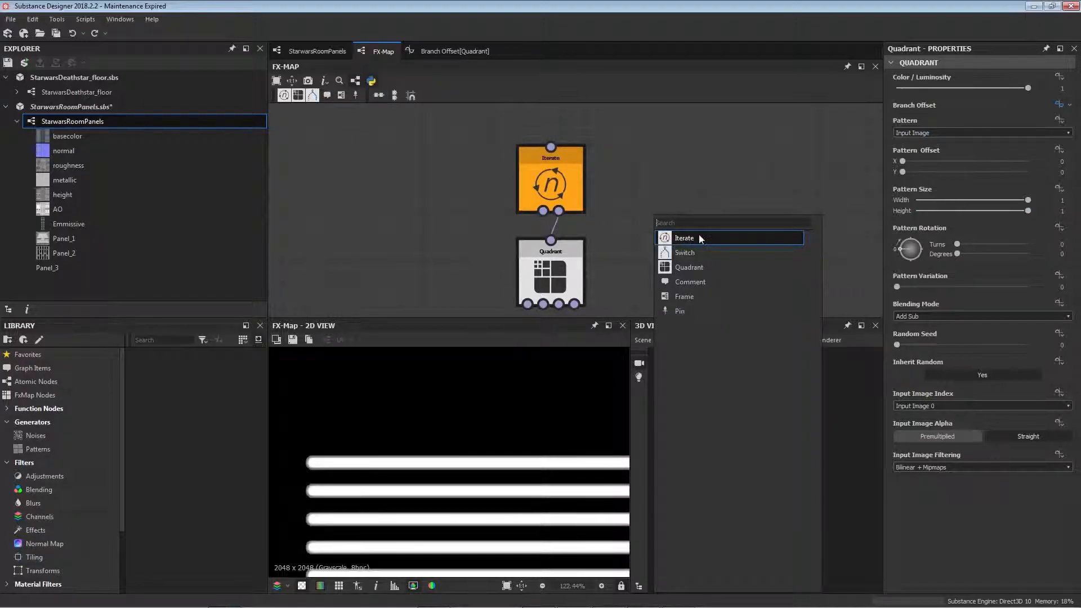
pyautogui.click(685, 238)
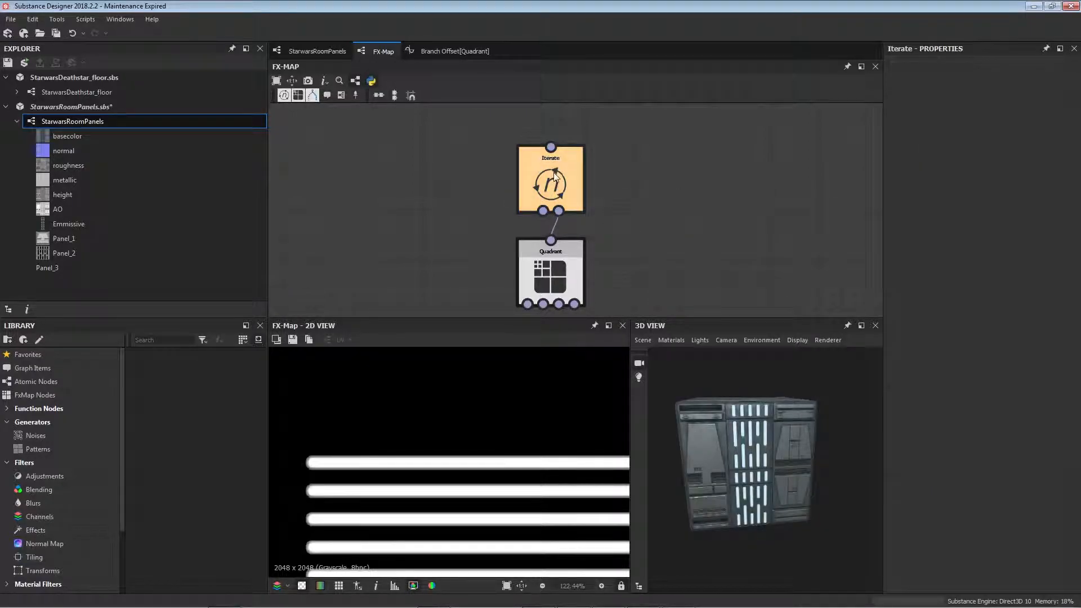
pyautogui.rightClick(551, 180)
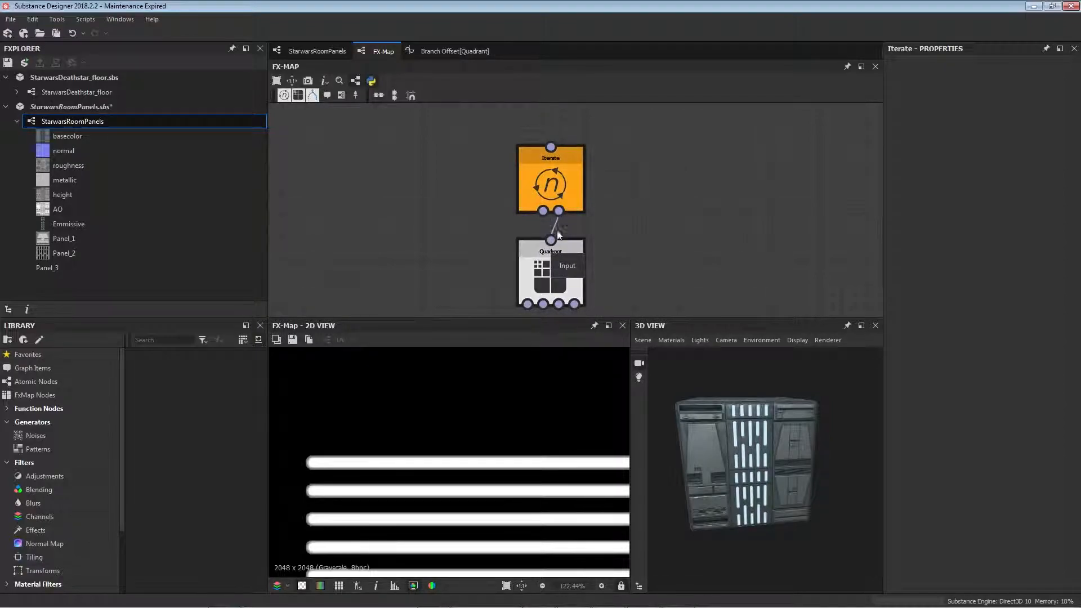
pyautogui.moveTo(552, 239)
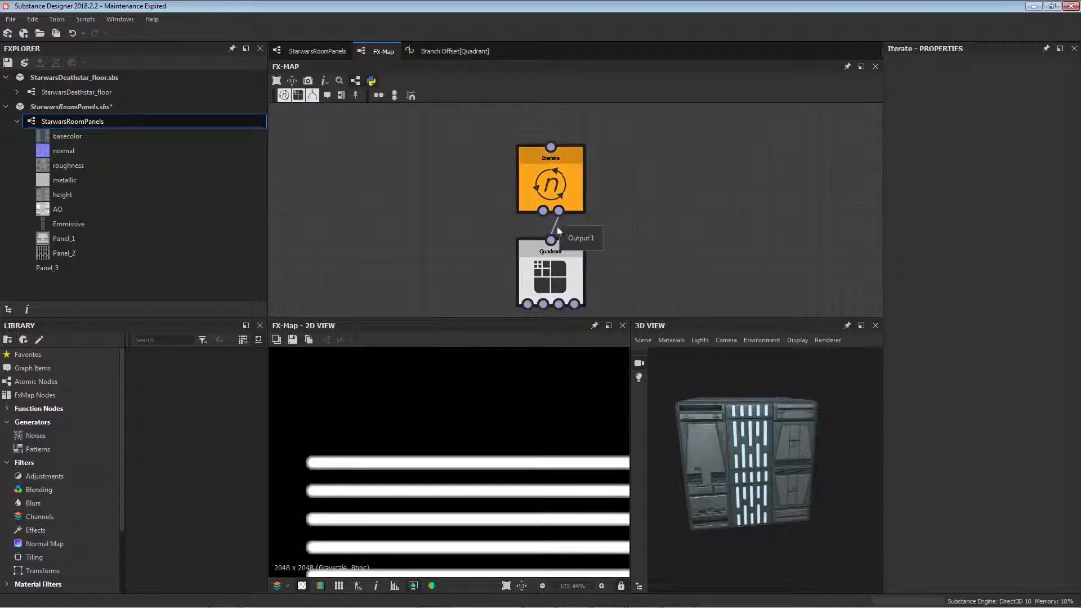
pyautogui.moveTo(542, 210)
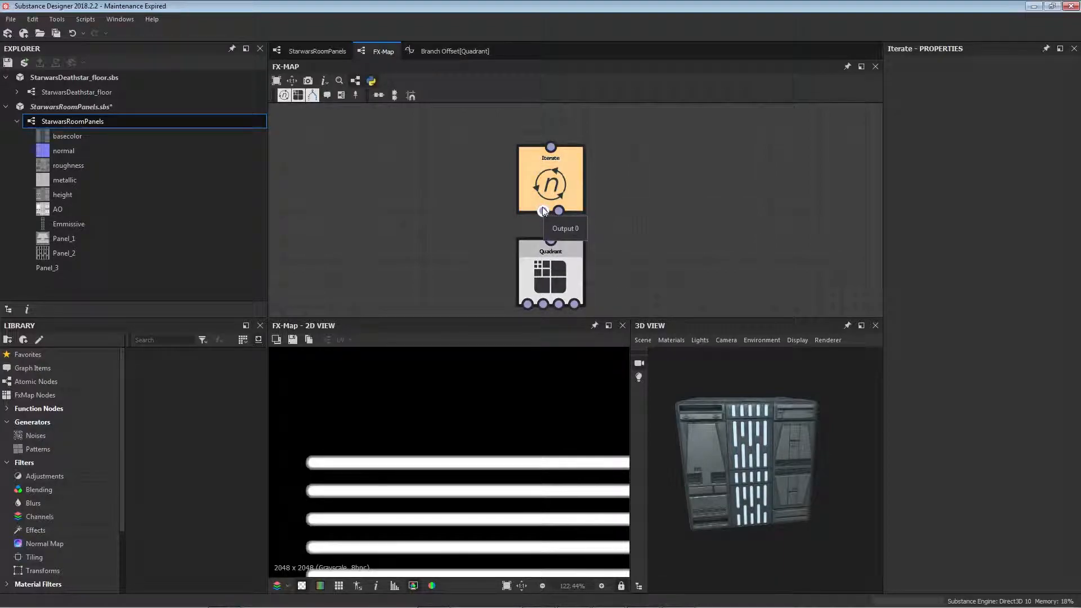
pyautogui.click(551, 178)
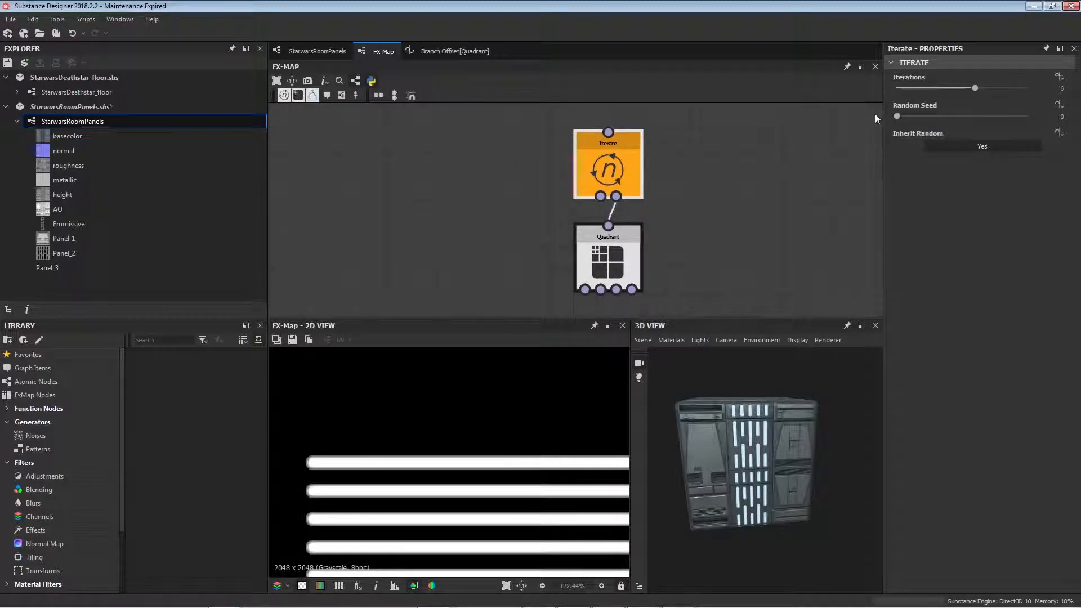
pyautogui.moveTo(935, 153)
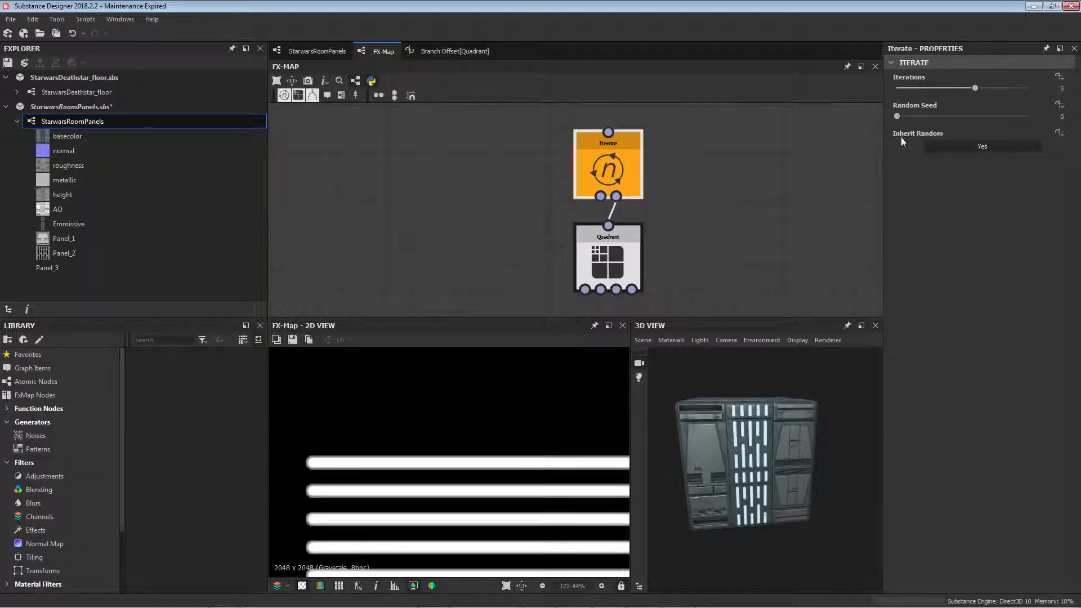
pyautogui.moveTo(895, 95)
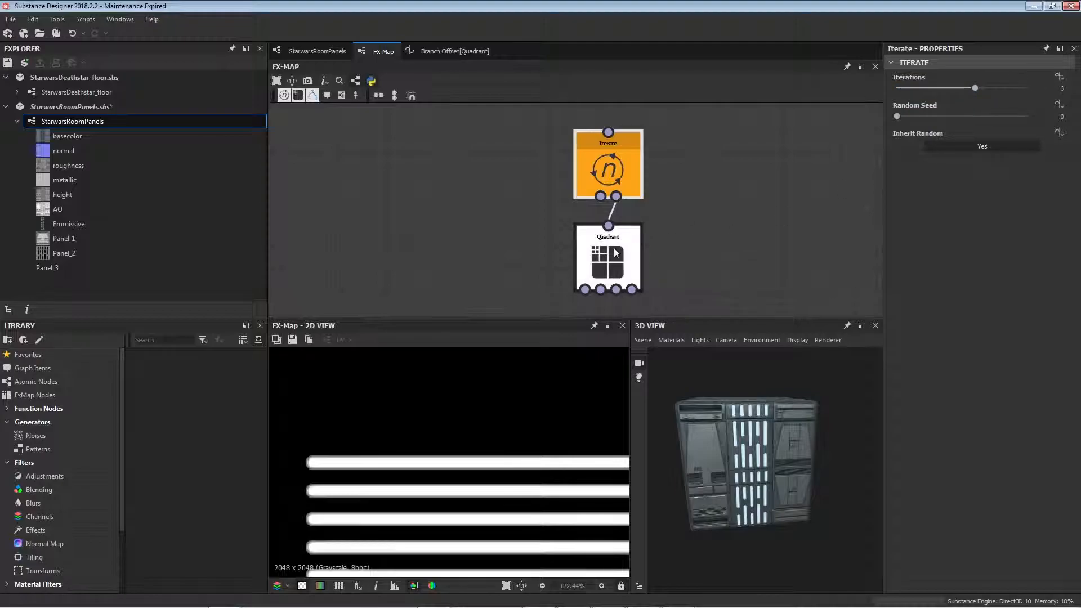
# - Enter the Quadrant's Branch Offset function graph that multiplies $number by 0.02
pyautogui.click(607, 259)
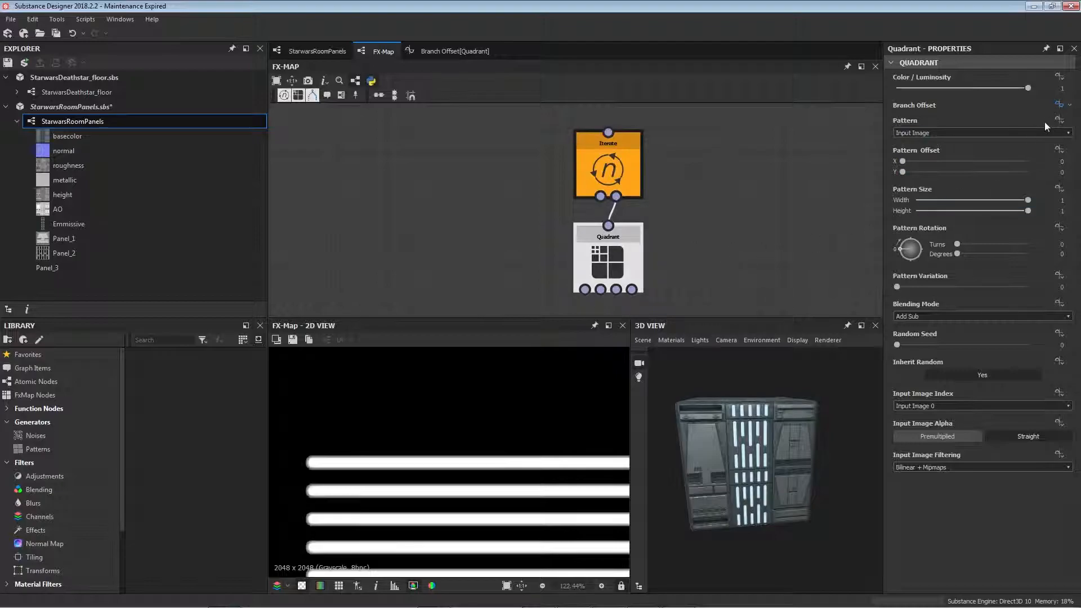
pyautogui.click(1062, 105)
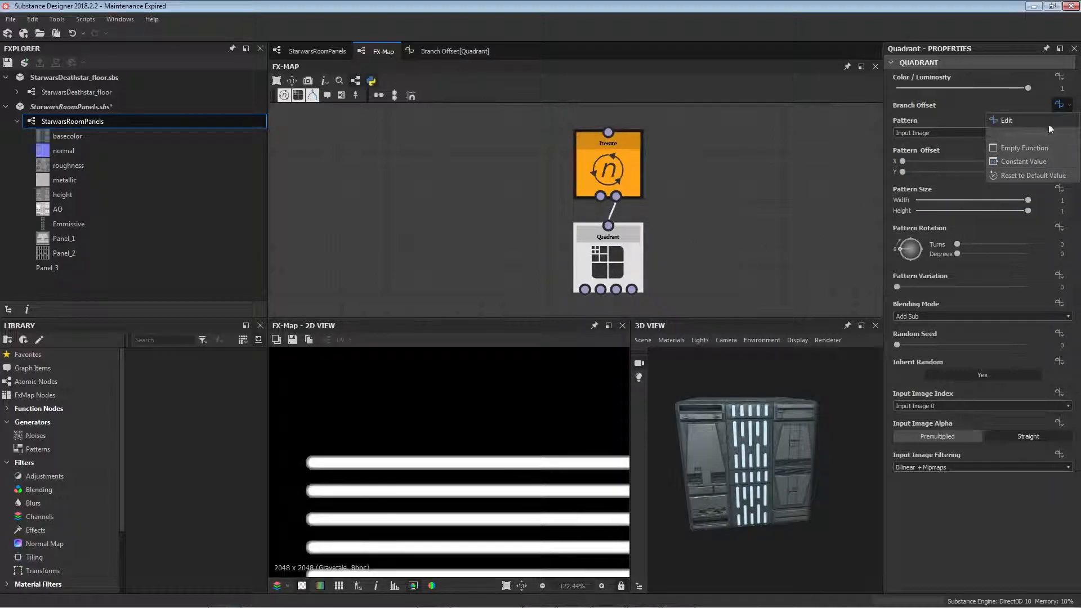
pyautogui.click(1006, 121)
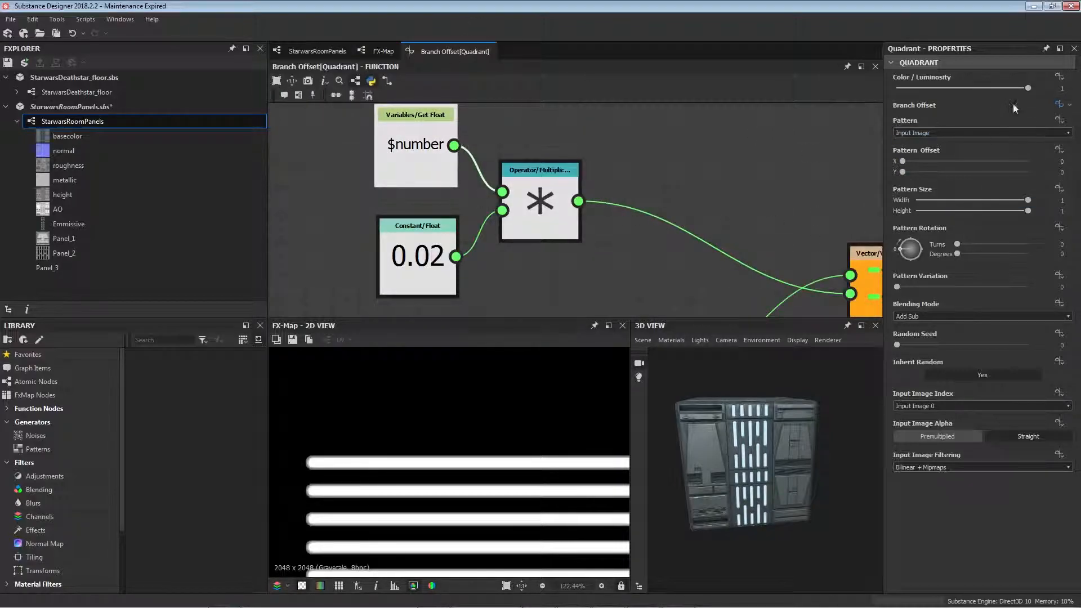
pyautogui.click(1061, 105)
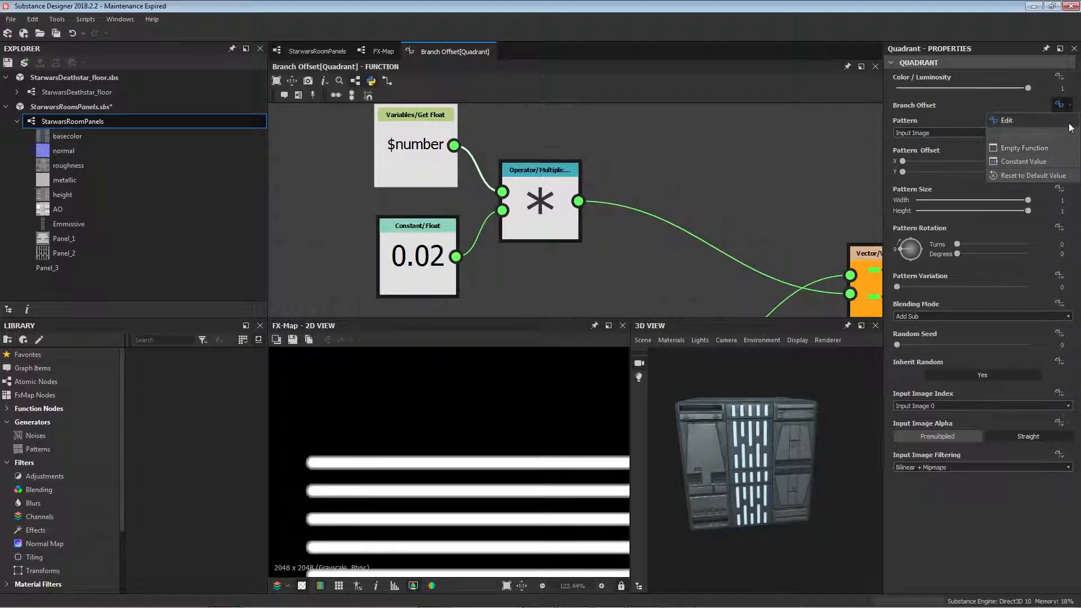
pyautogui.click(1063, 104)
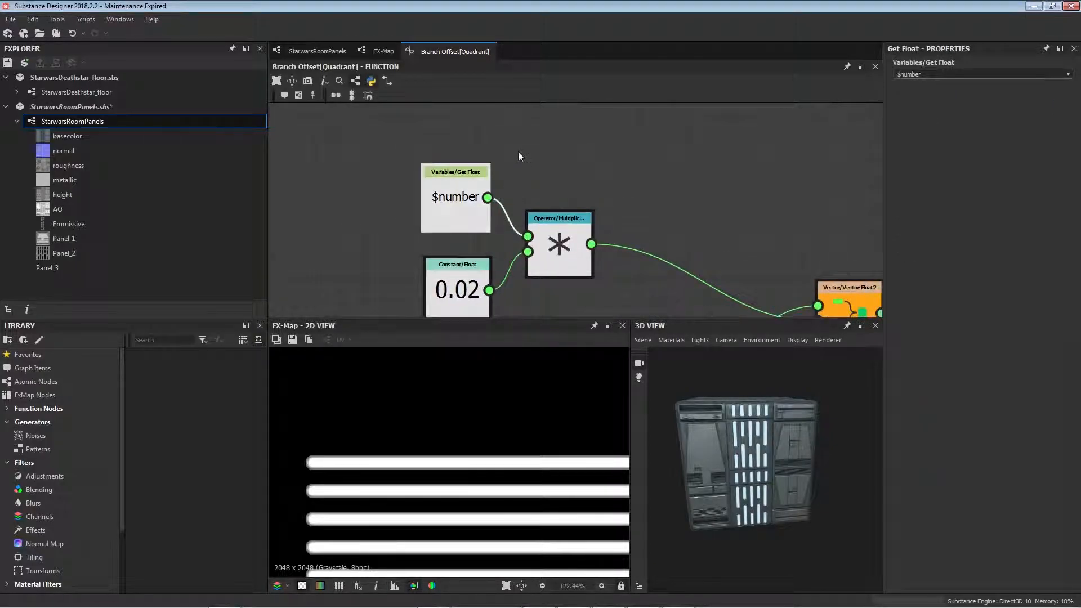
pyautogui.moveTo(486, 197)
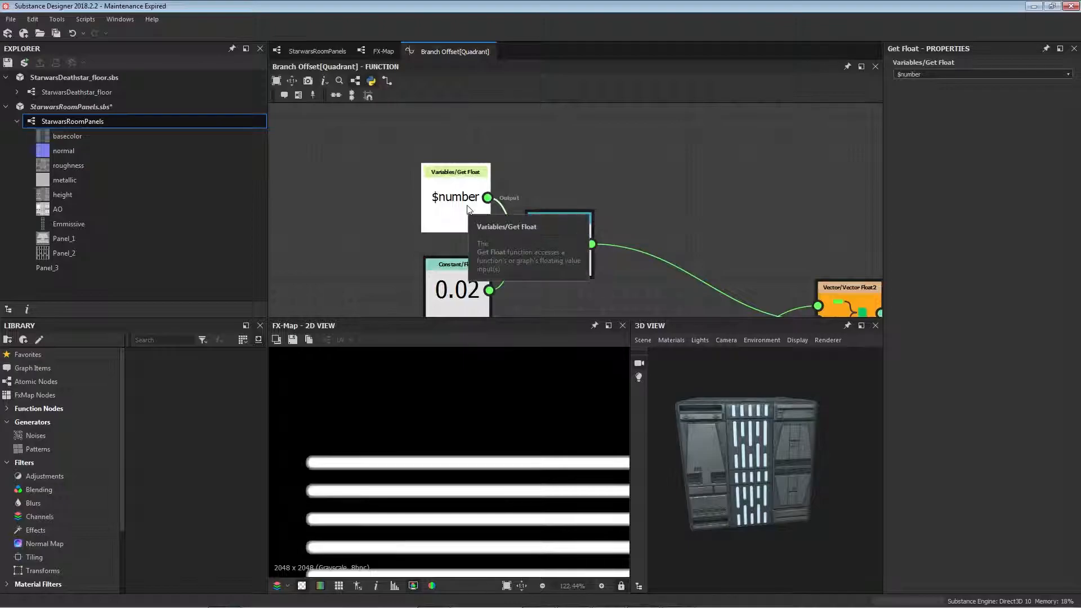
pyautogui.moveTo(549, 135)
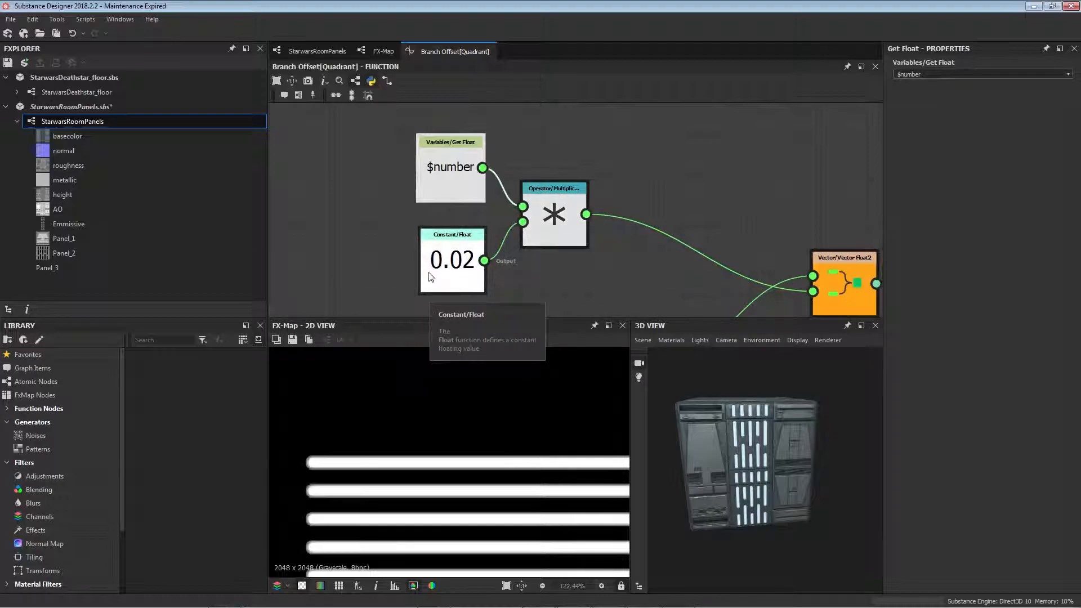
pyautogui.moveTo(451, 143)
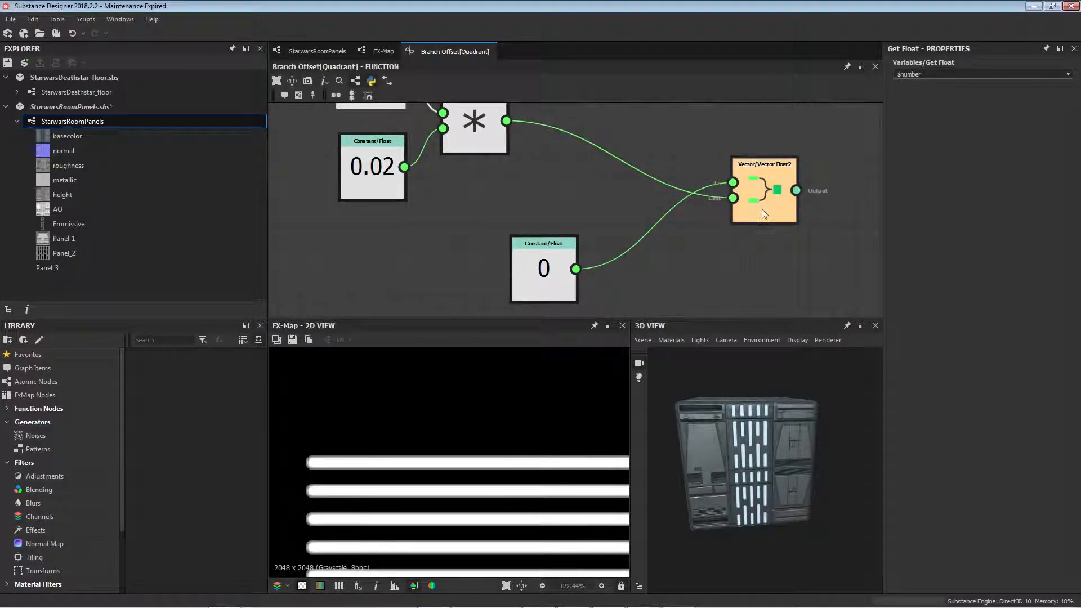
pyautogui.click(764, 190)
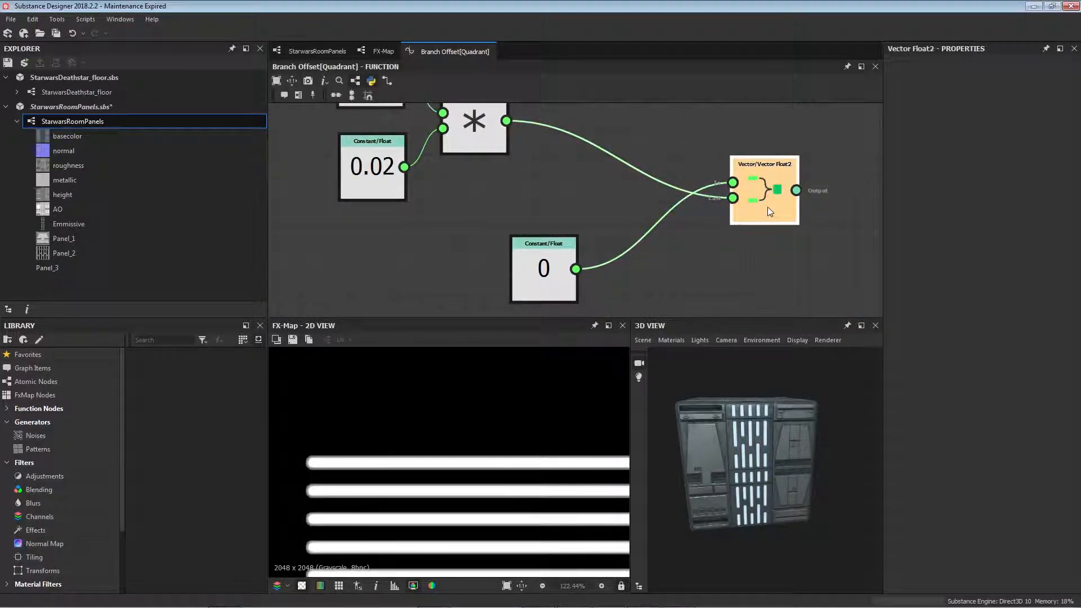
pyautogui.moveTo(744, 184)
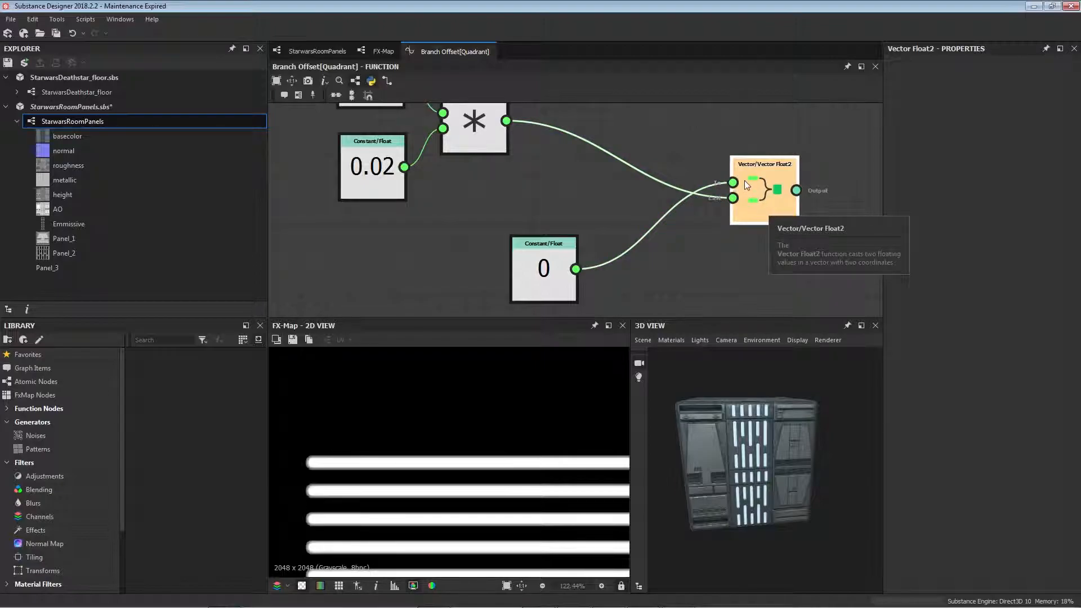
pyautogui.moveTo(545, 269)
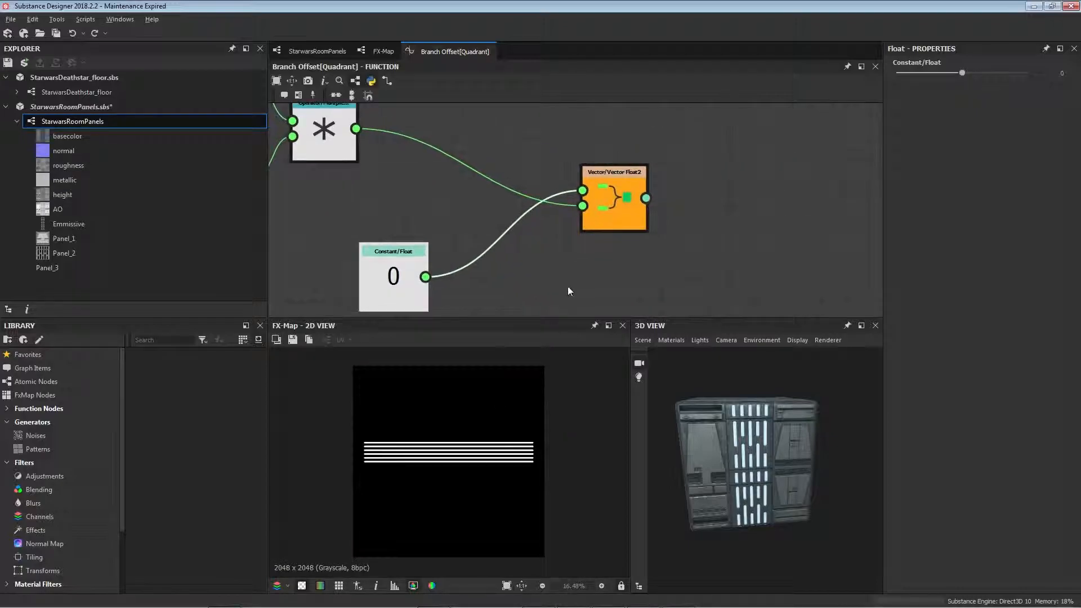
pyautogui.rightClick(593, 231)
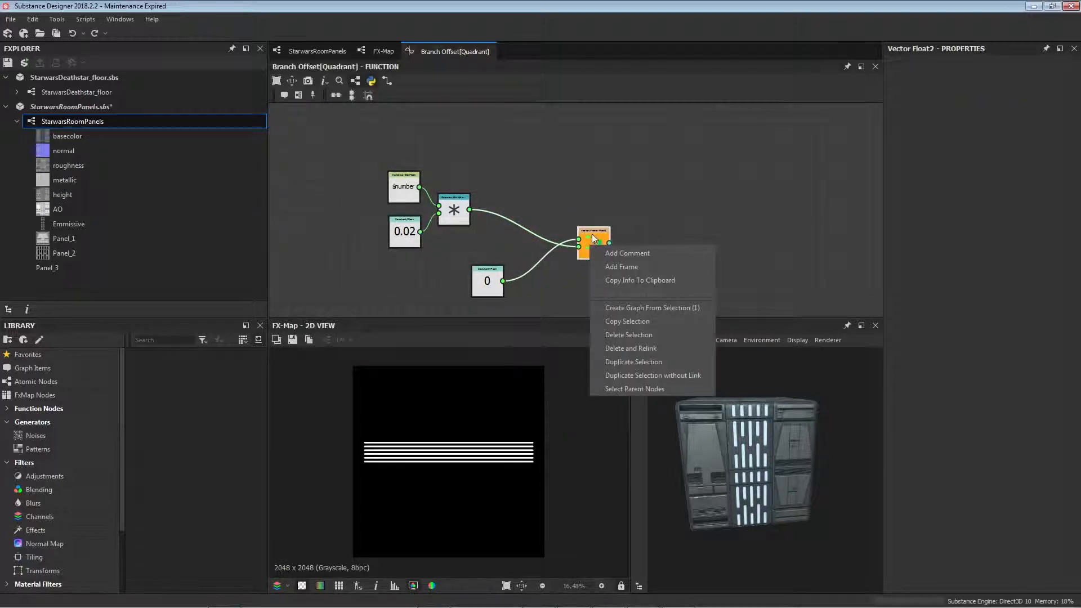
pyautogui.moveTo(607, 287)
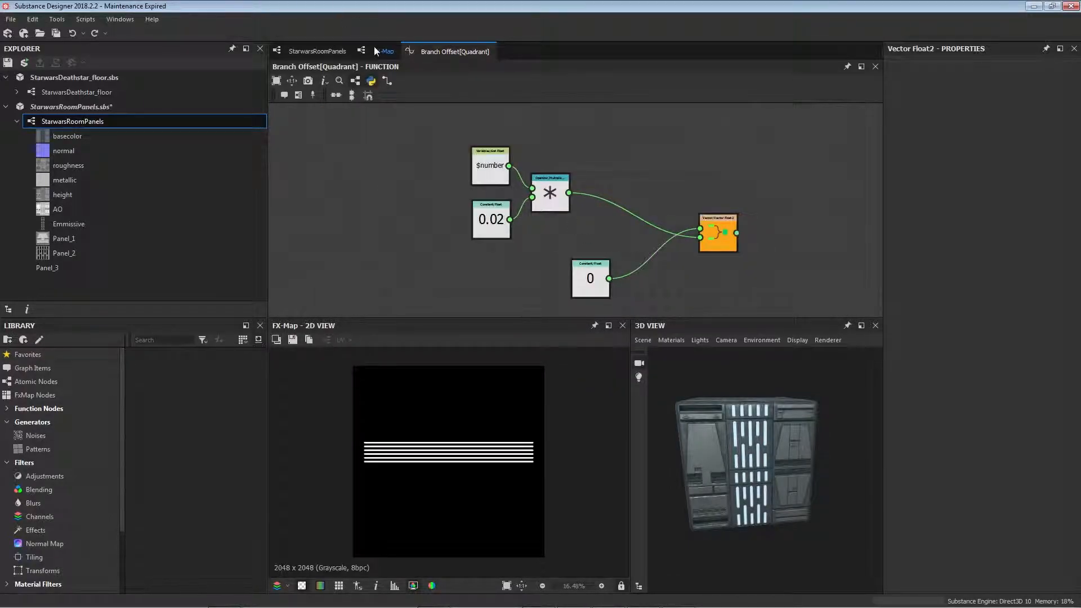
# - Return to the StarwarsRoomPanels graph and preview the Invert Grayscale dark-lines pattern
pyautogui.click(316, 51)
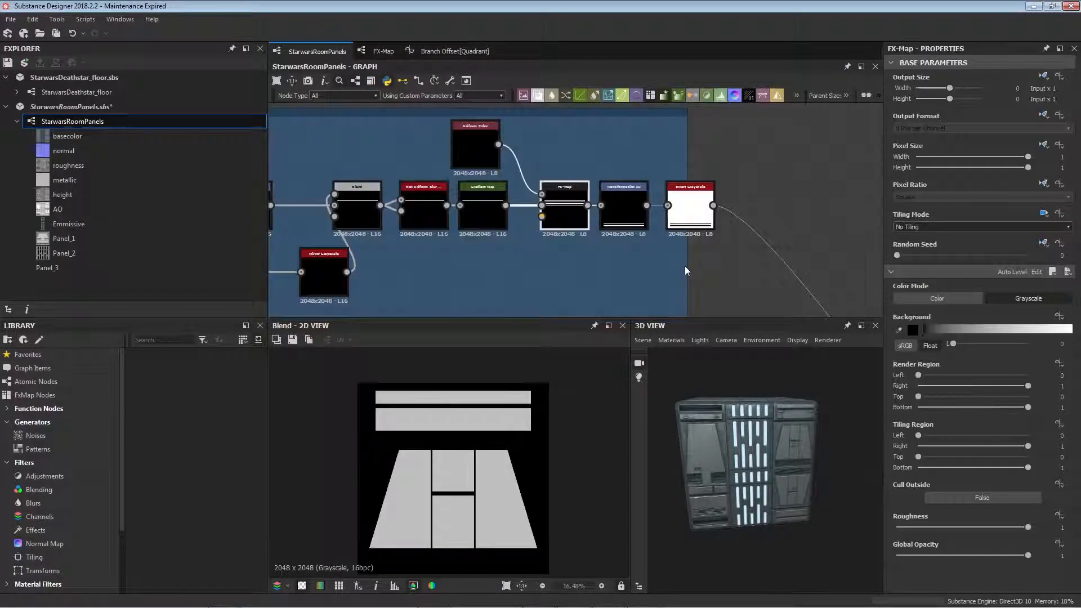
pyautogui.click(623, 205)
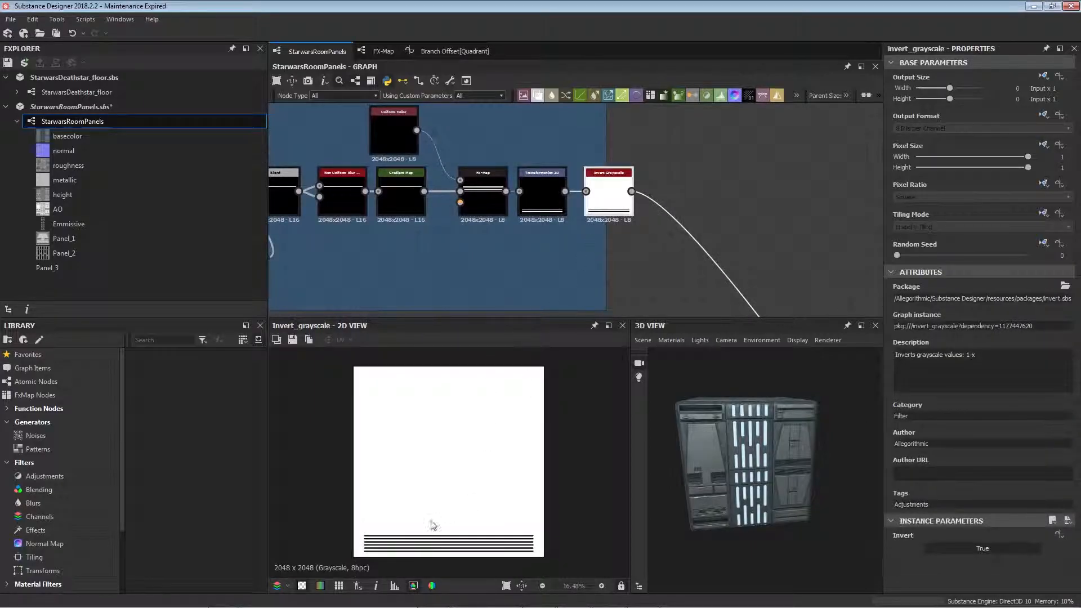
pyautogui.scroll(3)
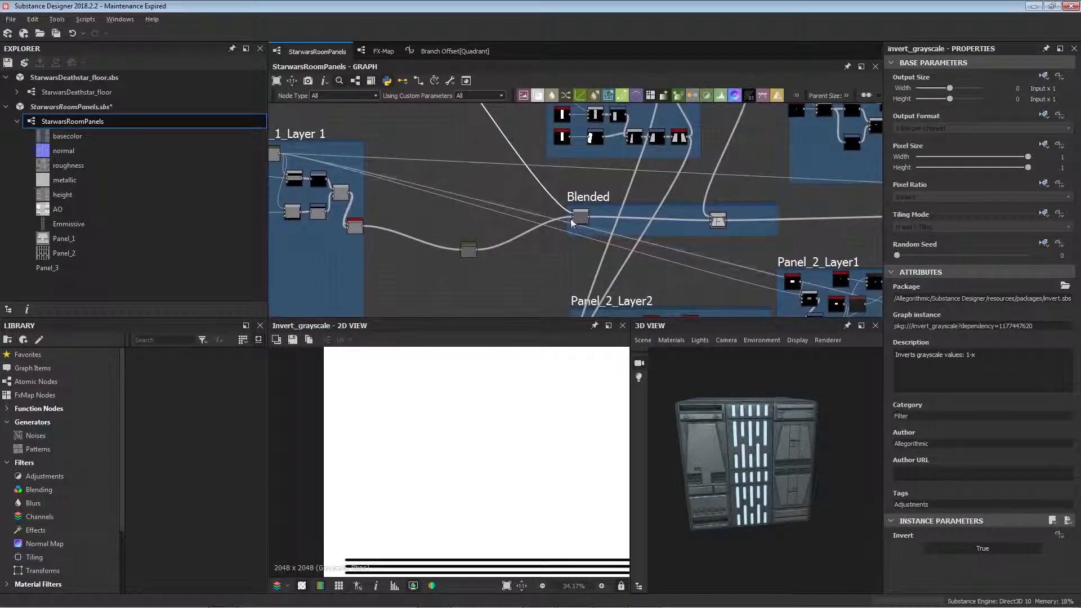
# - Focus on Panel_1_Layer 2 and preview its two-bar blend and the uniform grey fill
pyautogui.click(581, 217)
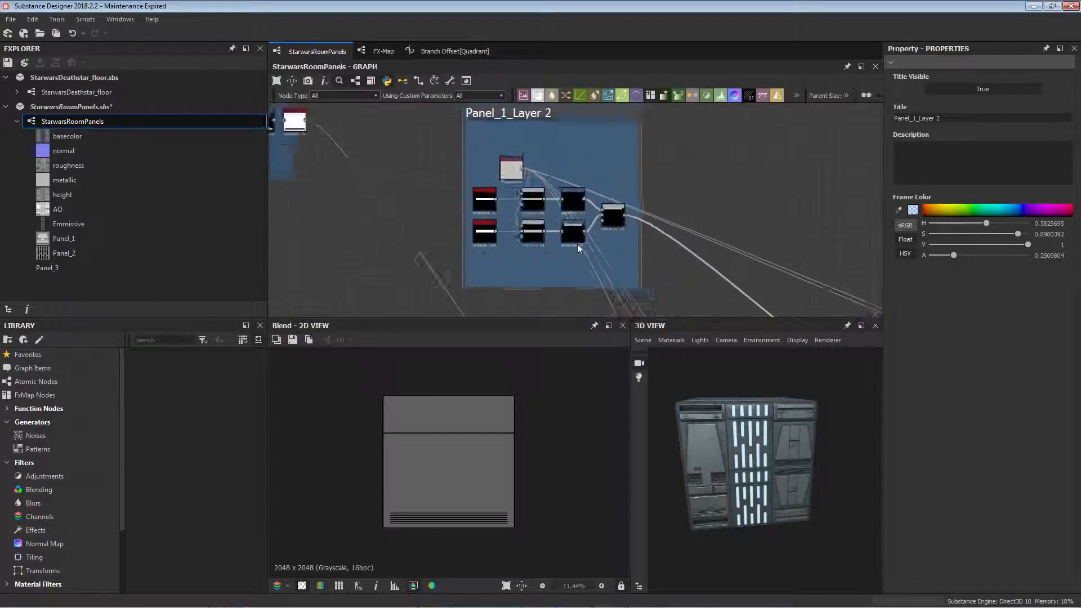
pyautogui.click(613, 217)
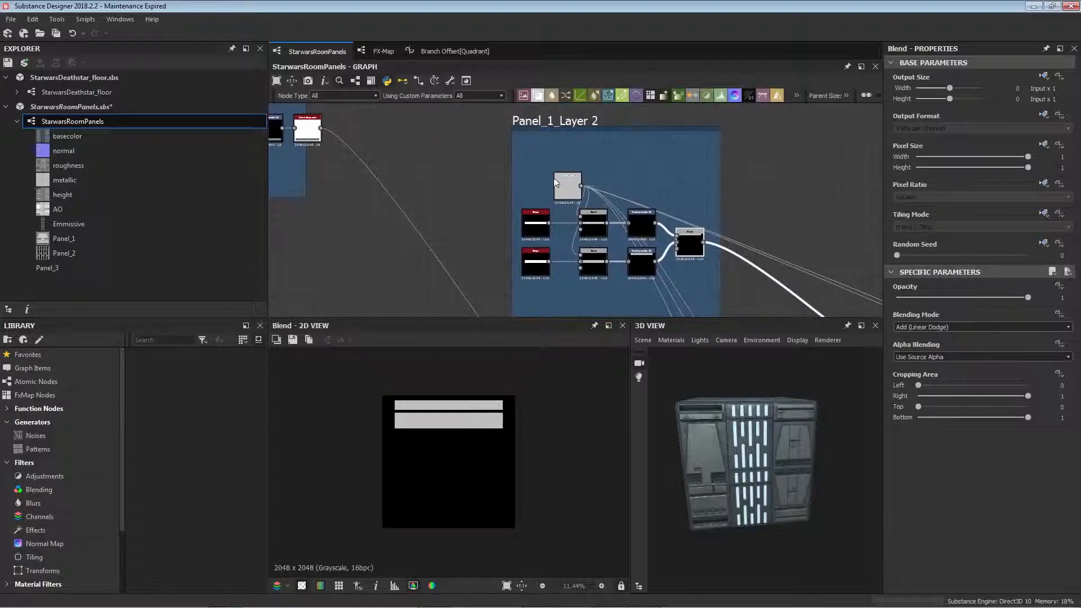
pyautogui.click(568, 176)
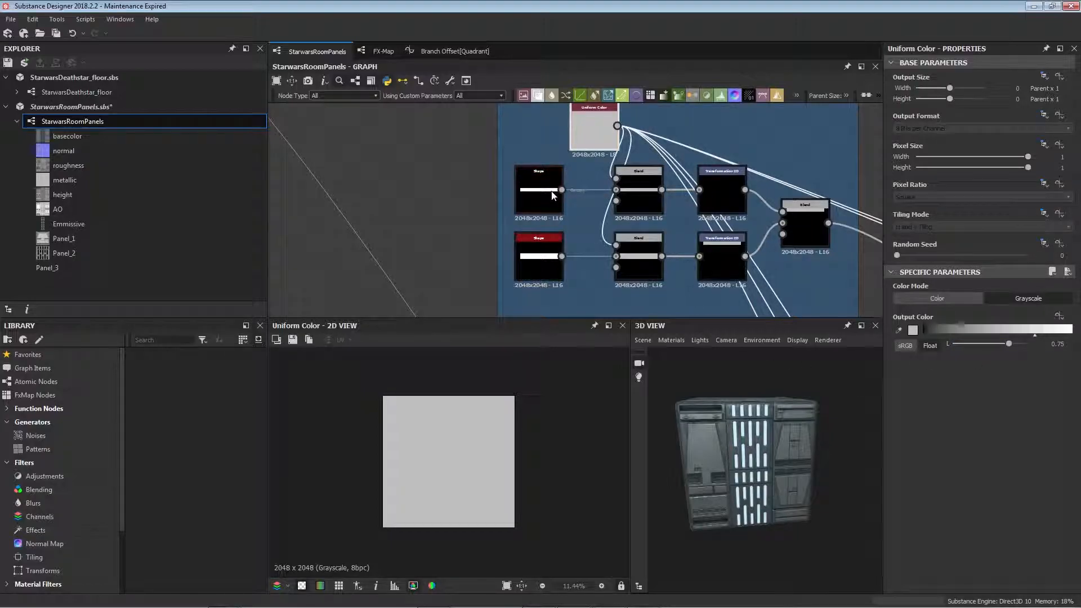
# - Raise the top bar Shape's Size Y from 0.07 to 0.12, then check its grey multiply and transform
pyautogui.click(538, 189)
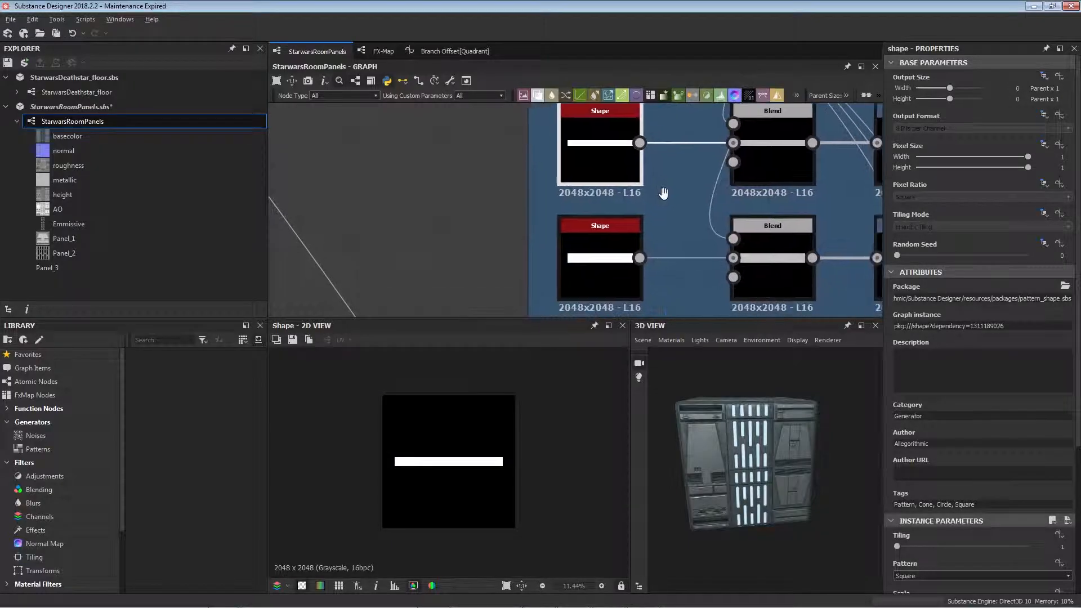
pyautogui.scroll(-3)
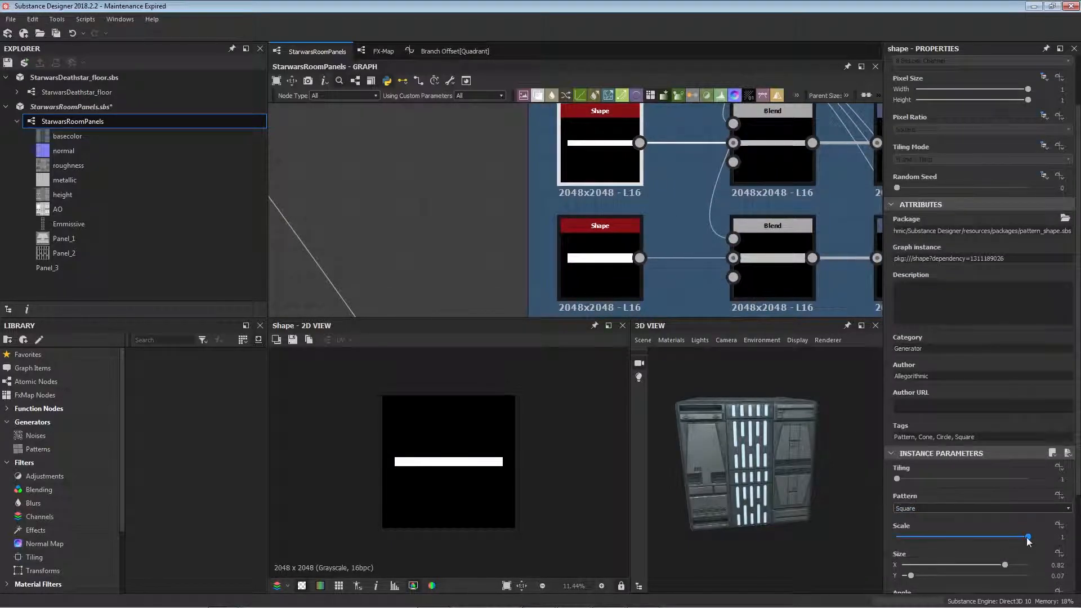
pyautogui.scroll(-3)
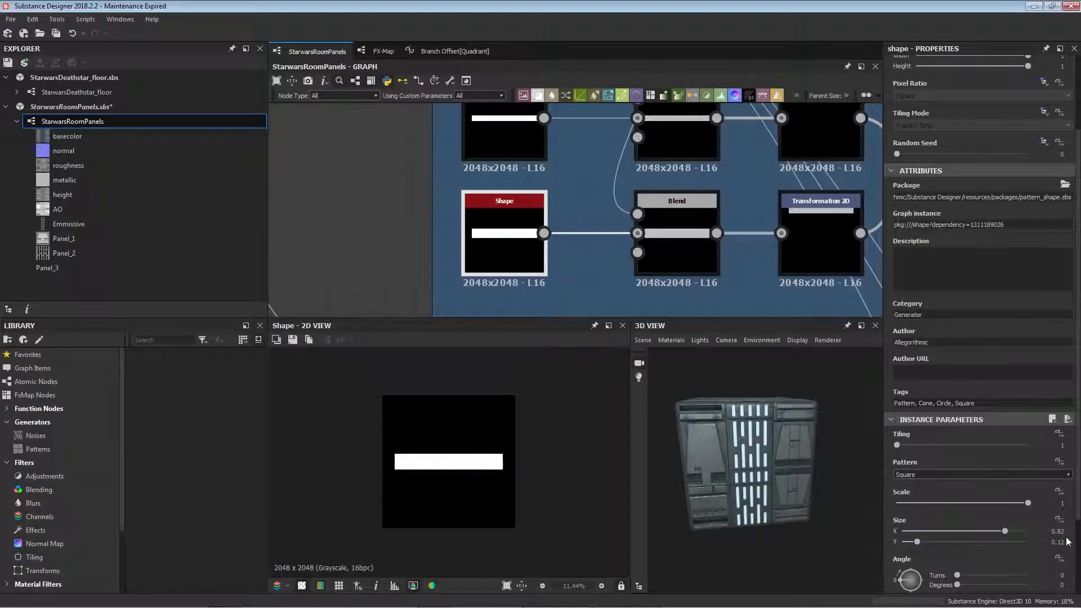
pyautogui.moveTo(638, 268)
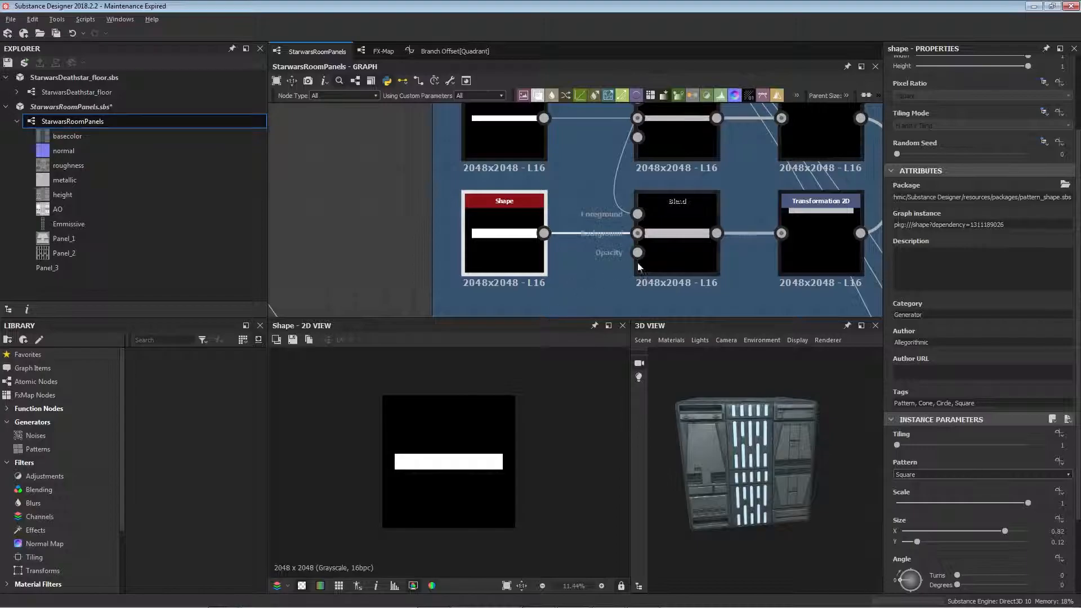
pyautogui.scroll(-3)
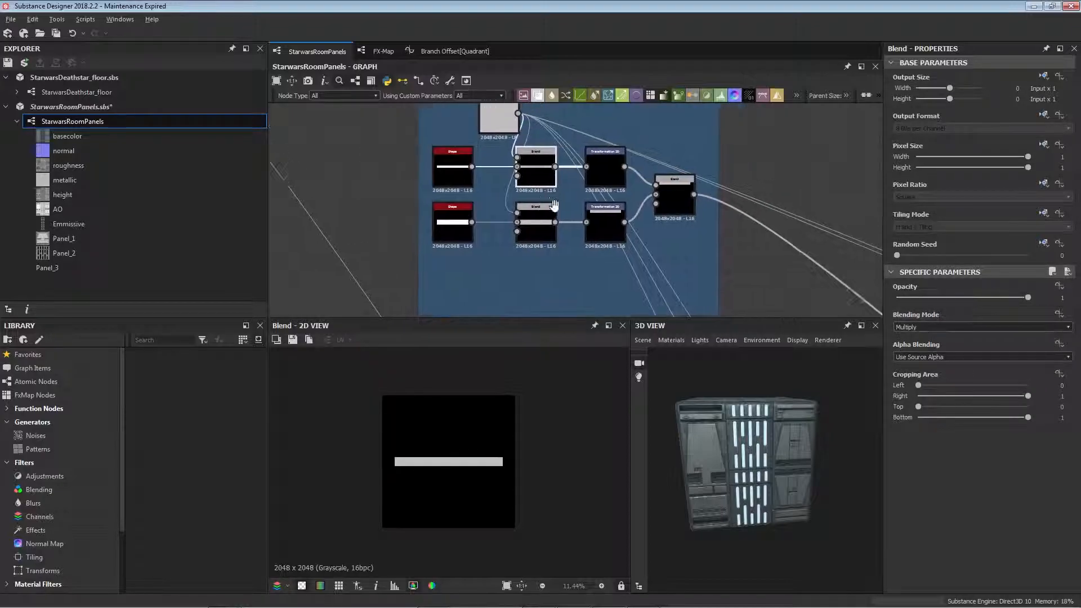
pyautogui.click(537, 227)
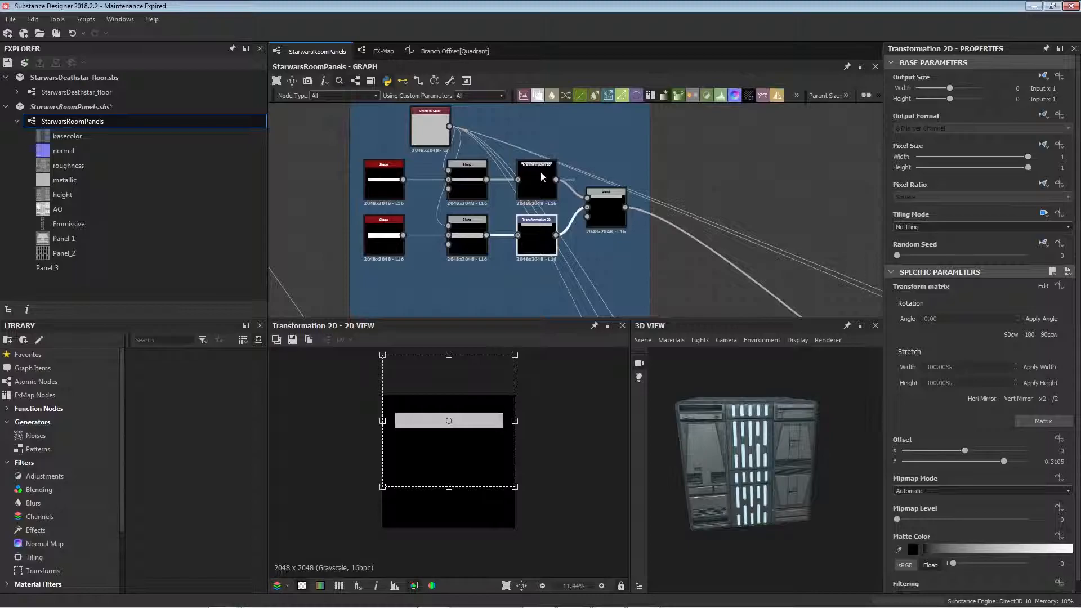
pyautogui.click(604, 208)
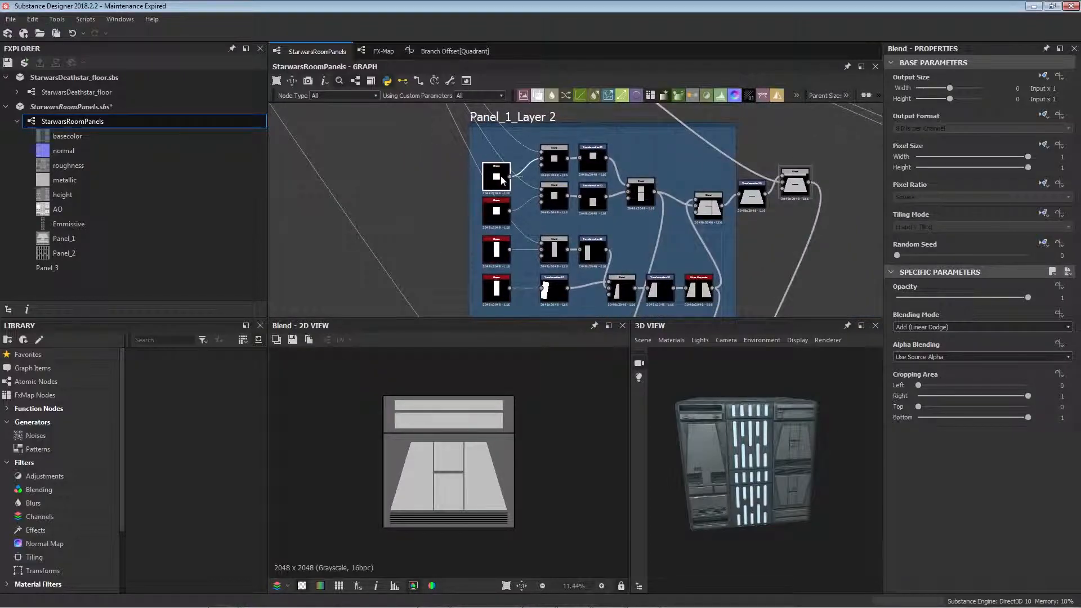
pyautogui.click(497, 174)
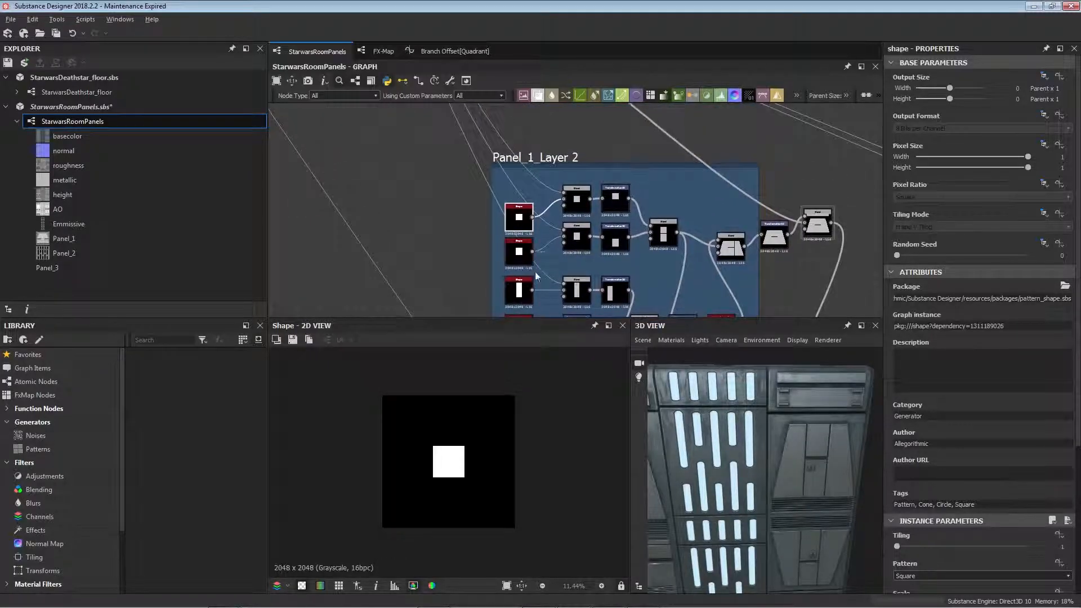
pyautogui.scroll(-3)
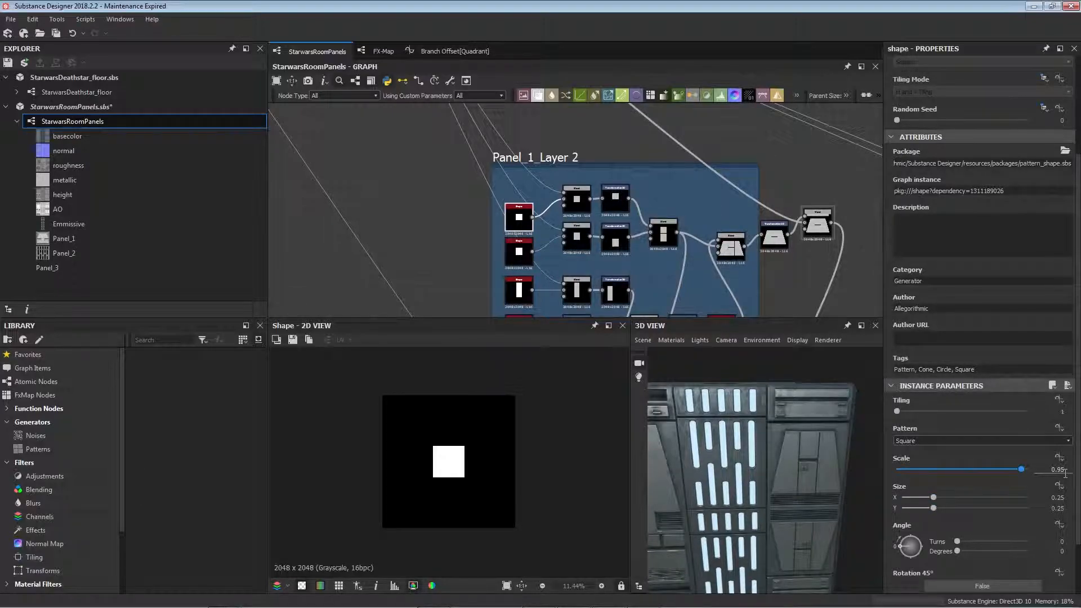
pyautogui.scroll(-3)
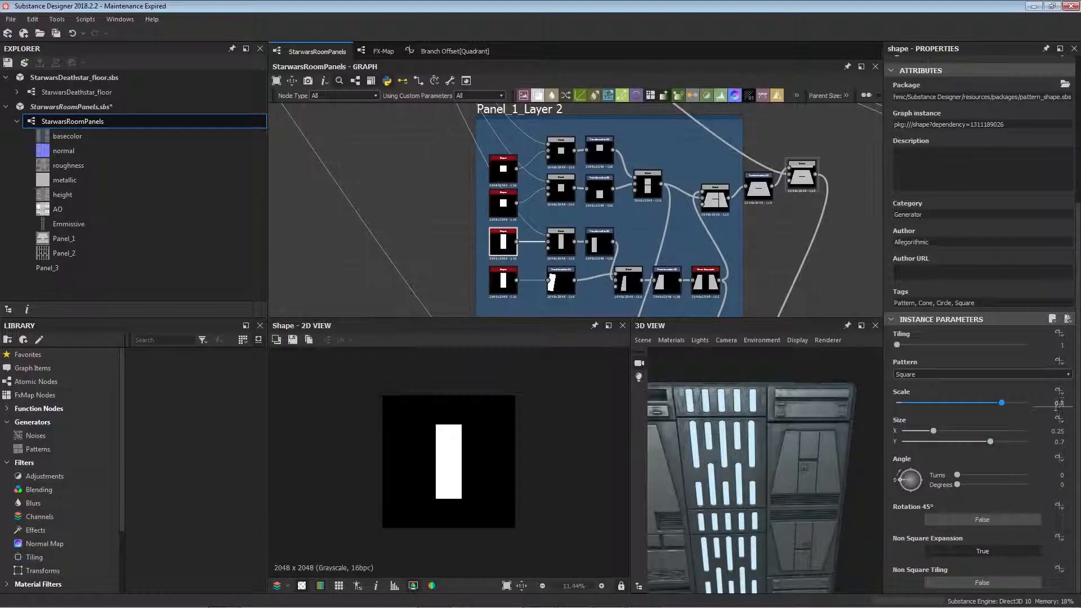
pyautogui.click(504, 279)
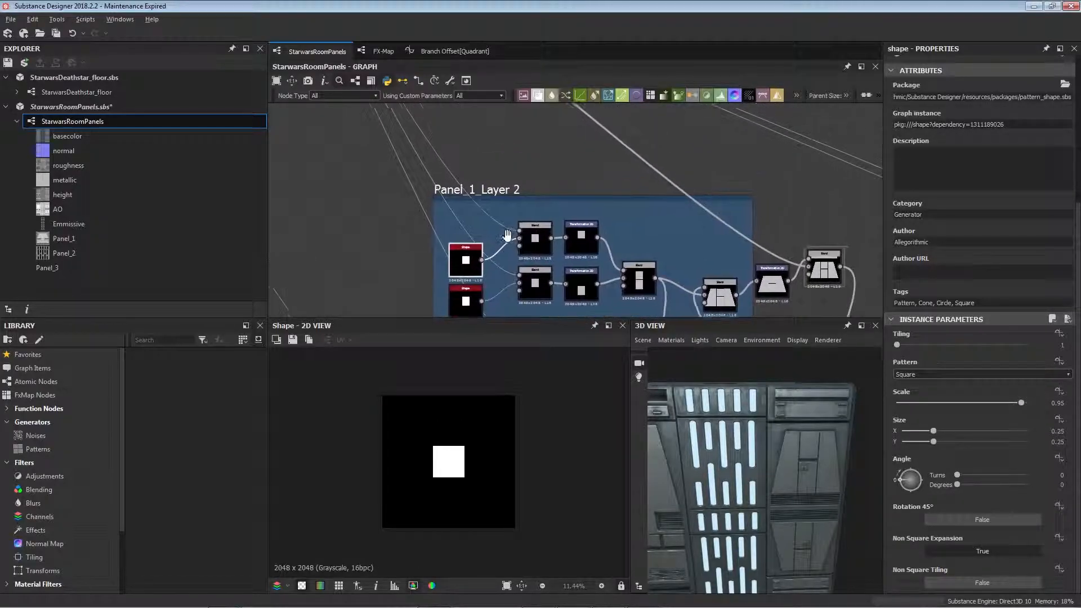
# - Offset the grey squares via their Transformation 2D nodes so the Add blend forms two stacked rectangles
pyautogui.click(534, 238)
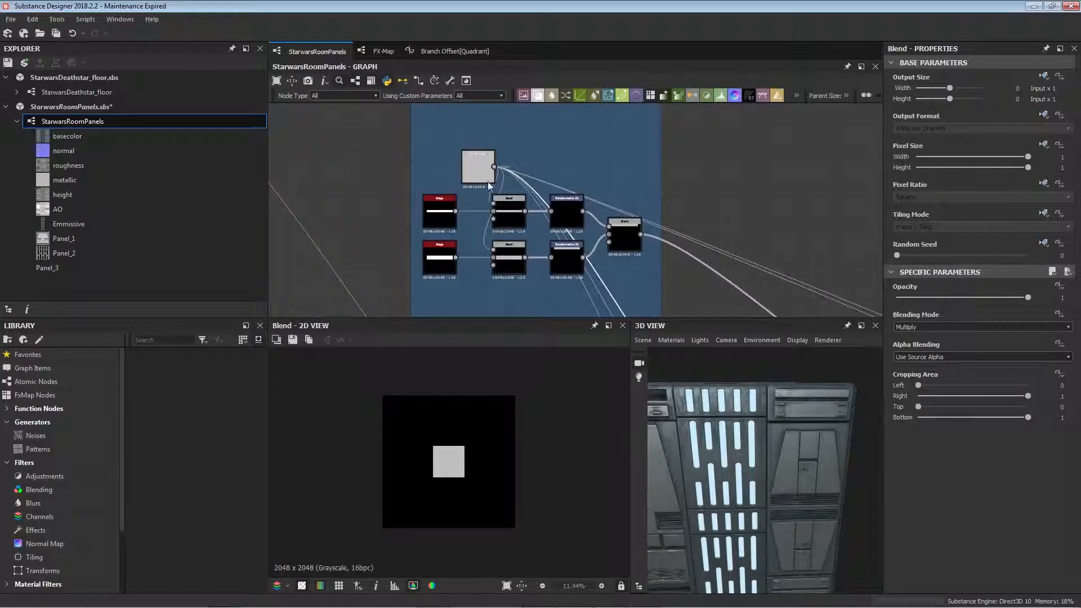
pyautogui.click(478, 166)
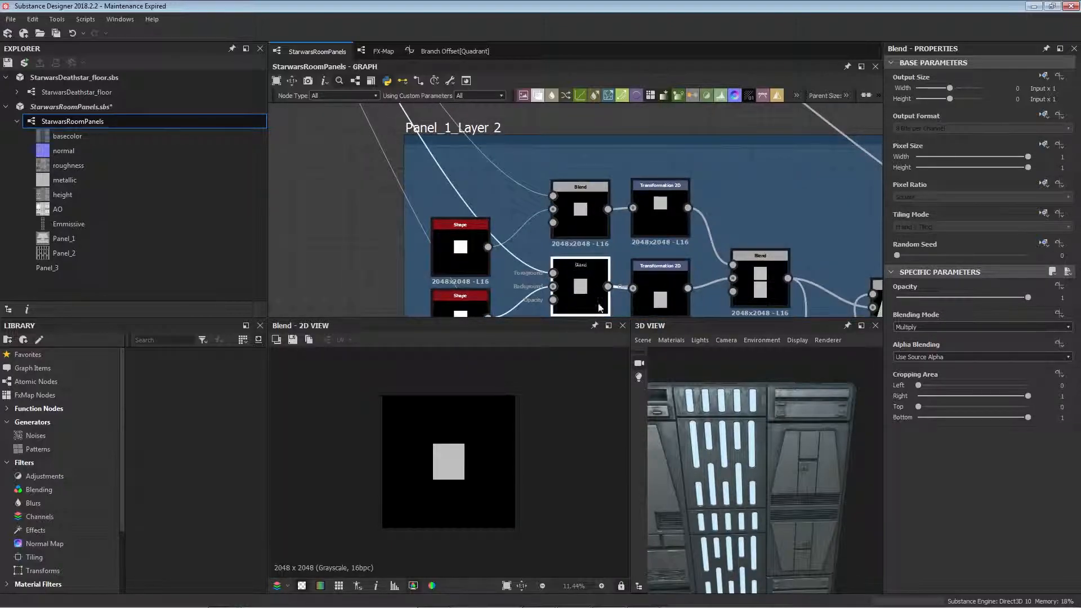
pyautogui.scroll(-3)
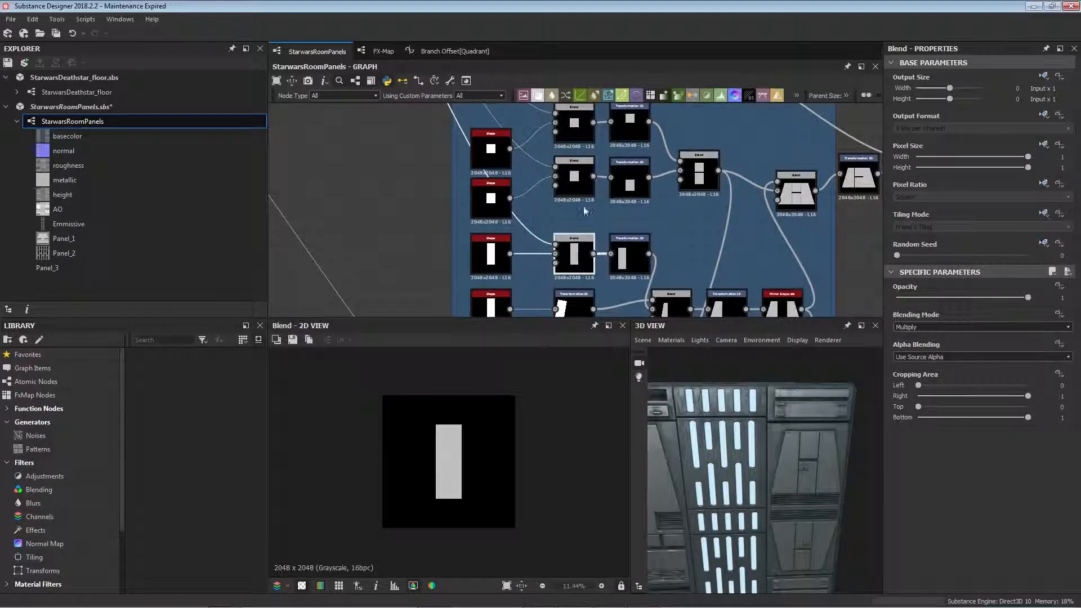
pyautogui.click(595, 190)
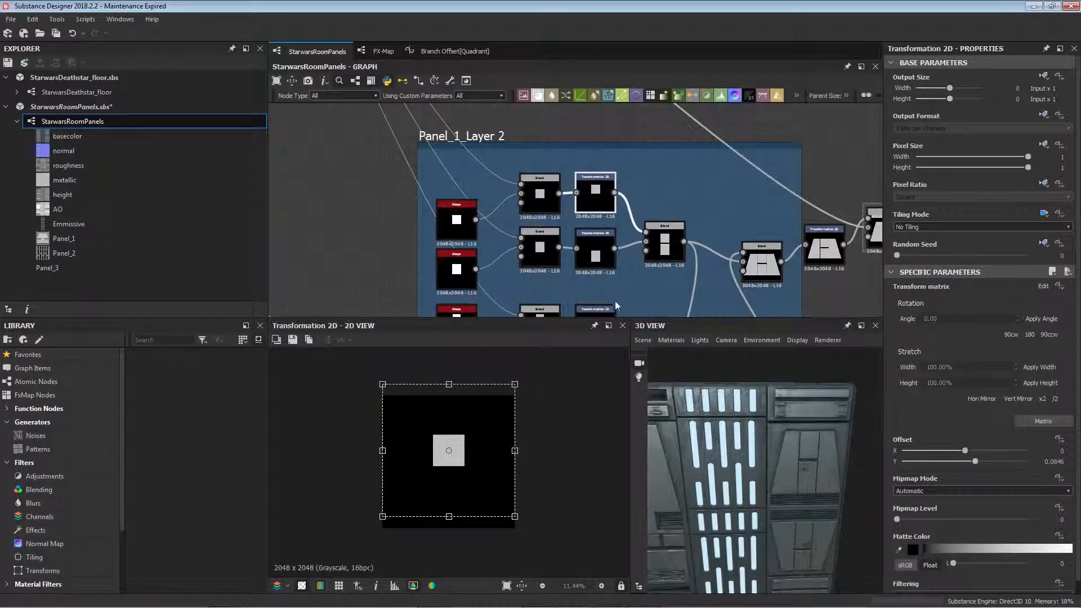
pyautogui.moveTo(460, 481)
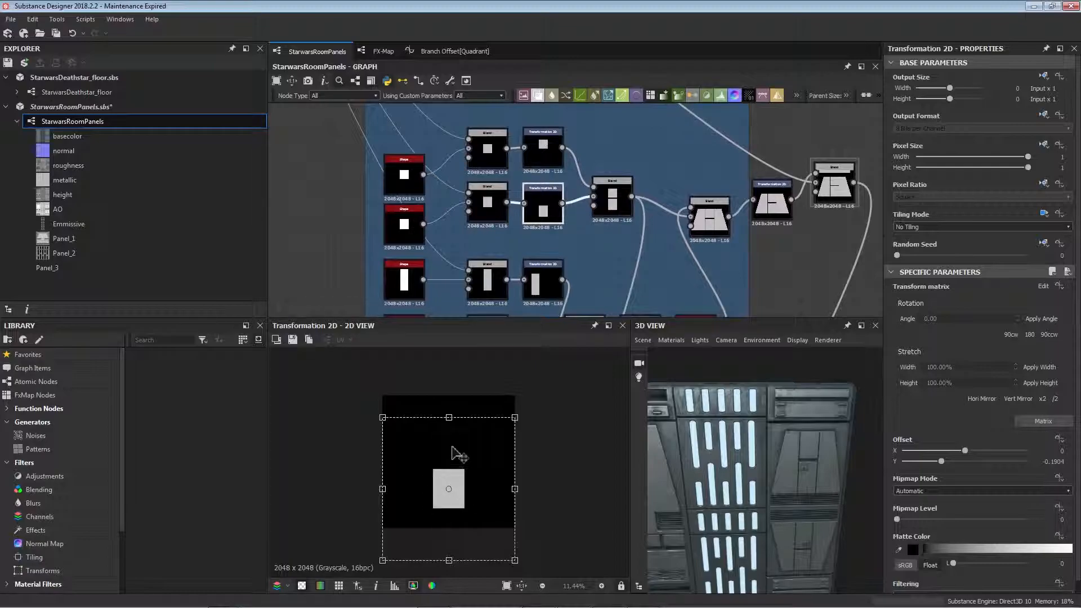
pyautogui.click(611, 197)
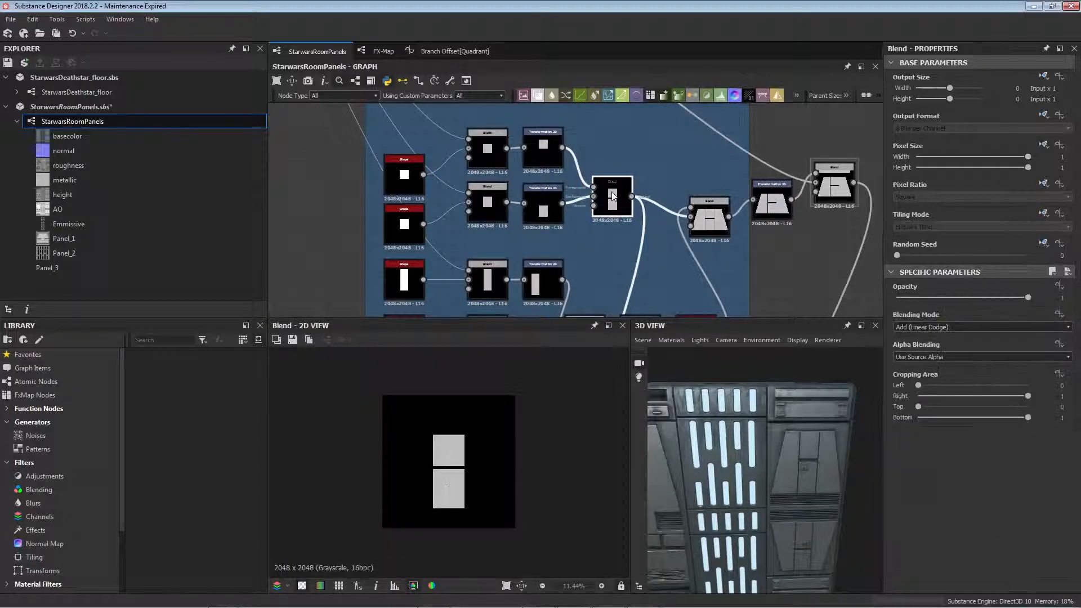
pyautogui.click(611, 180)
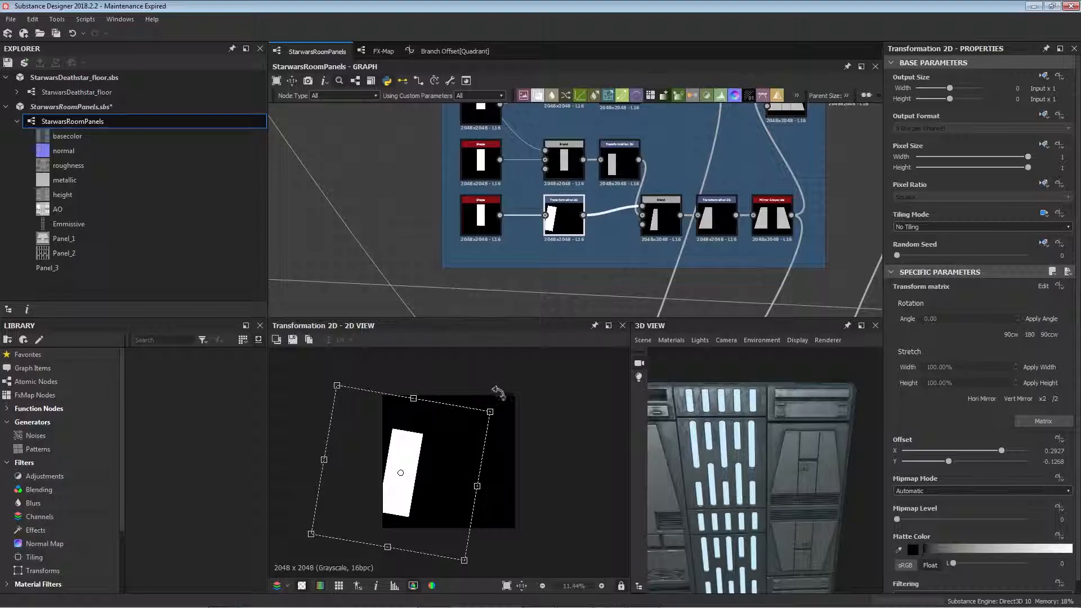
pyautogui.moveTo(445, 461)
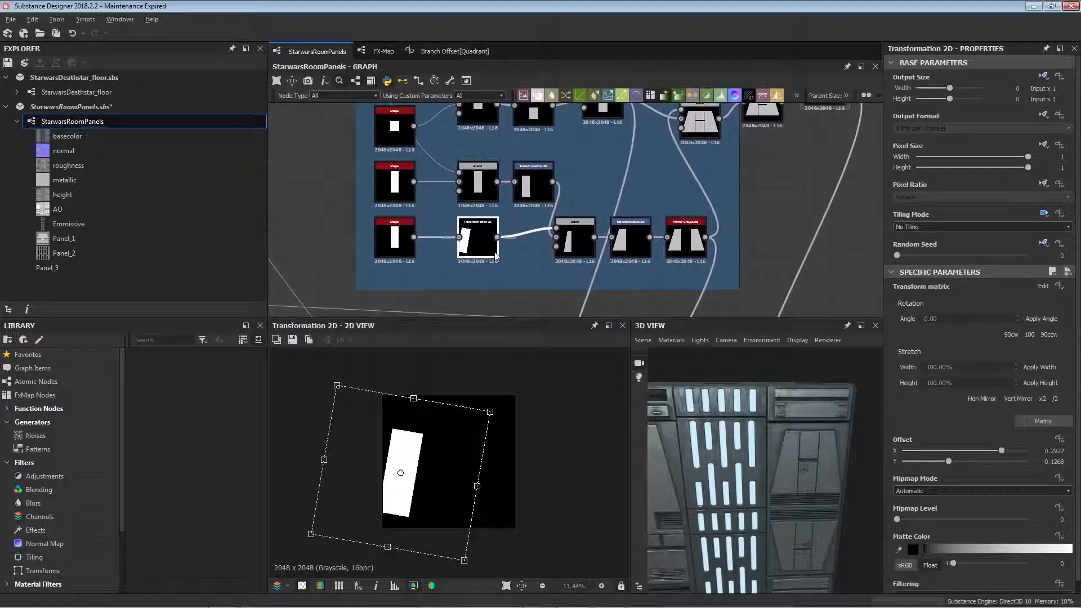
# - Check the Subtract blend cutting the slanted edge, the trapezoid transform, and the combined result
pyautogui.scroll(-3)
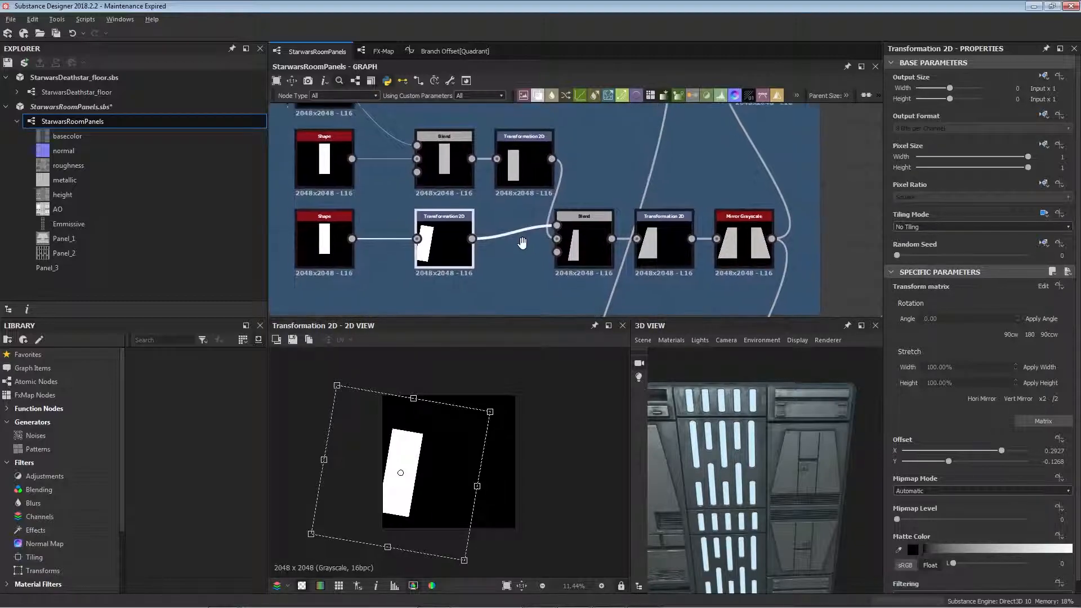
pyautogui.click(585, 244)
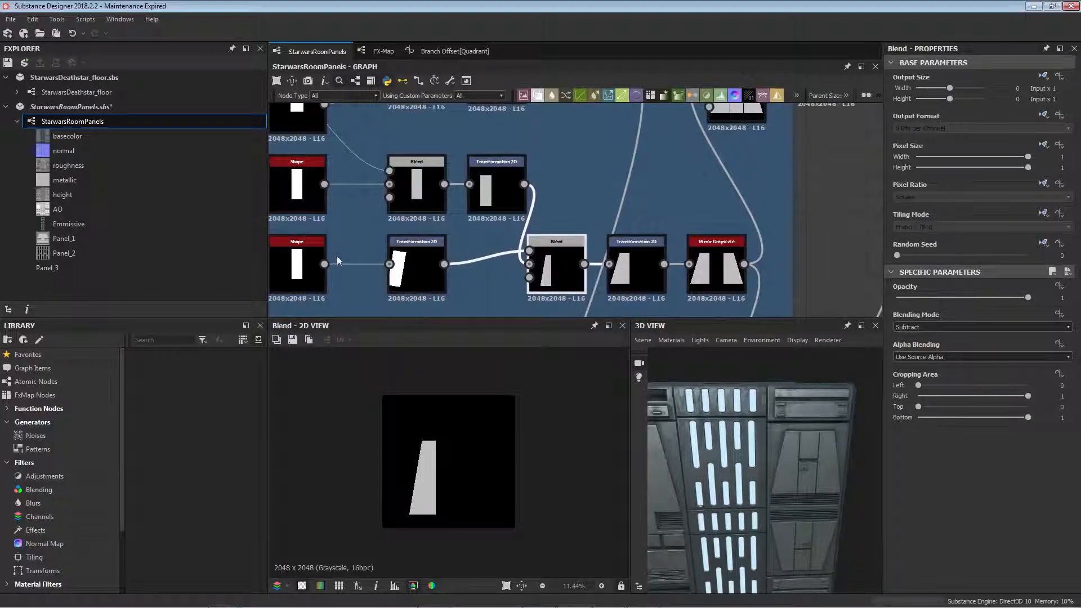
pyautogui.scroll(3)
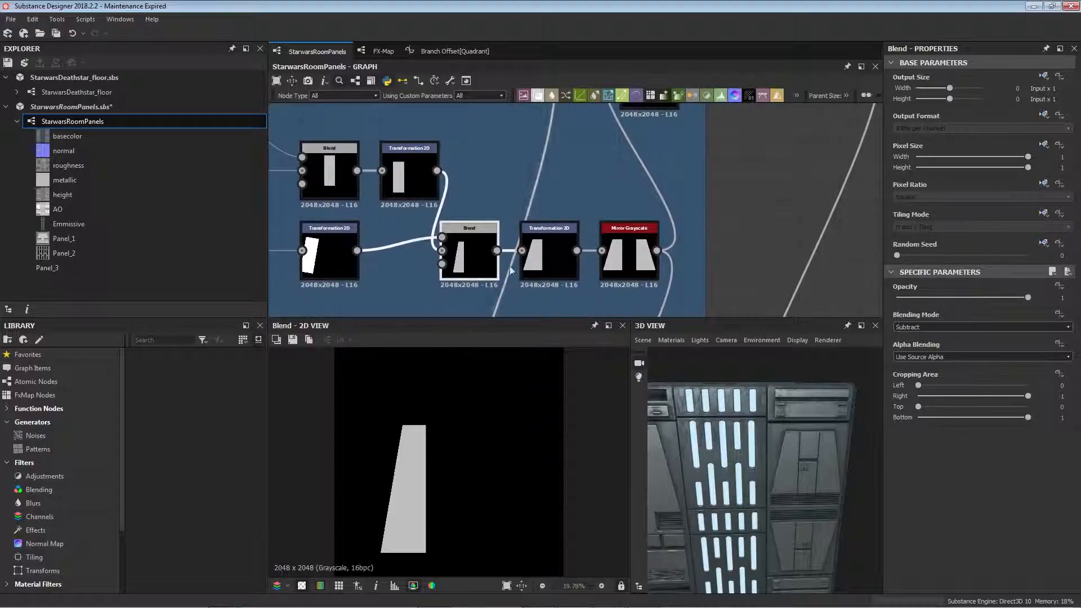
pyautogui.click(550, 247)
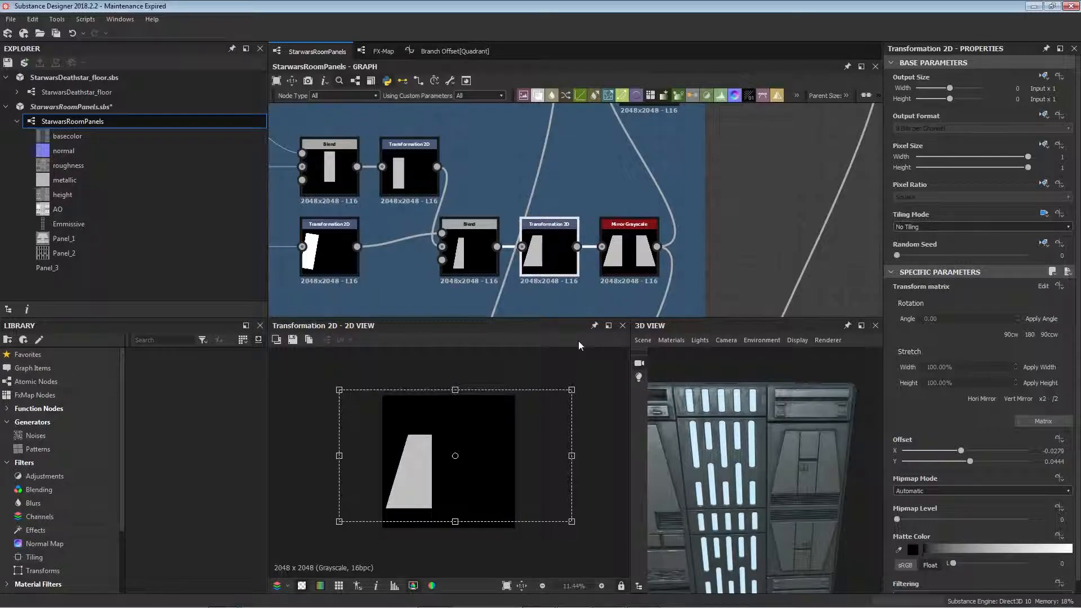
pyautogui.click(628, 246)
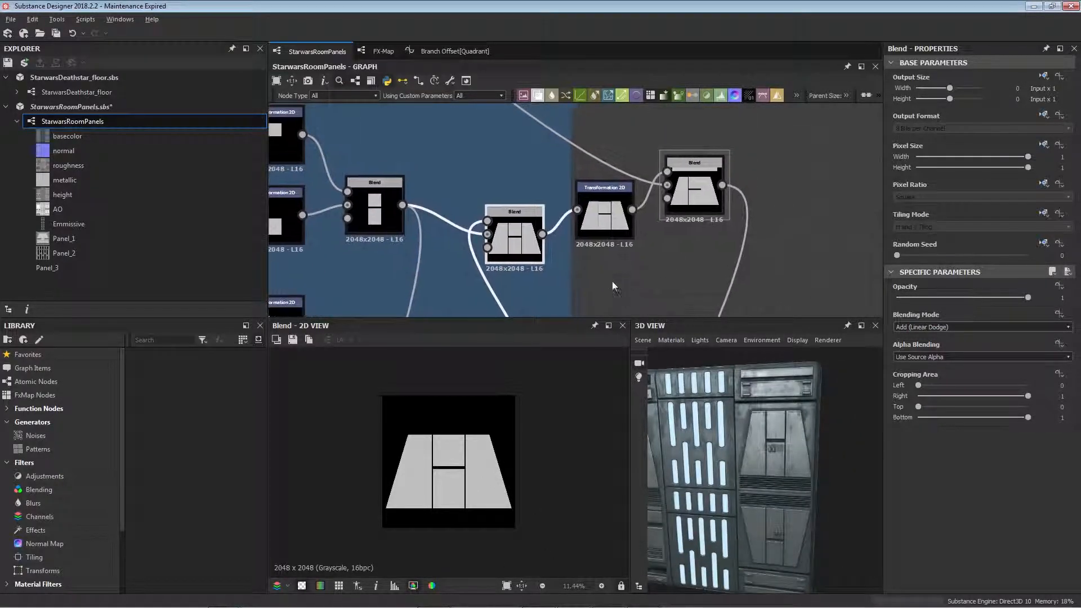
# - Connect the layer's final Transformation 2D into the Blended chain's Max (Lighten) blend over the grey base
pyautogui.click(603, 214)
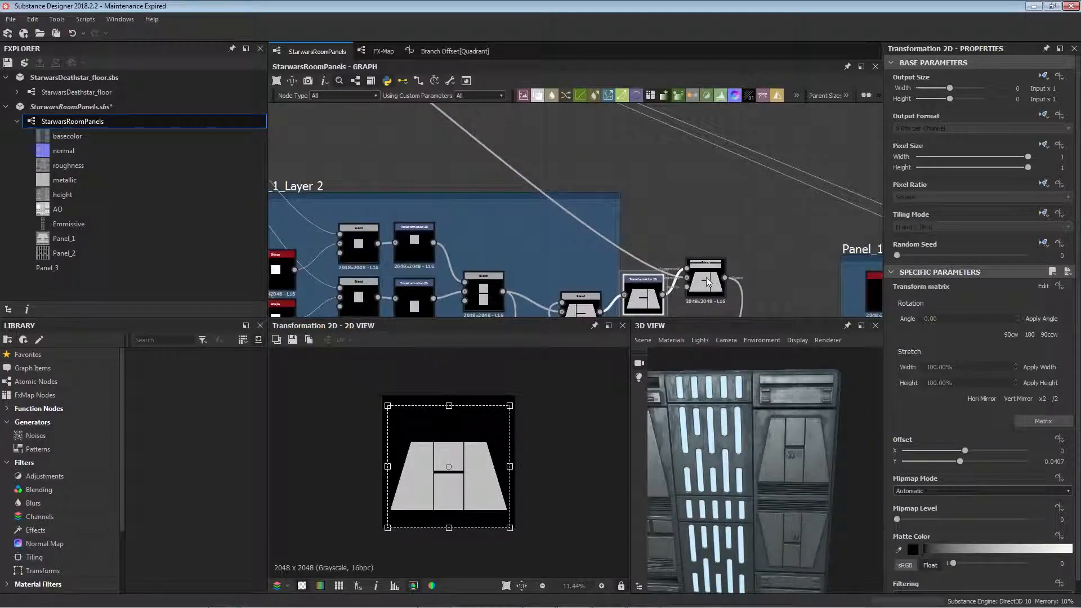
pyautogui.click(705, 278)
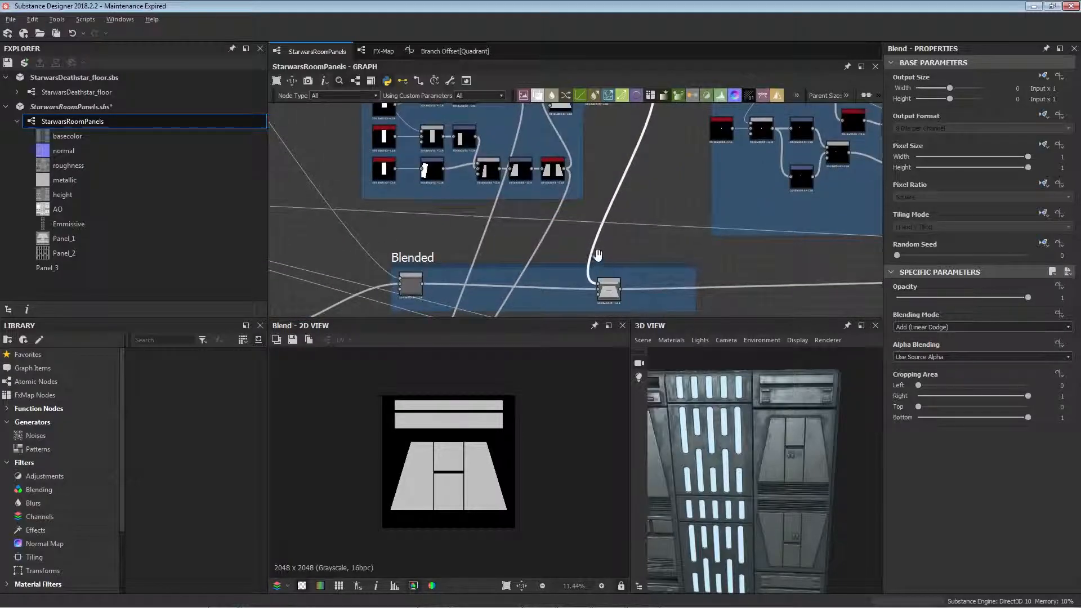
pyautogui.moveTo(552, 207); pyautogui.dragTo(483, 248)
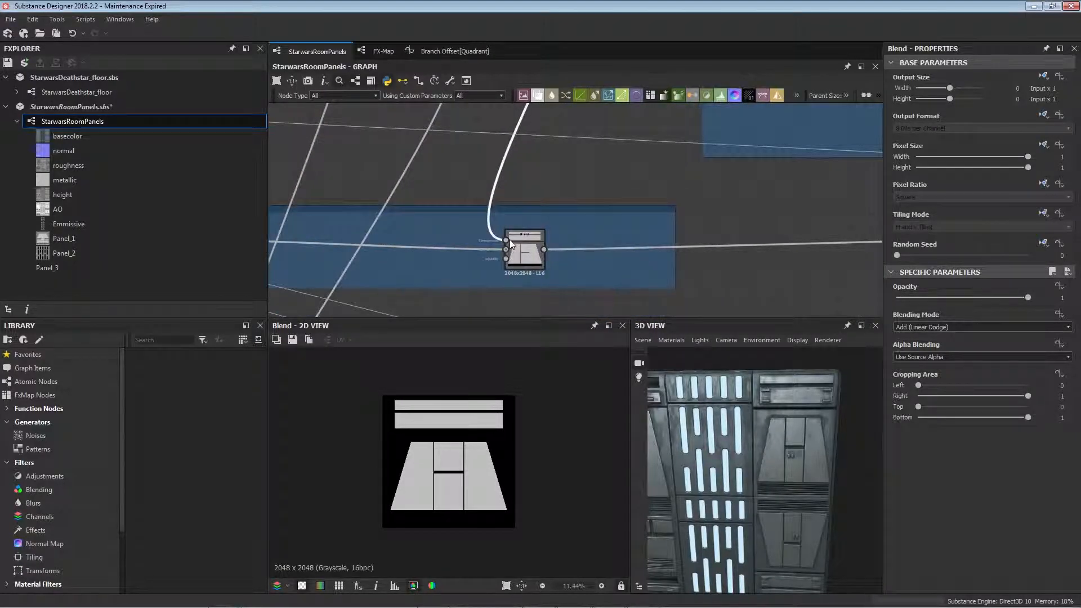
pyautogui.click(979, 327)
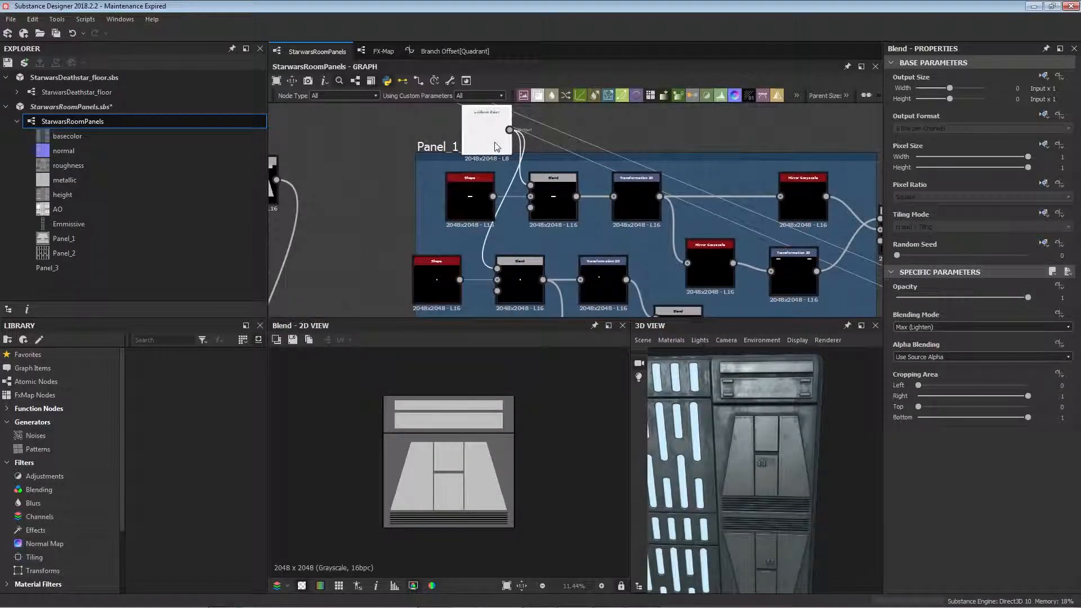
# - Inspect the grey base, the first small detail Shape and its low-opacity Multiply blend
pyautogui.click(487, 131)
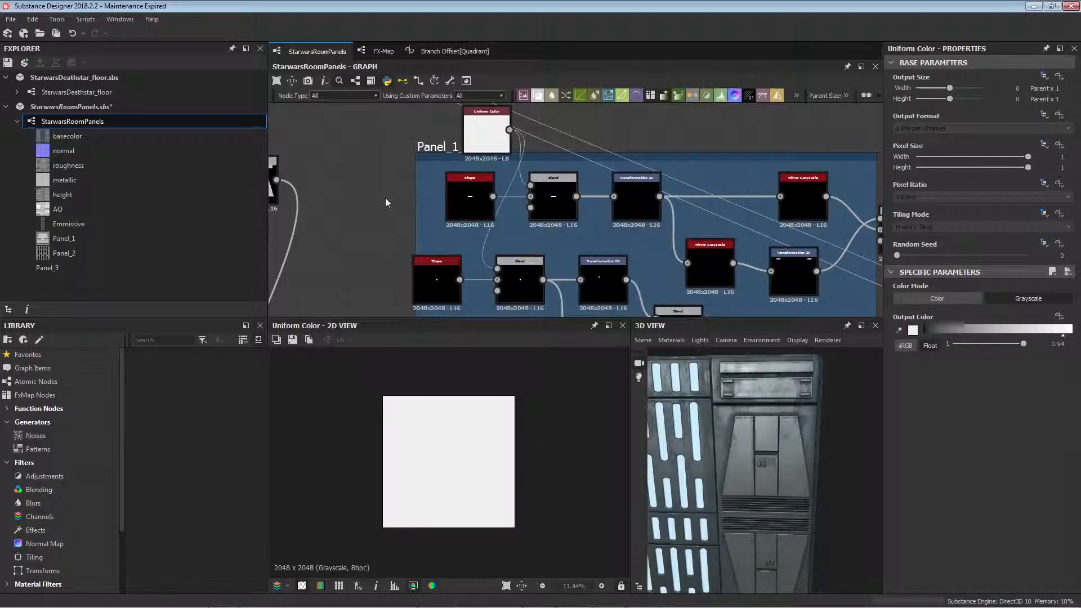
pyautogui.click(470, 196)
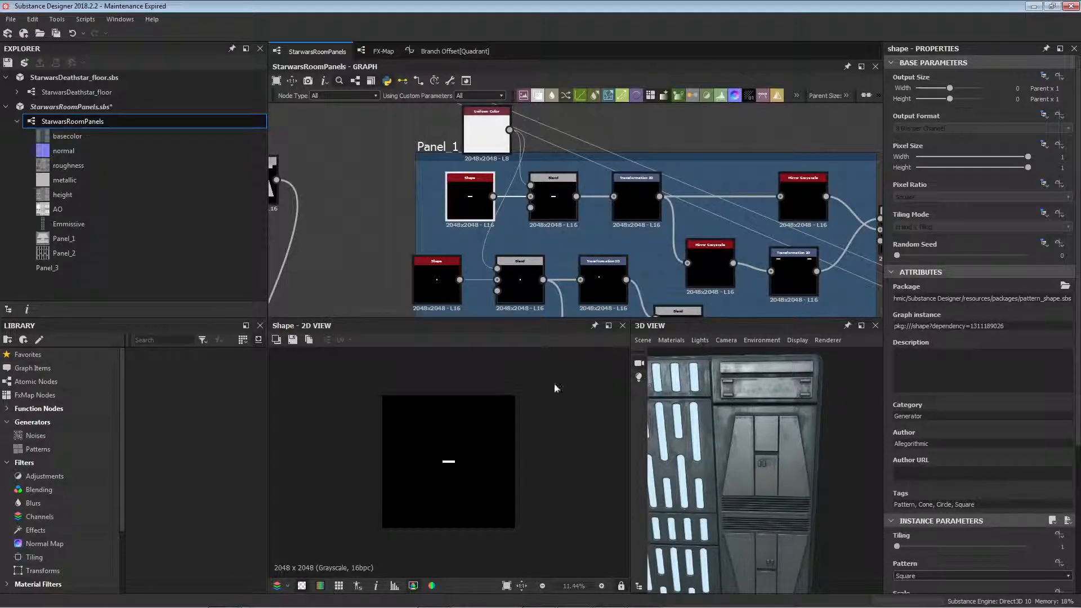
pyautogui.scroll(-3)
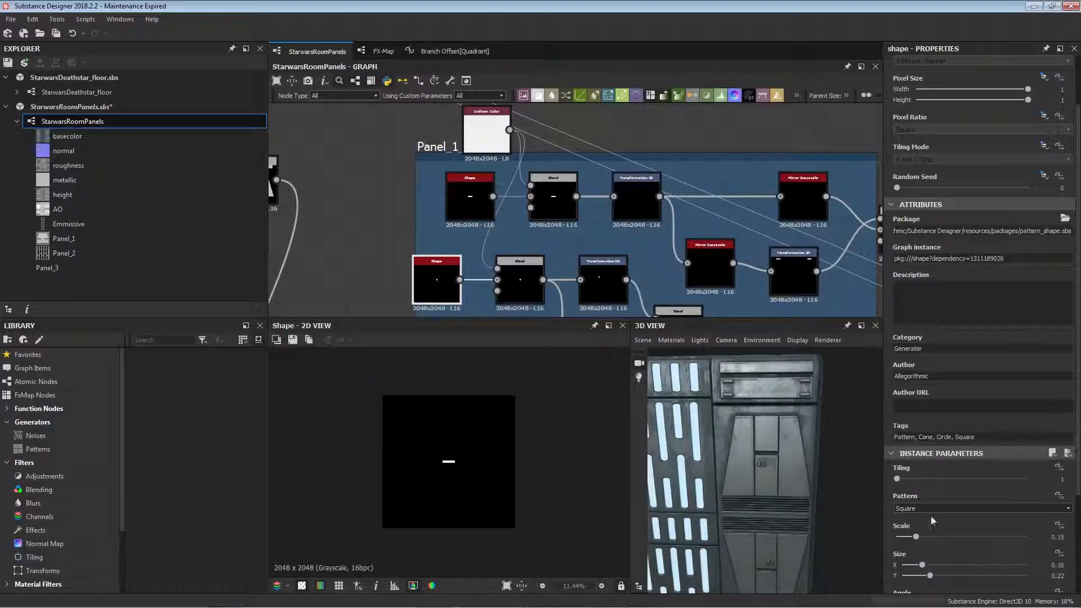
pyautogui.click(518, 280)
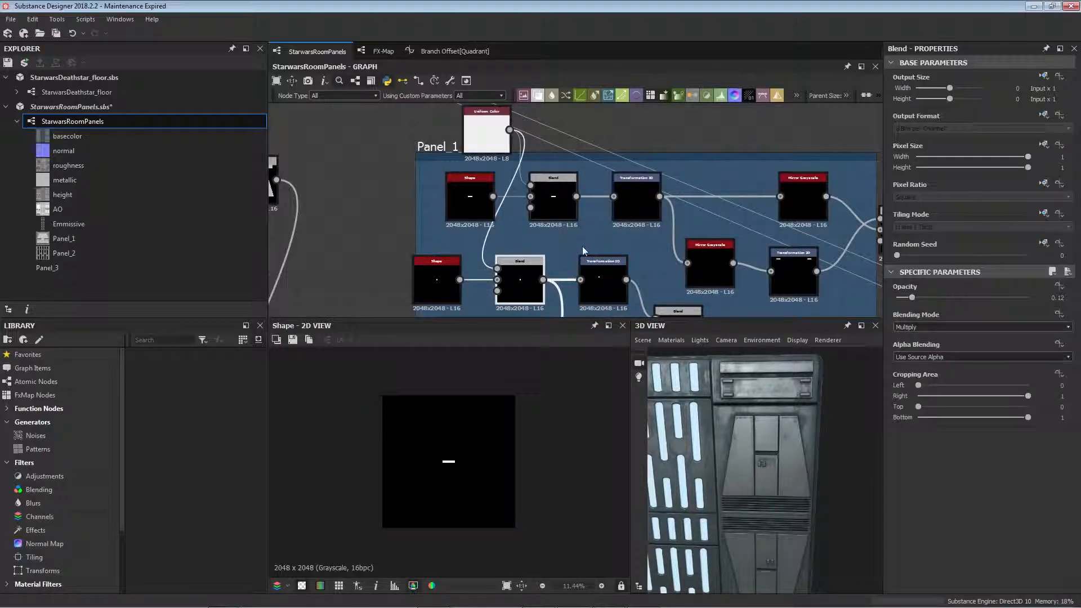
# - Check the blends combining the mirrored marks, their downward transform, and the full panel with layer 3 details
pyautogui.click(557, 176)
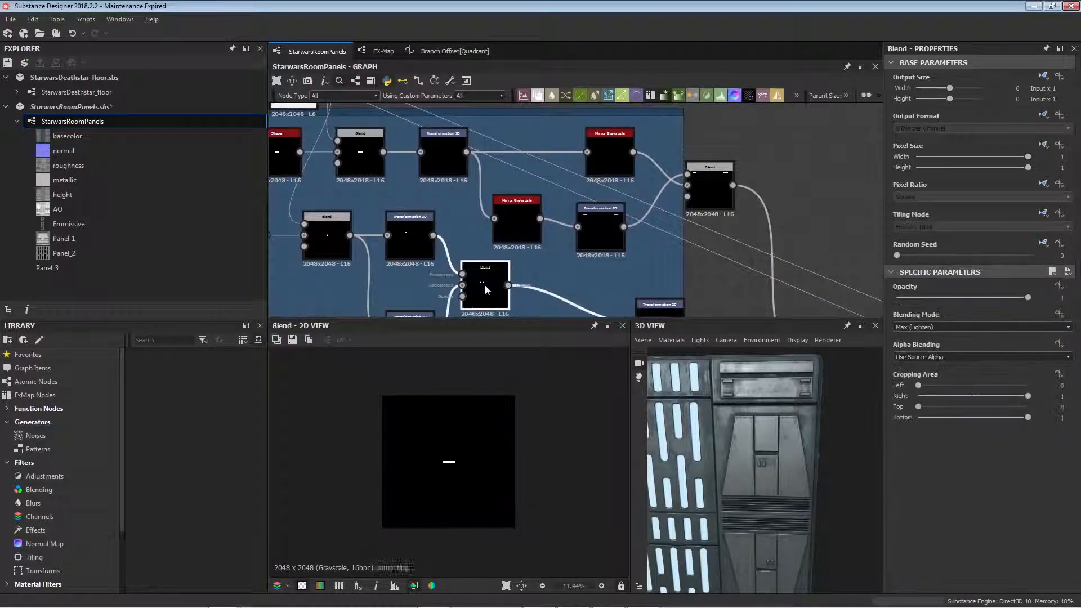
pyautogui.moveTo(562, 213)
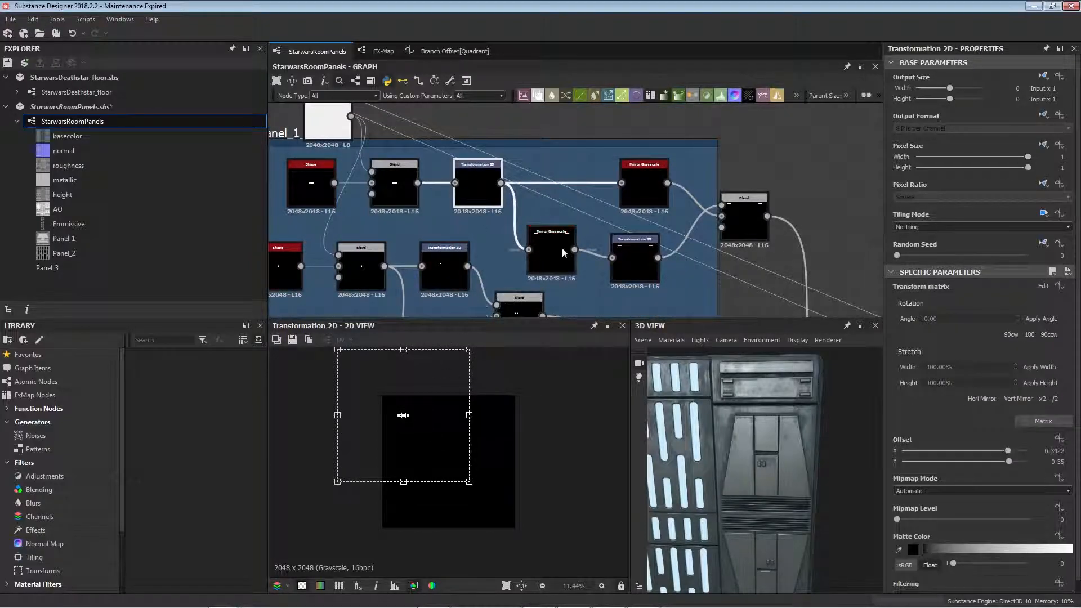
pyautogui.click(510, 221)
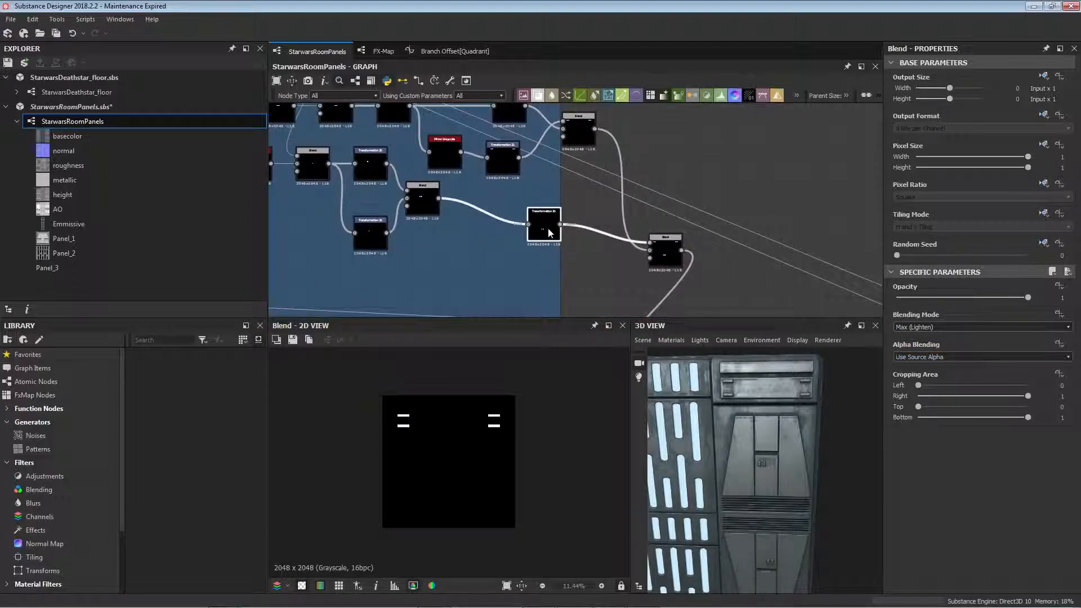
pyautogui.click(544, 224)
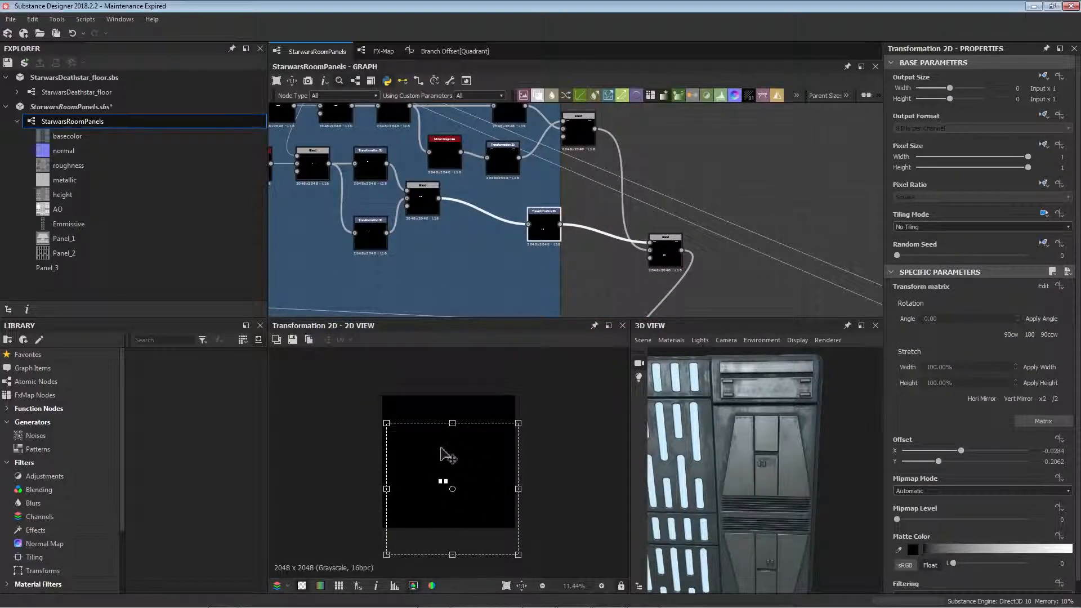
pyautogui.click(666, 252)
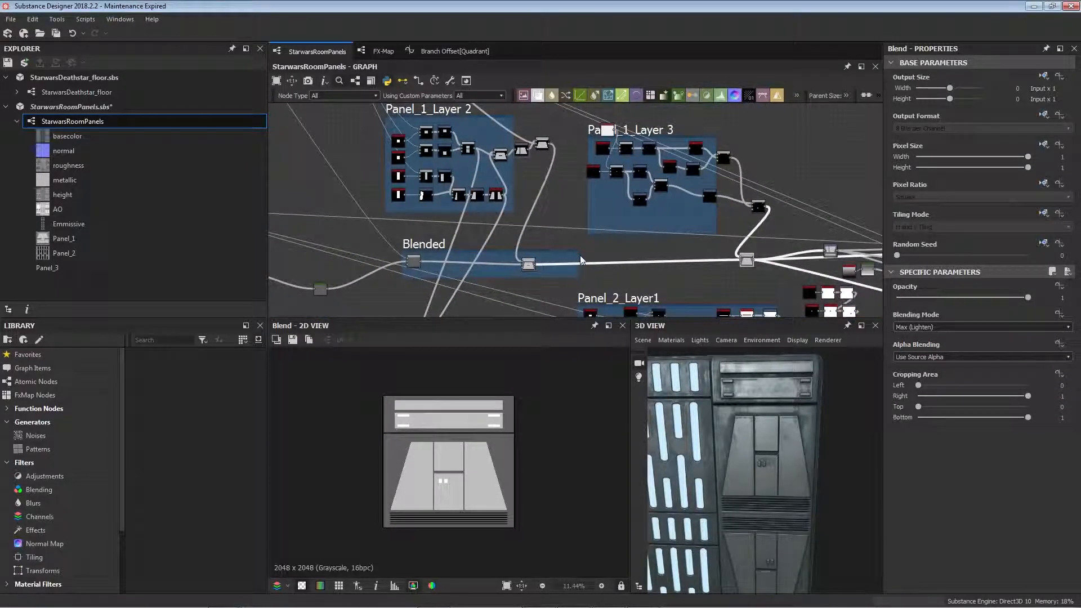
pyautogui.click(424, 243)
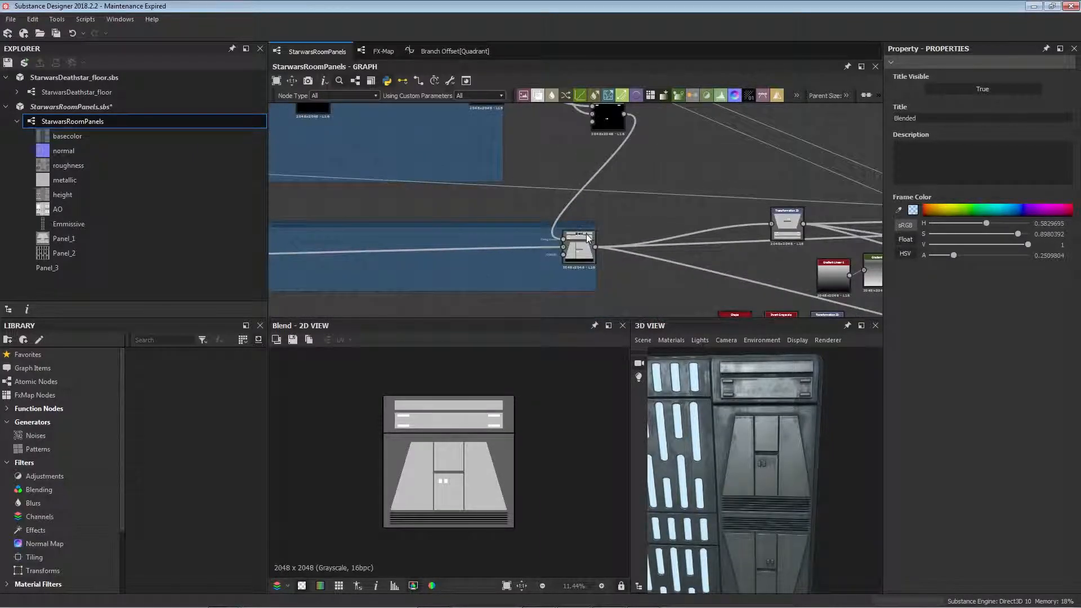
pyautogui.click(578, 247)
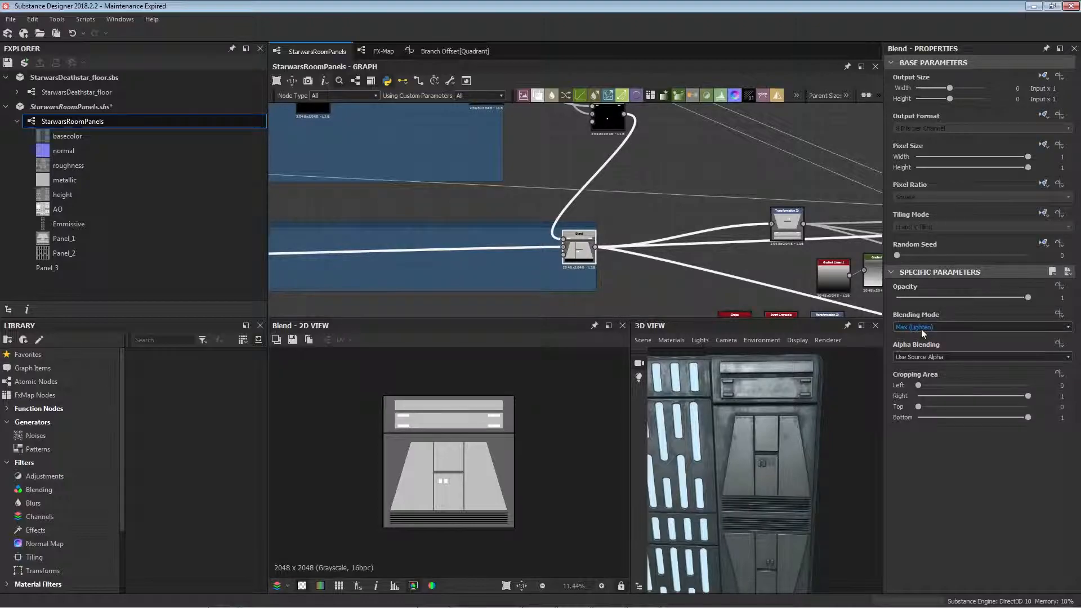